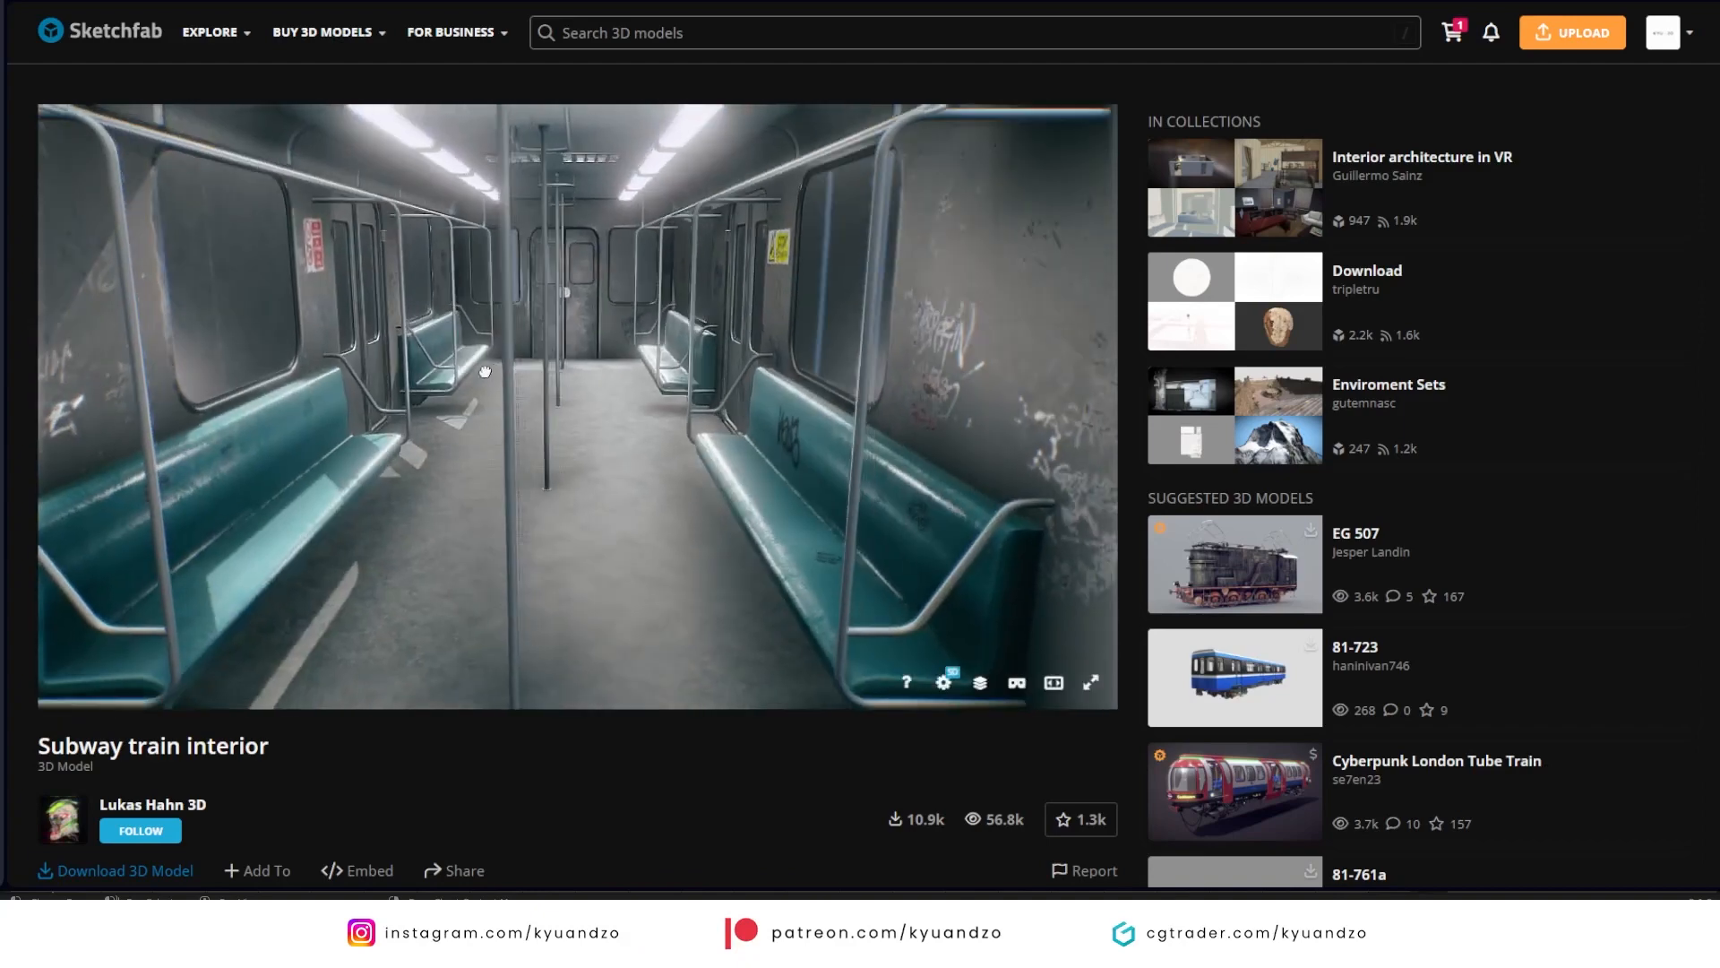
- Scroll through the Sketchfab Subway train interior model page
{"action": "scroll", "scroll_direction": "down", "scroll_amount": 3}
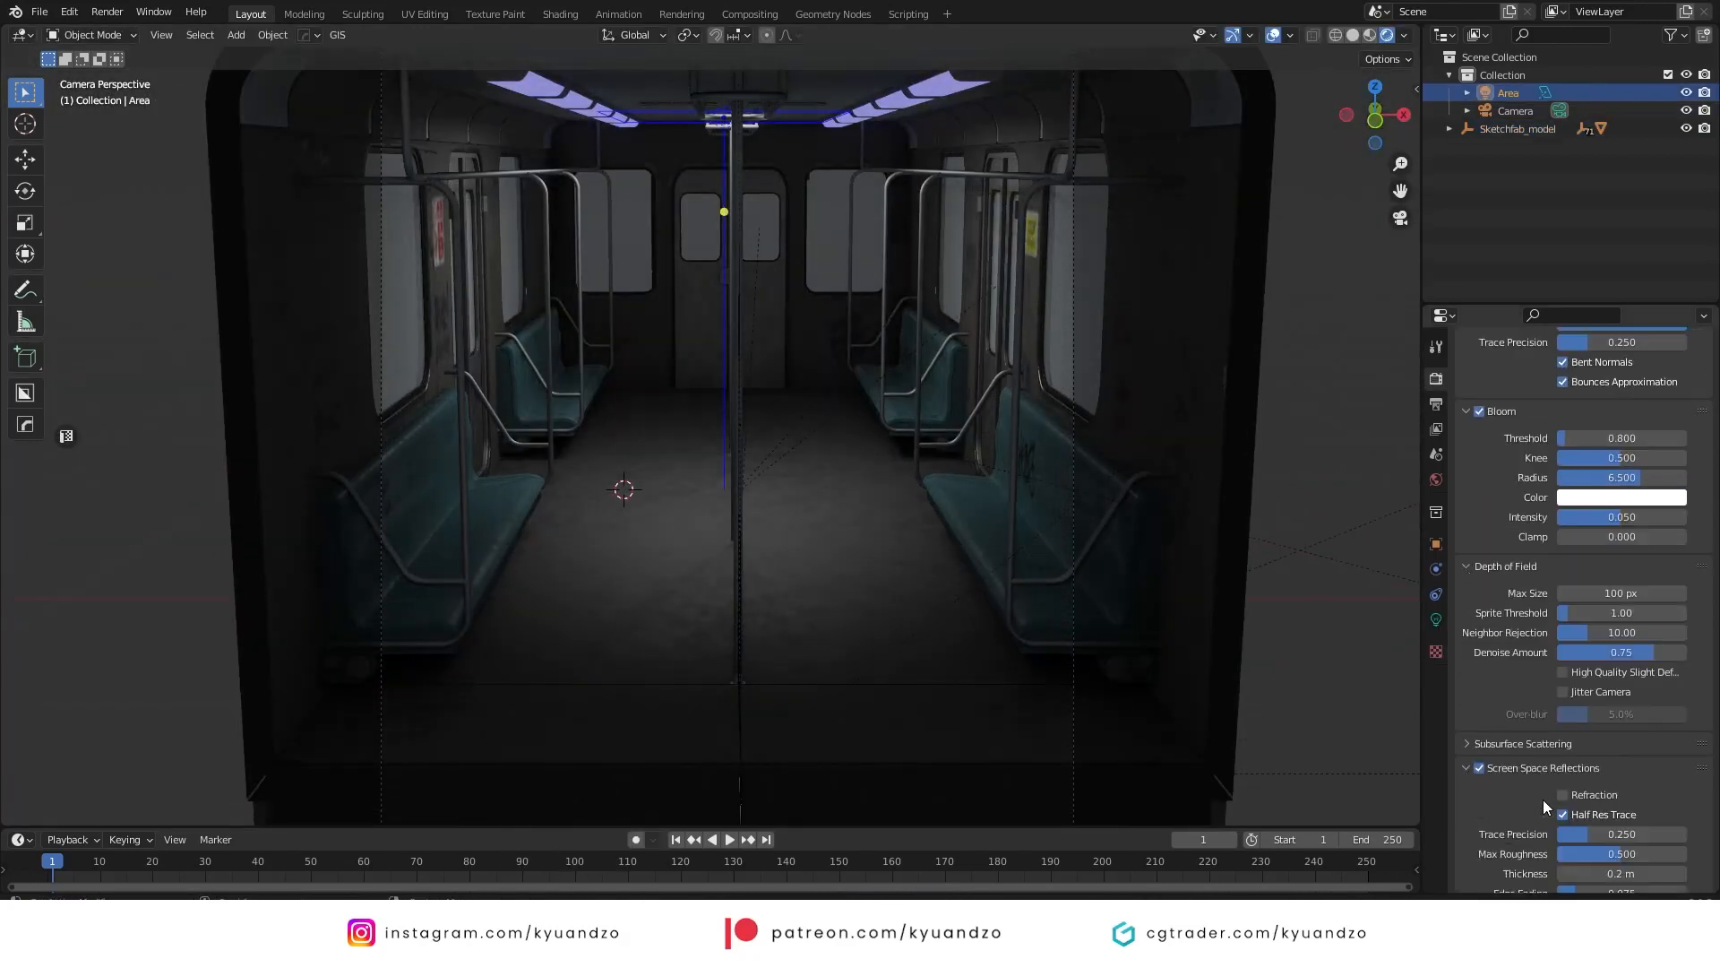
- Light the subway interior with teal ceiling area lights and set world background strength to 0
{"action": "left_click", "coordinate": [1619, 651]}
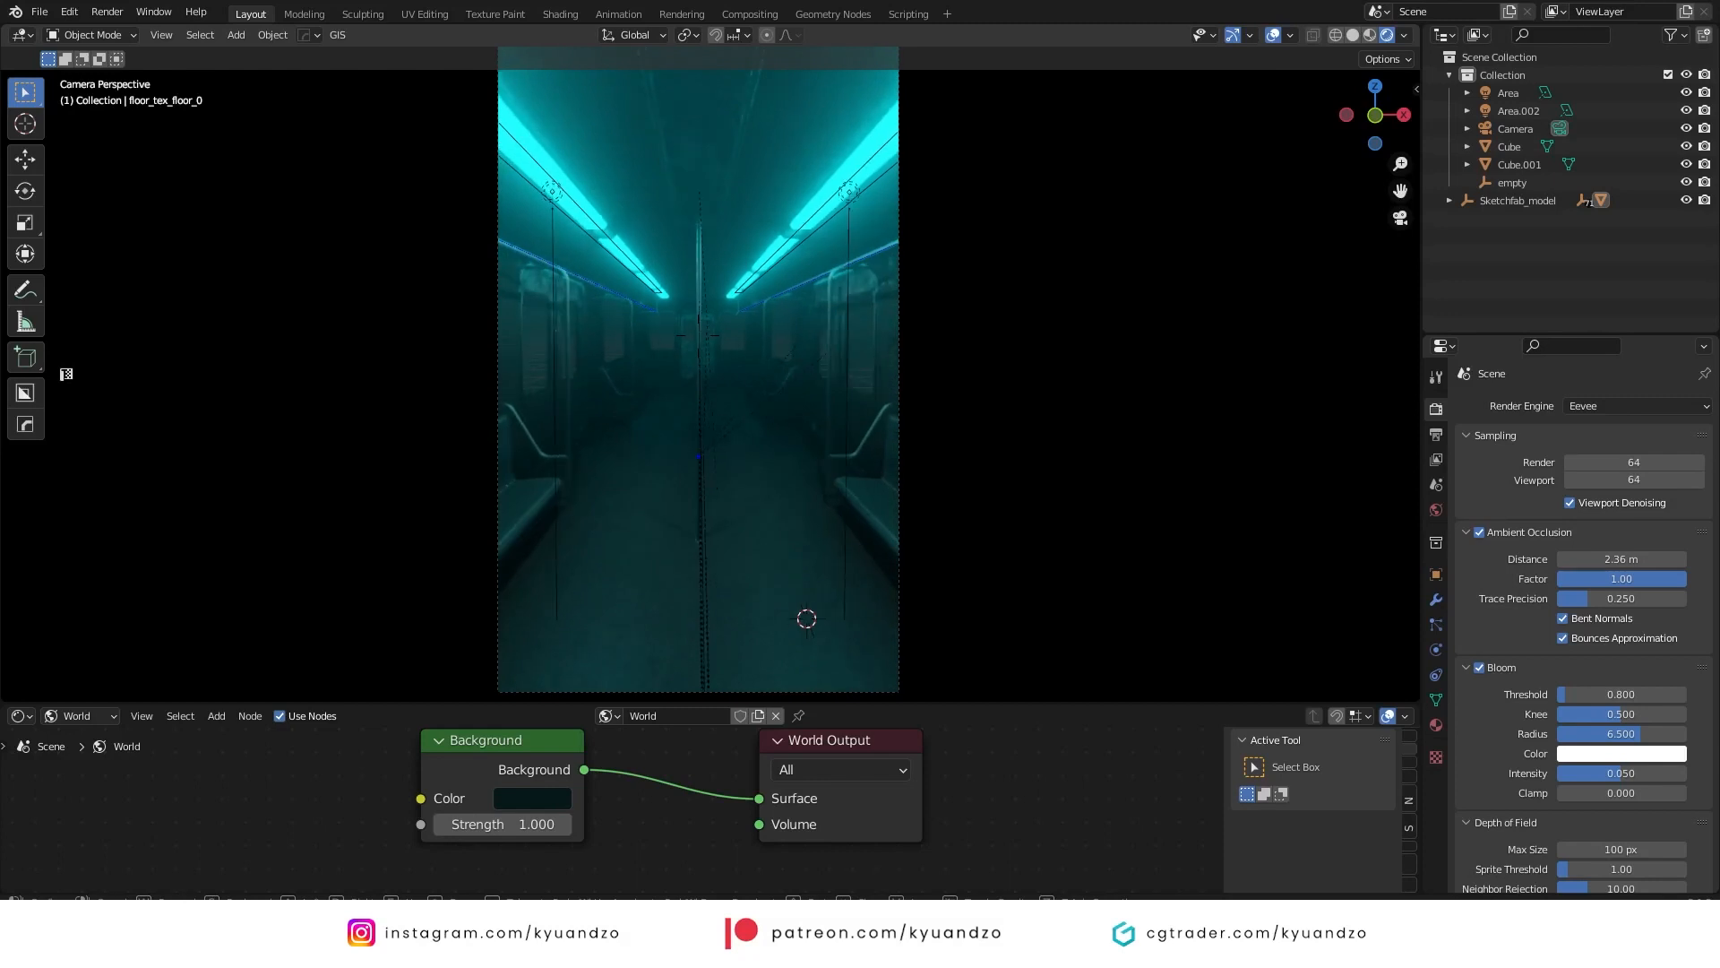
{"action": "left_click", "coordinate": [1276, 35]}
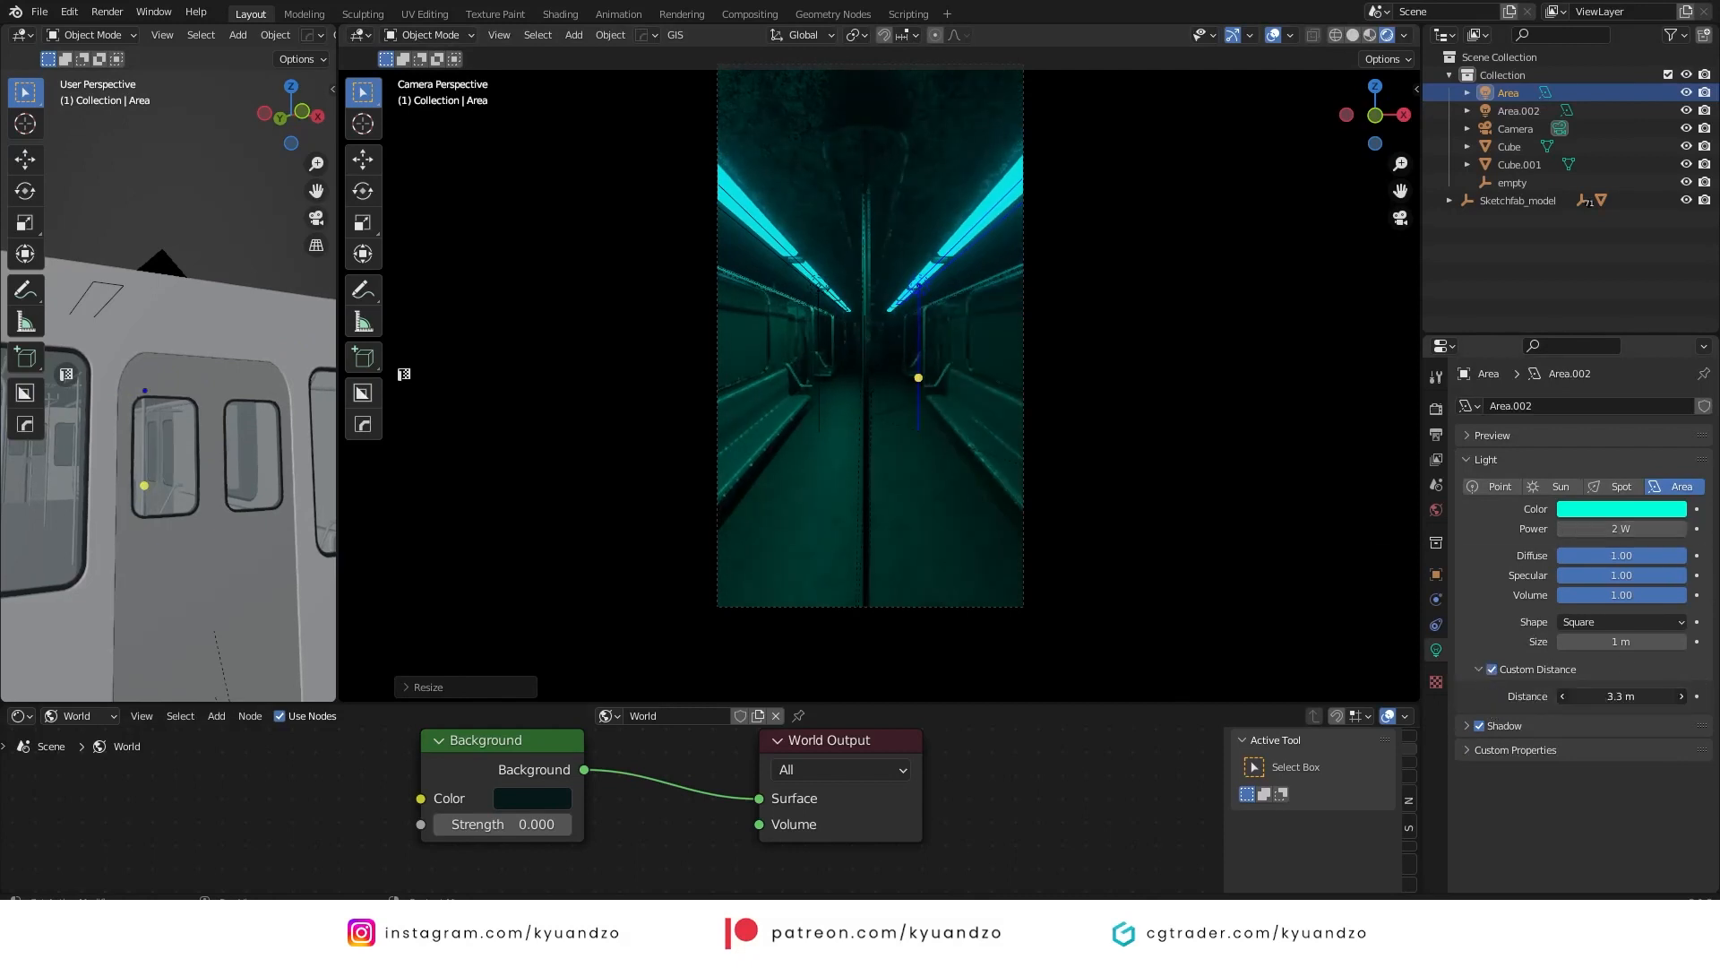
- Add a point light, place it inside the subway car, and enter 5.1 for its setting
{"action": "left_click", "coordinate": [1480, 725]}
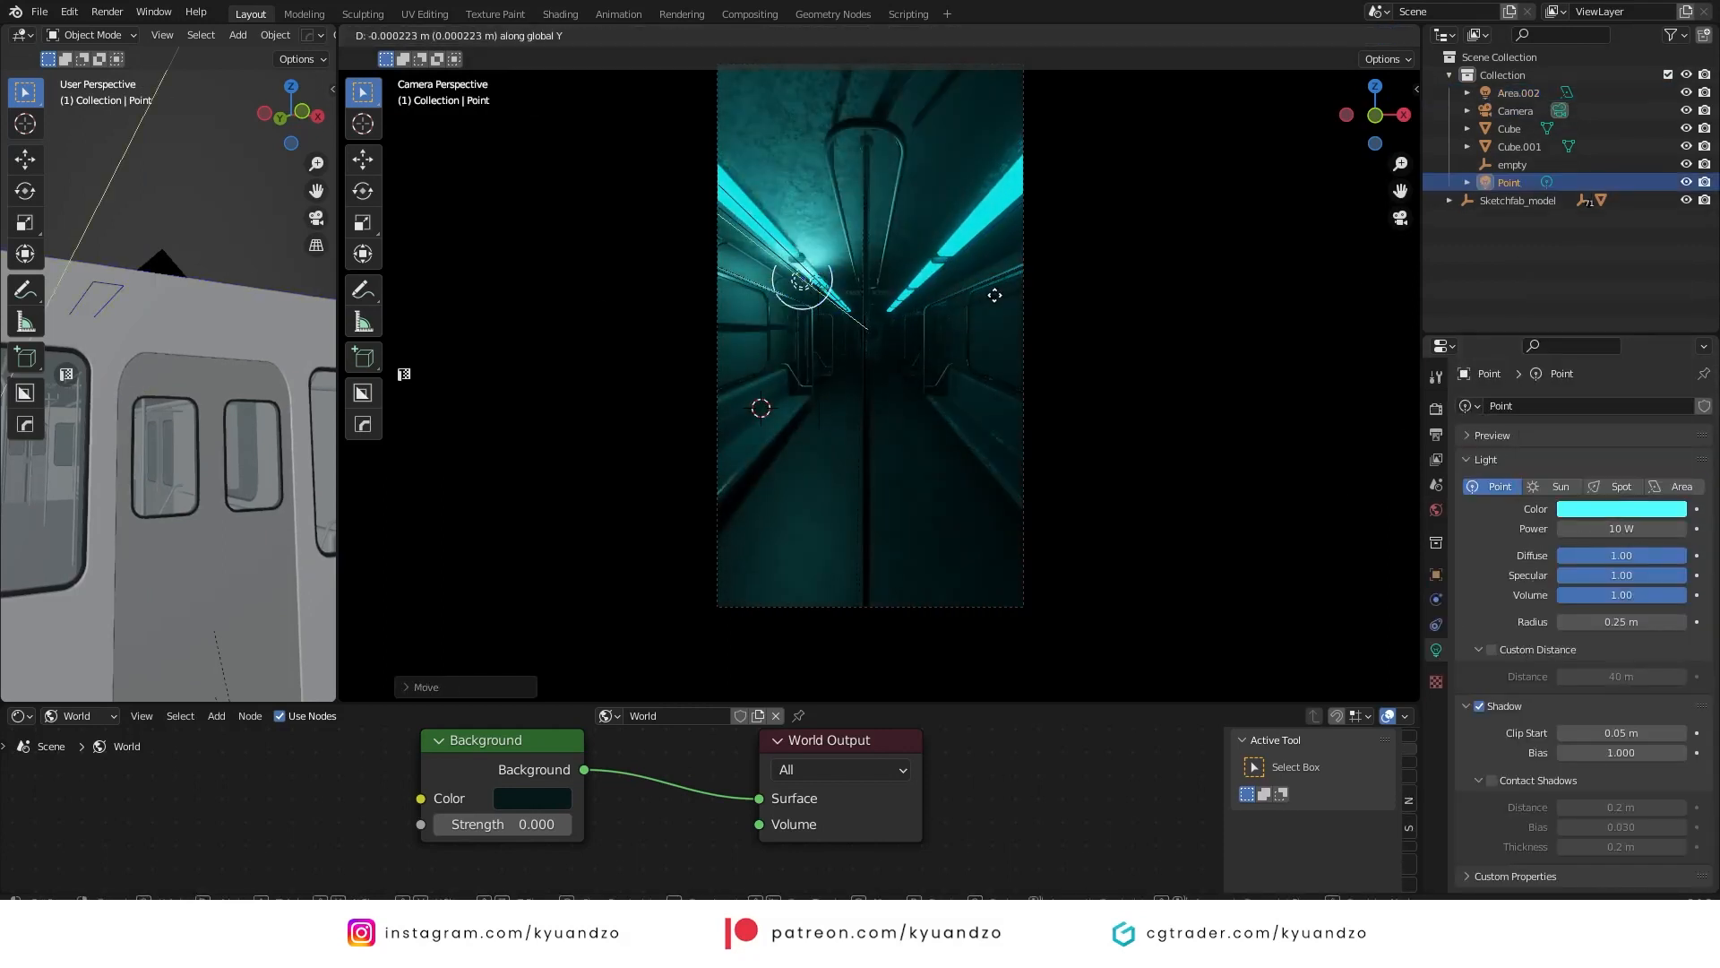
{"action": "left_click", "coordinate": [1681, 486]}
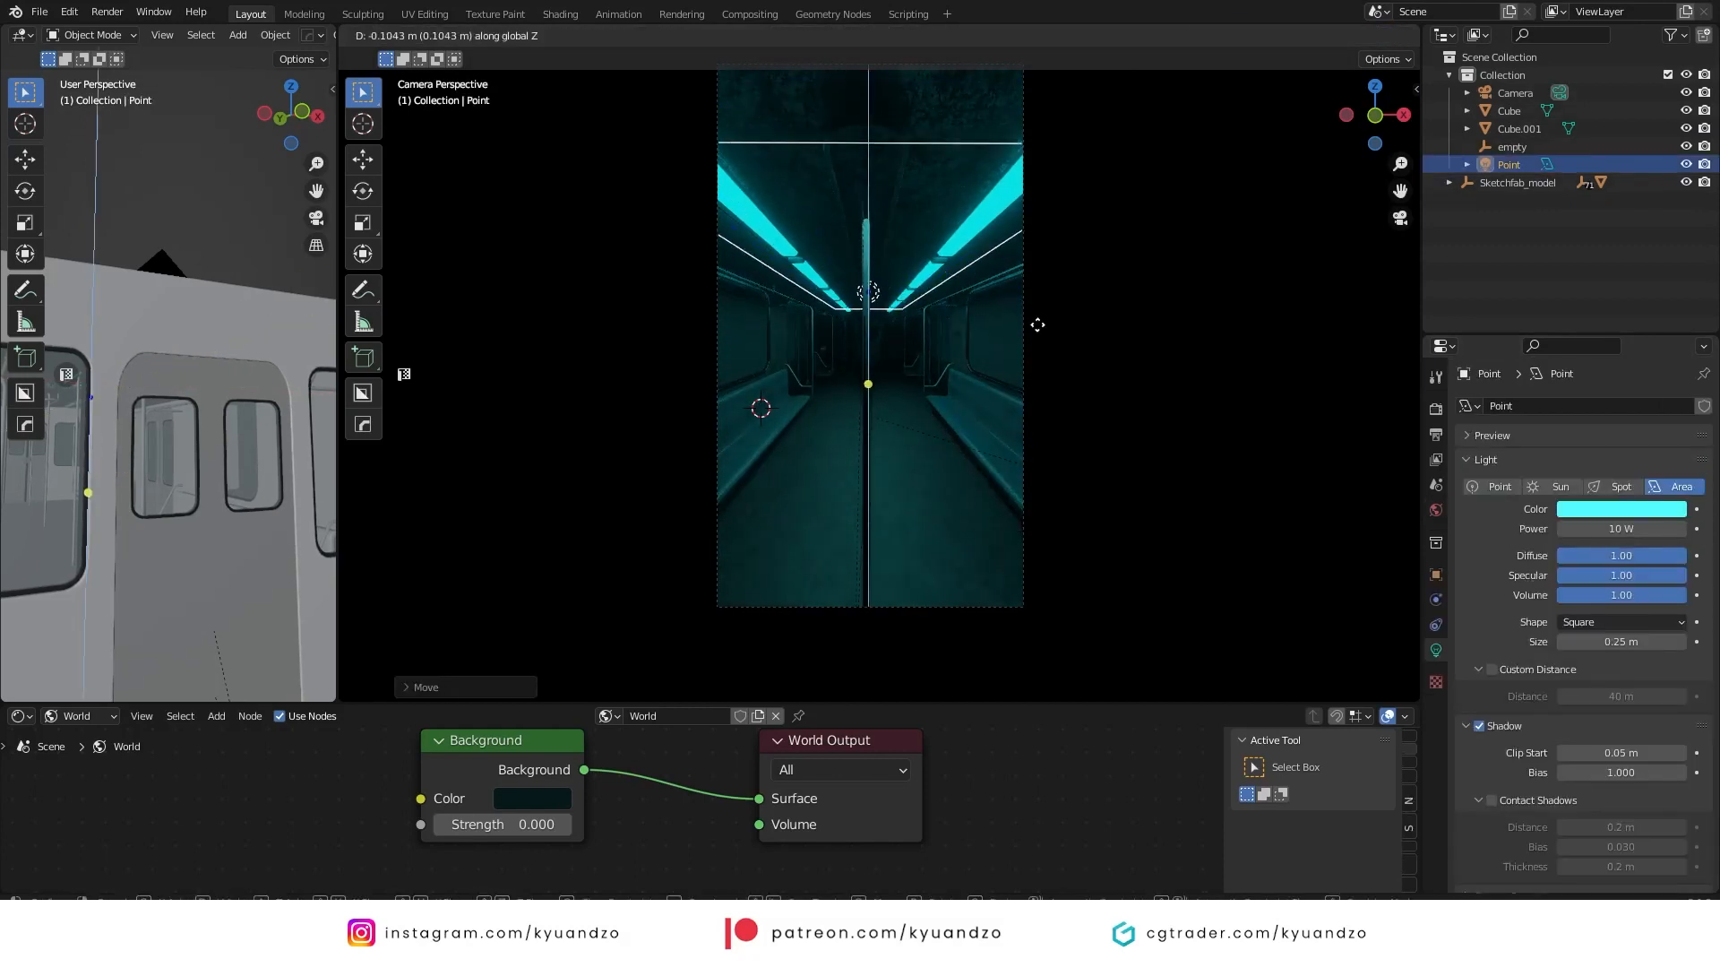
{"action": "left_click", "coordinate": [1621, 508]}
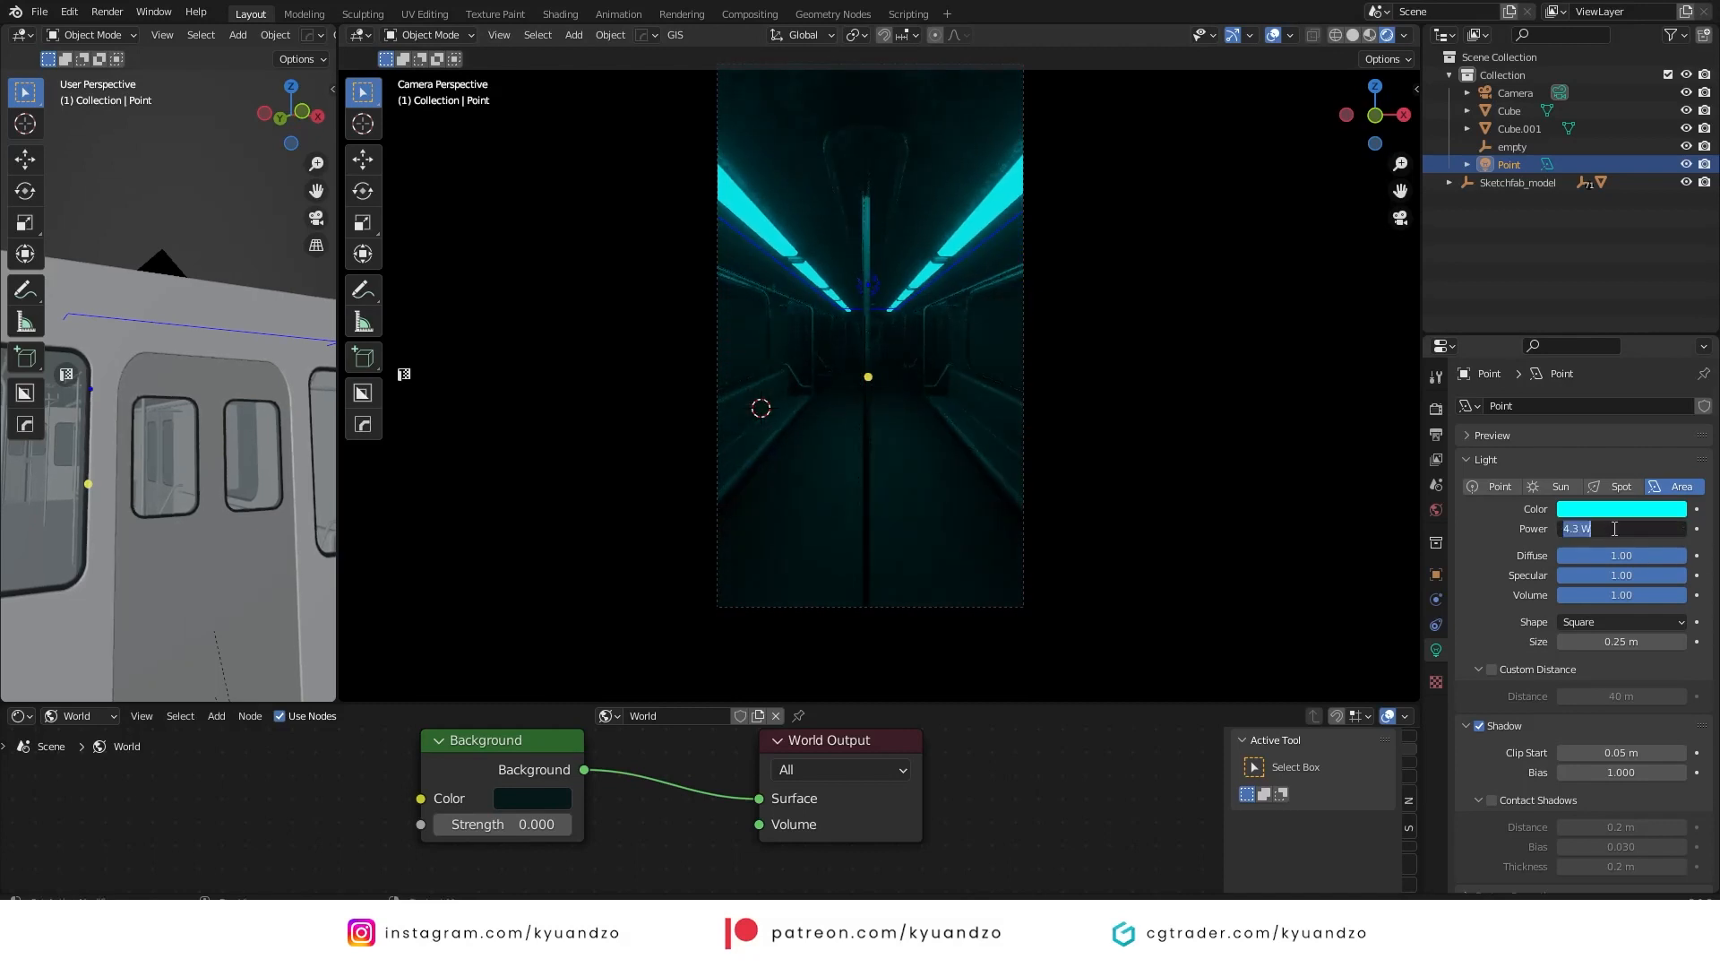
{"action": "type", "text": "5.1"}
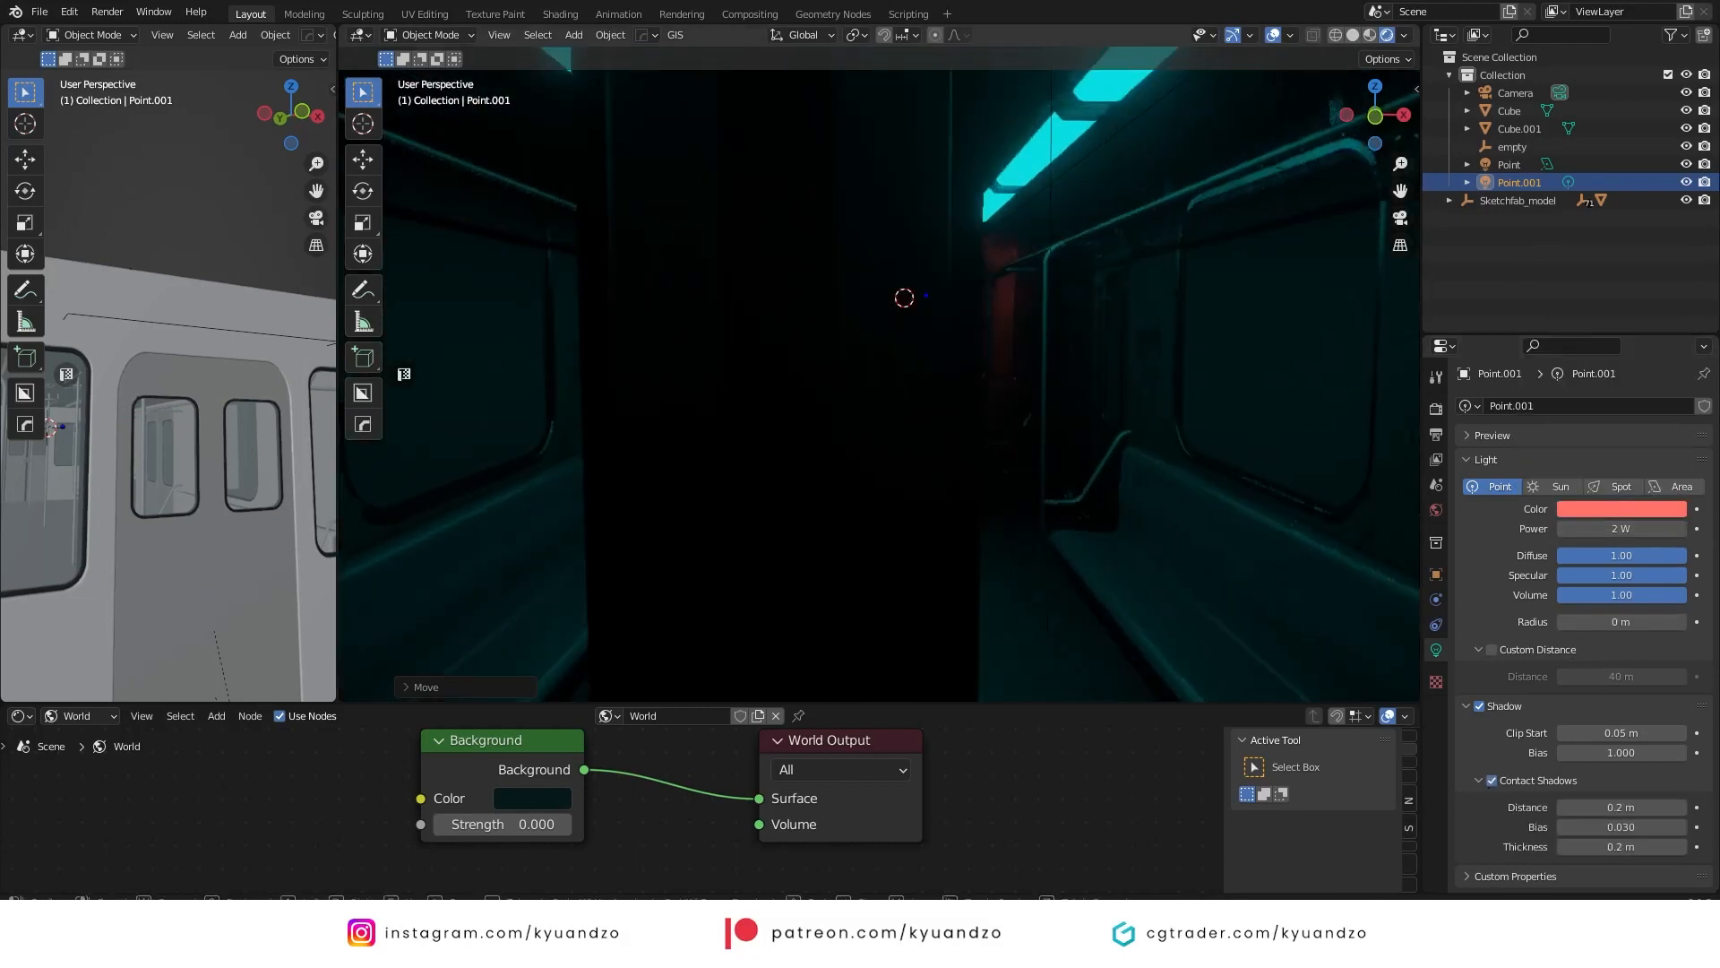
{"action": "mouse_move", "coordinate": [1103, 246]}
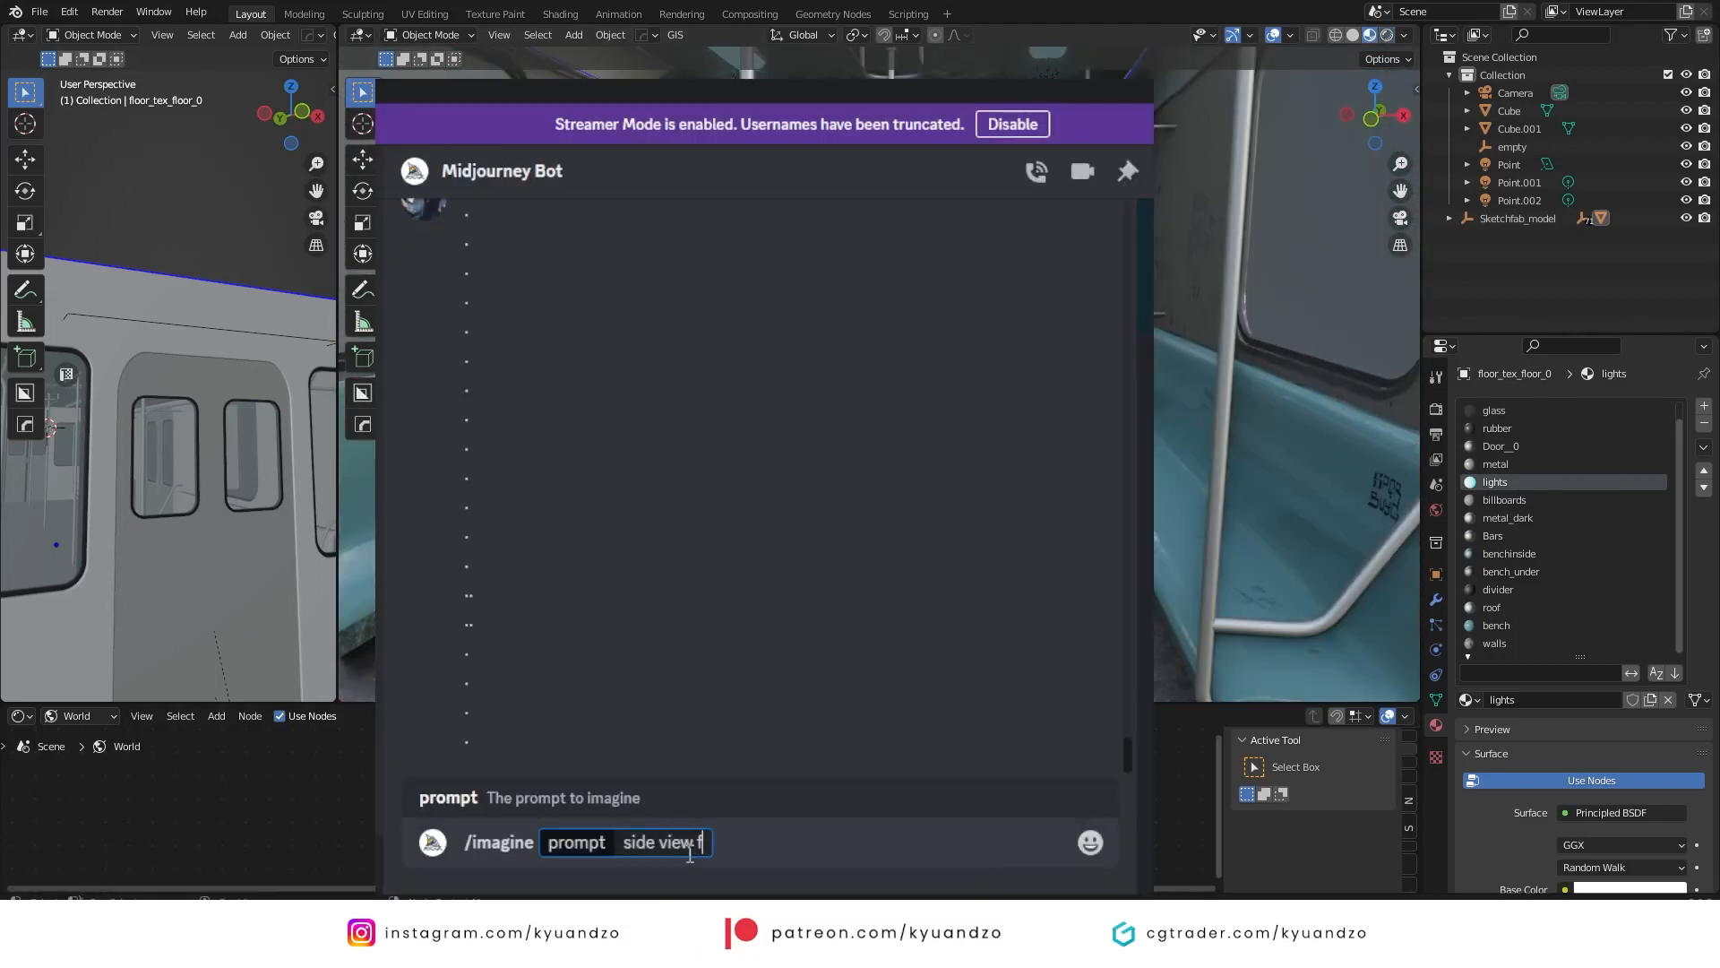
- Enter the prompt 'futuristic city cityscape, realistic, neon lights, dark night --ar'
{"action": "type", "text": "futuristic city cityscape, realistic, neon lights, dark night --ar"}
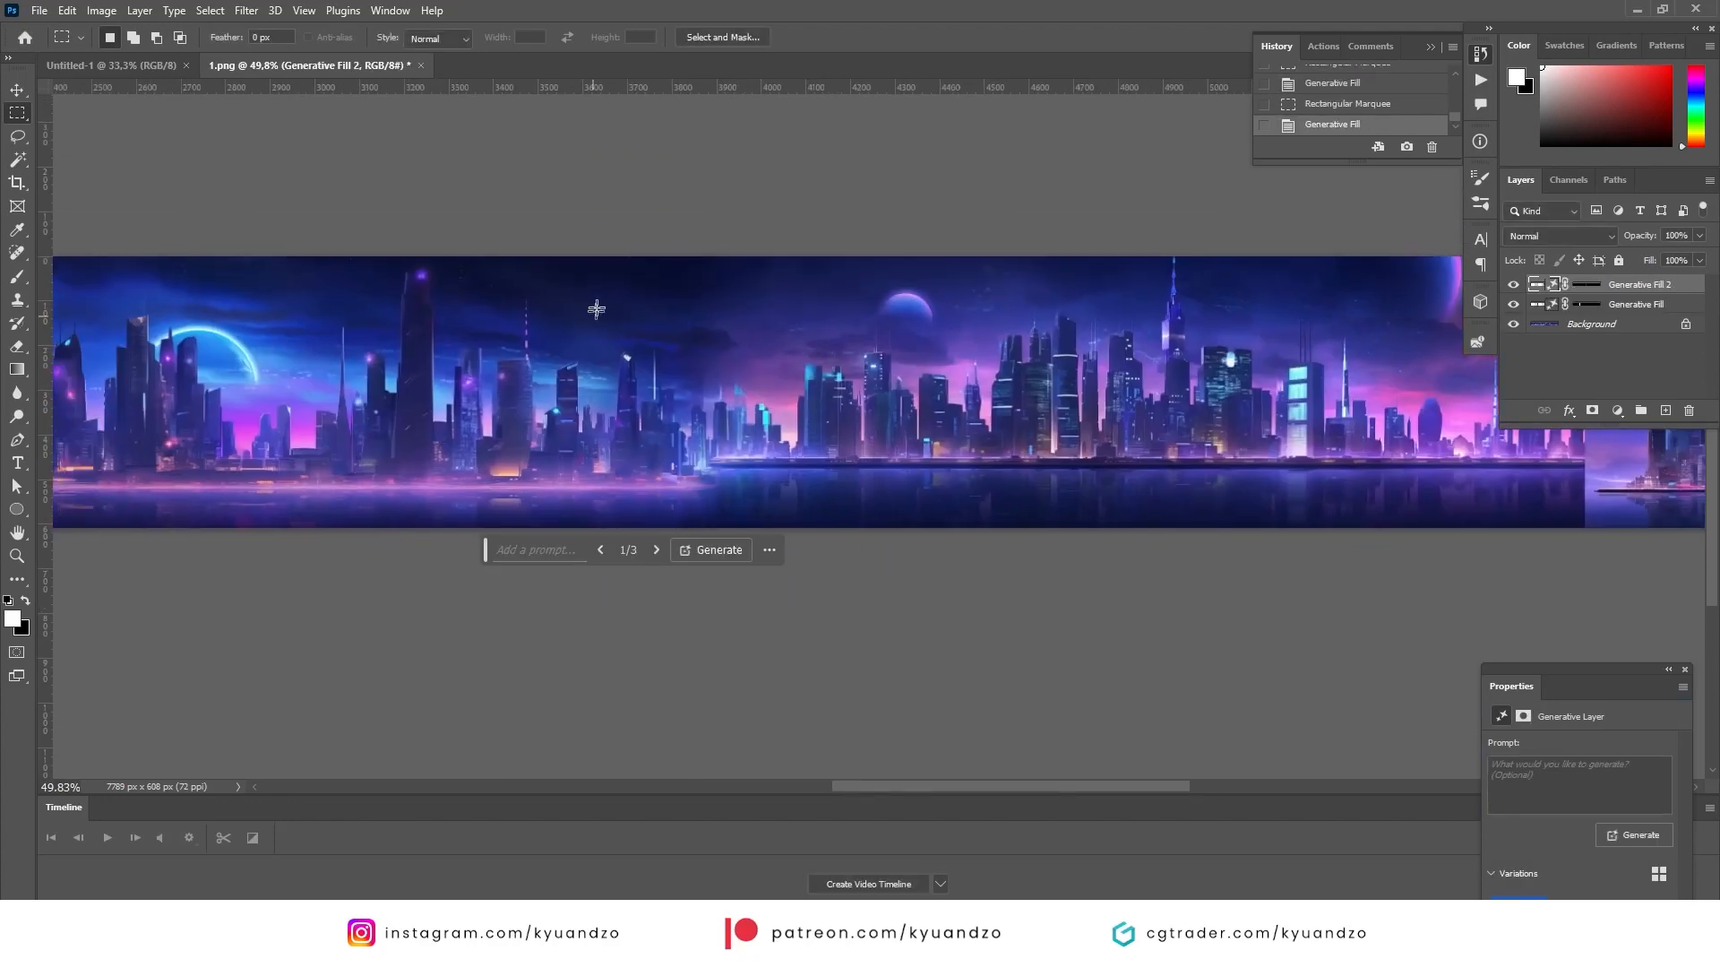
- Choose a generative fill variation, merge it, adjust brightness/contrast, and blur the panorama
{"action": "left_click", "coordinate": [718, 549]}
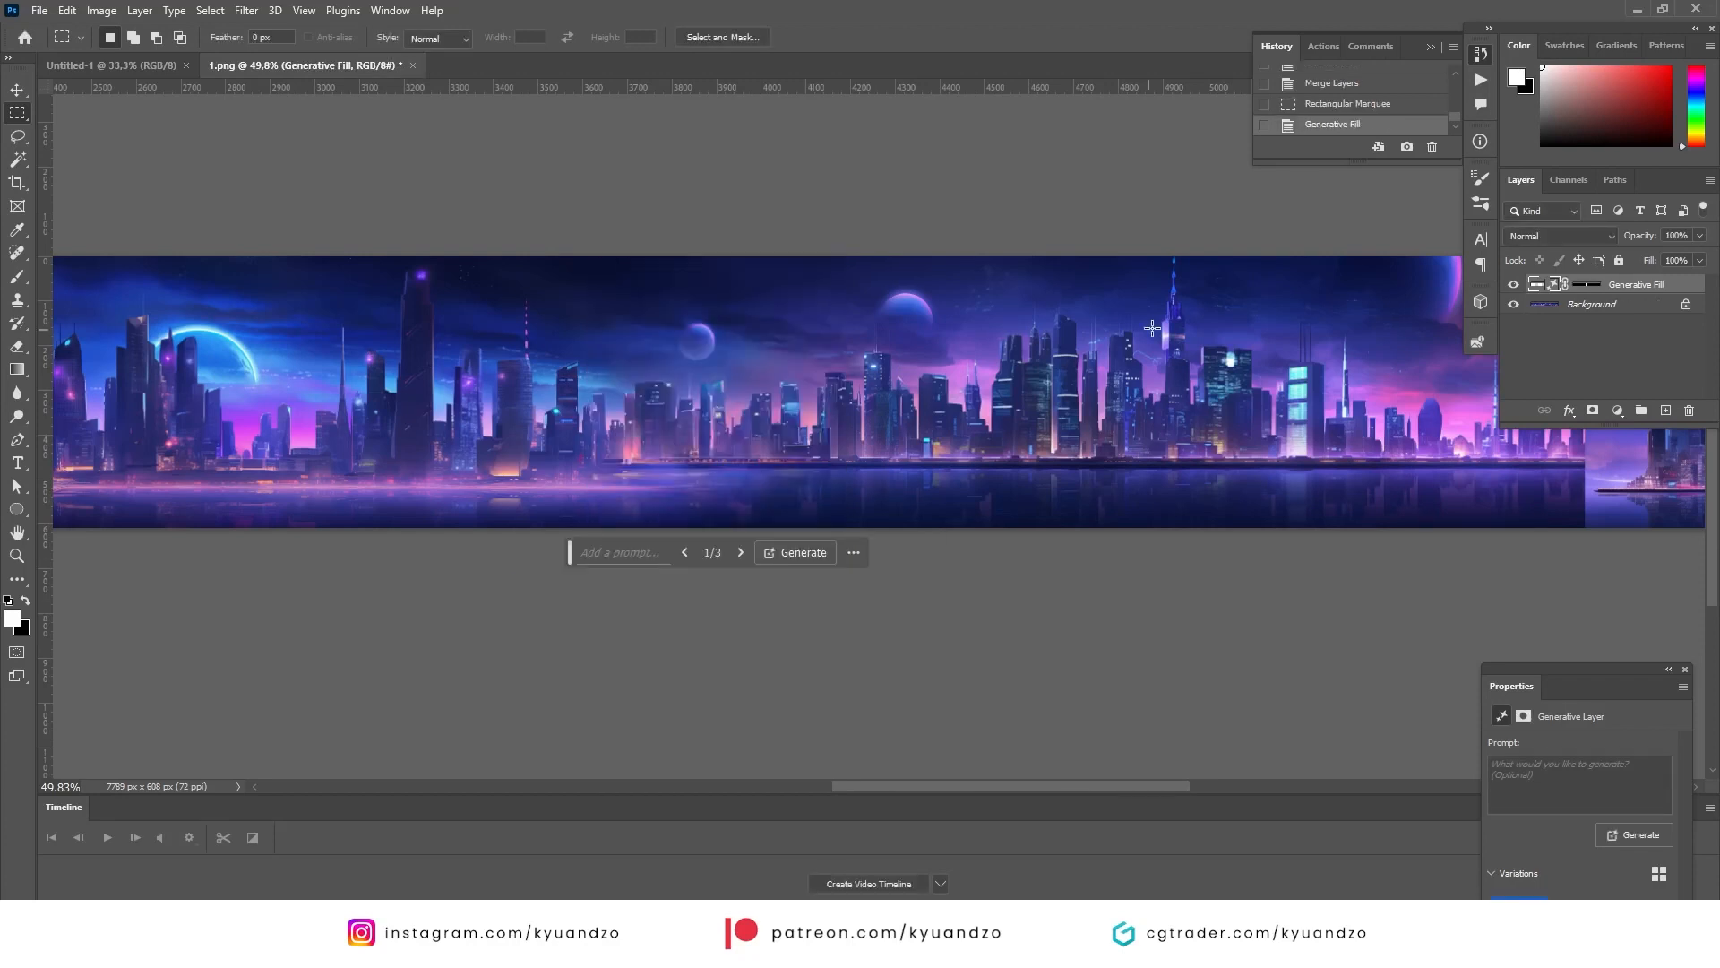
{"action": "left_click", "coordinate": [802, 552]}
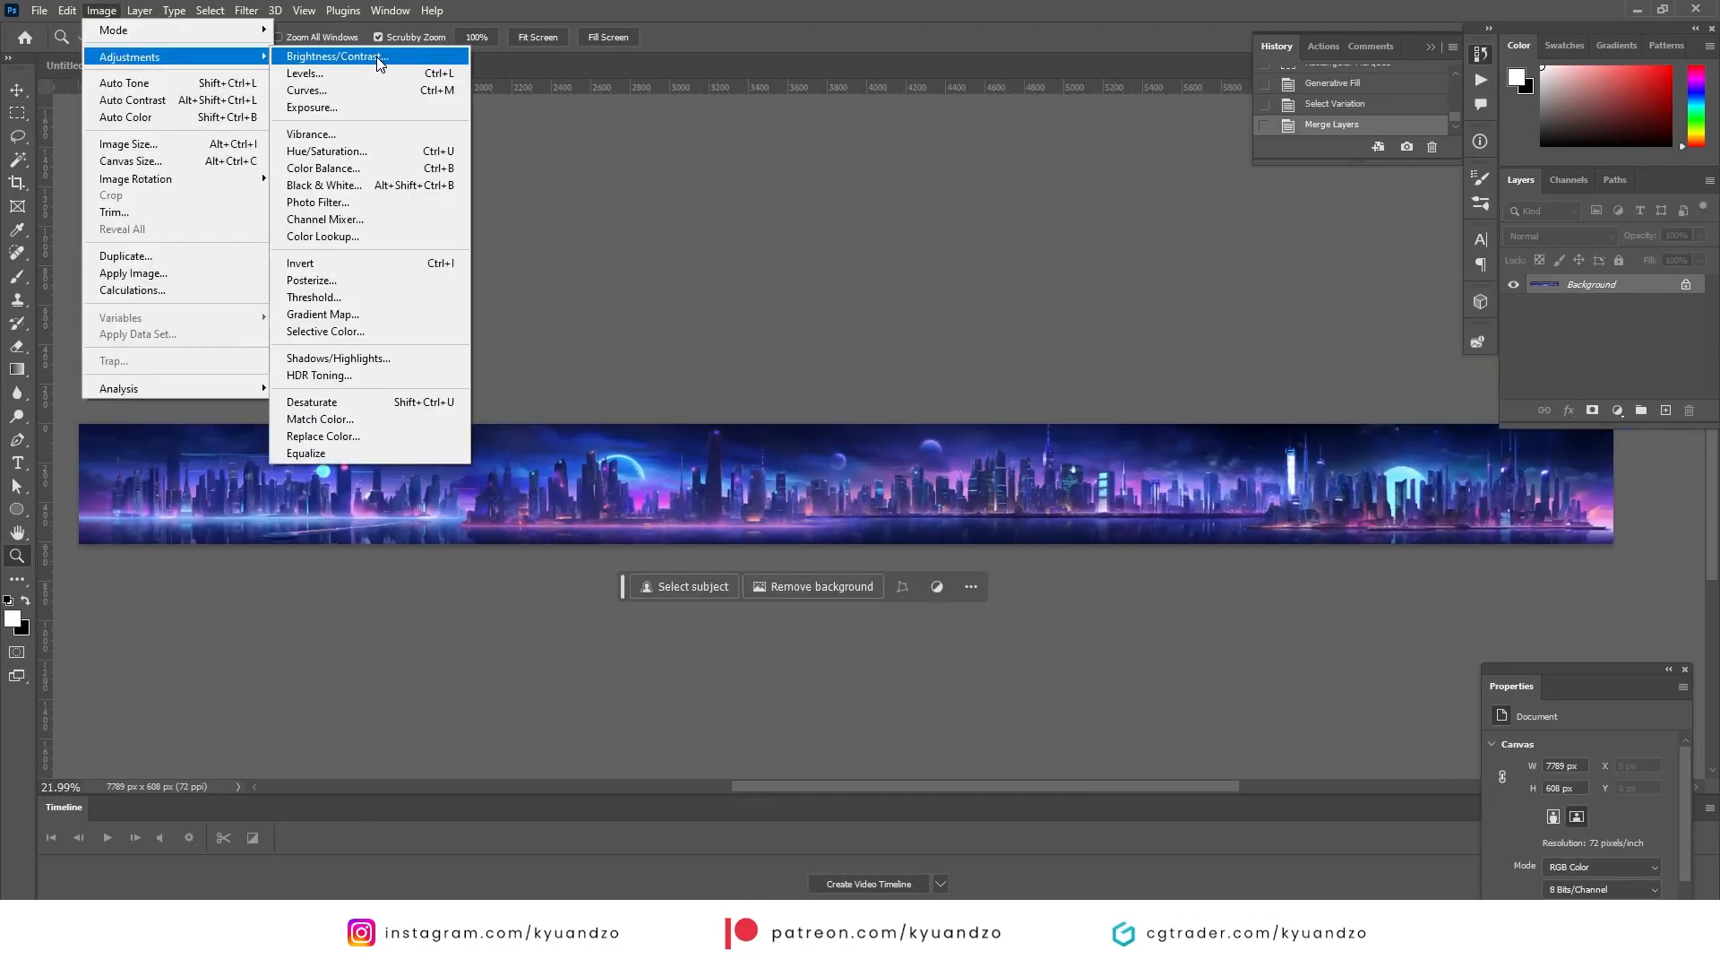
{"action": "left_click", "coordinate": [246, 10]}
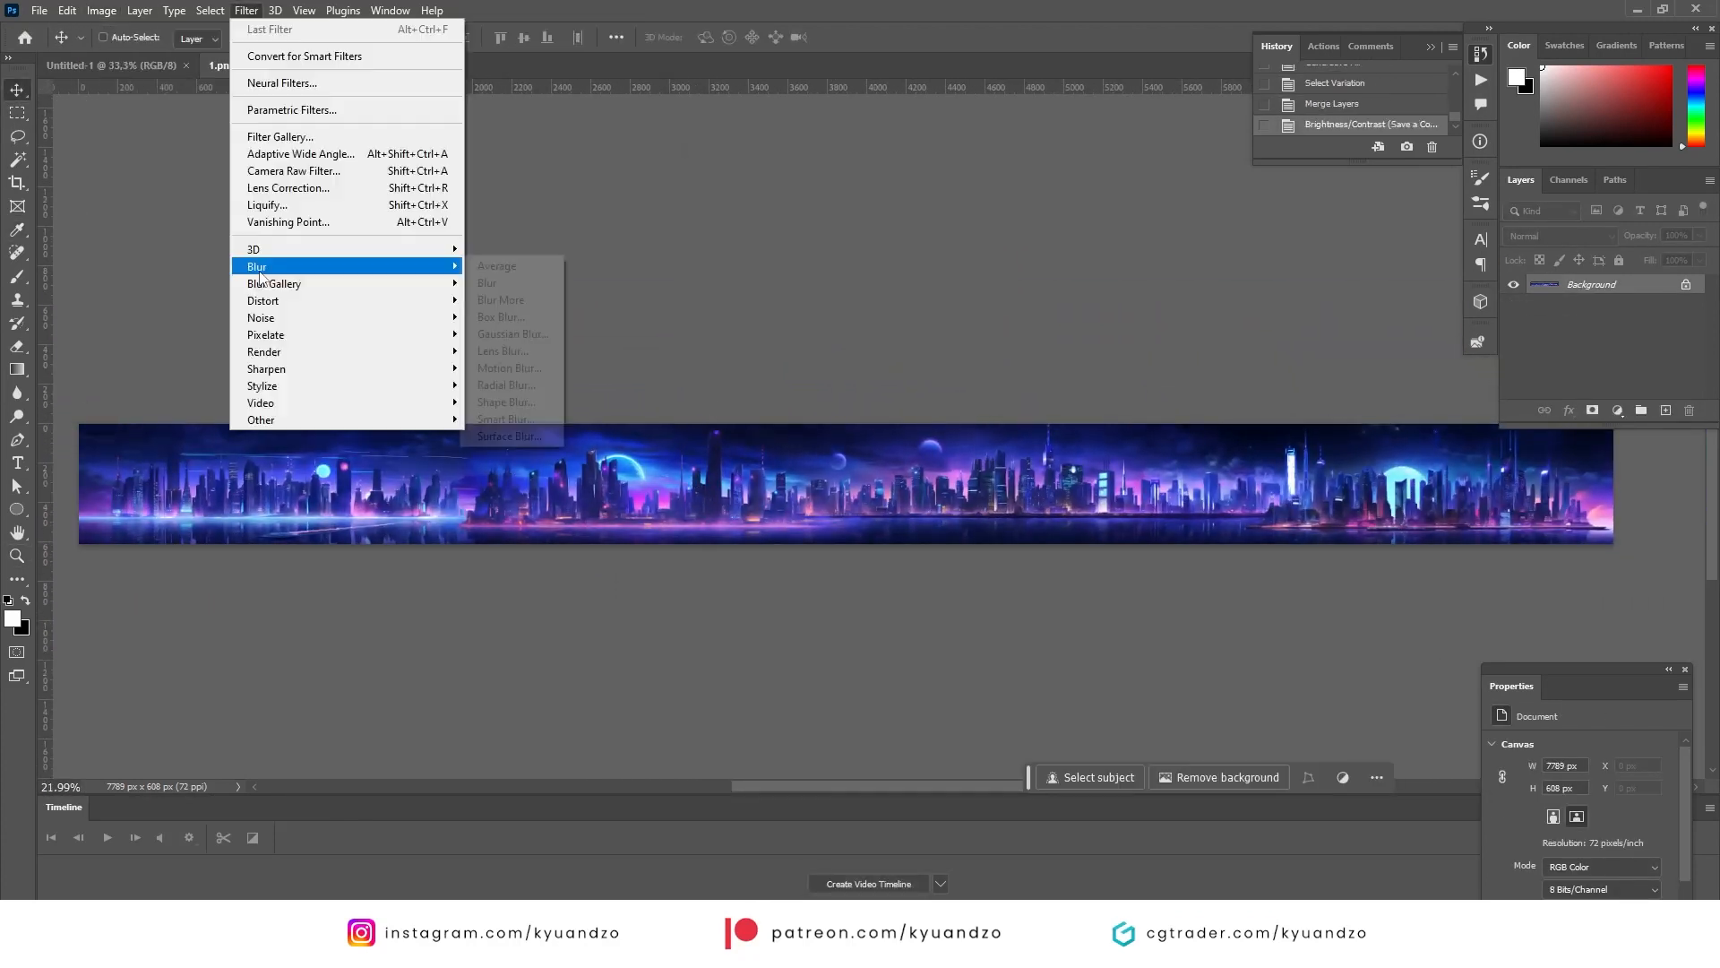
{"action": "left_click", "coordinate": [509, 367]}
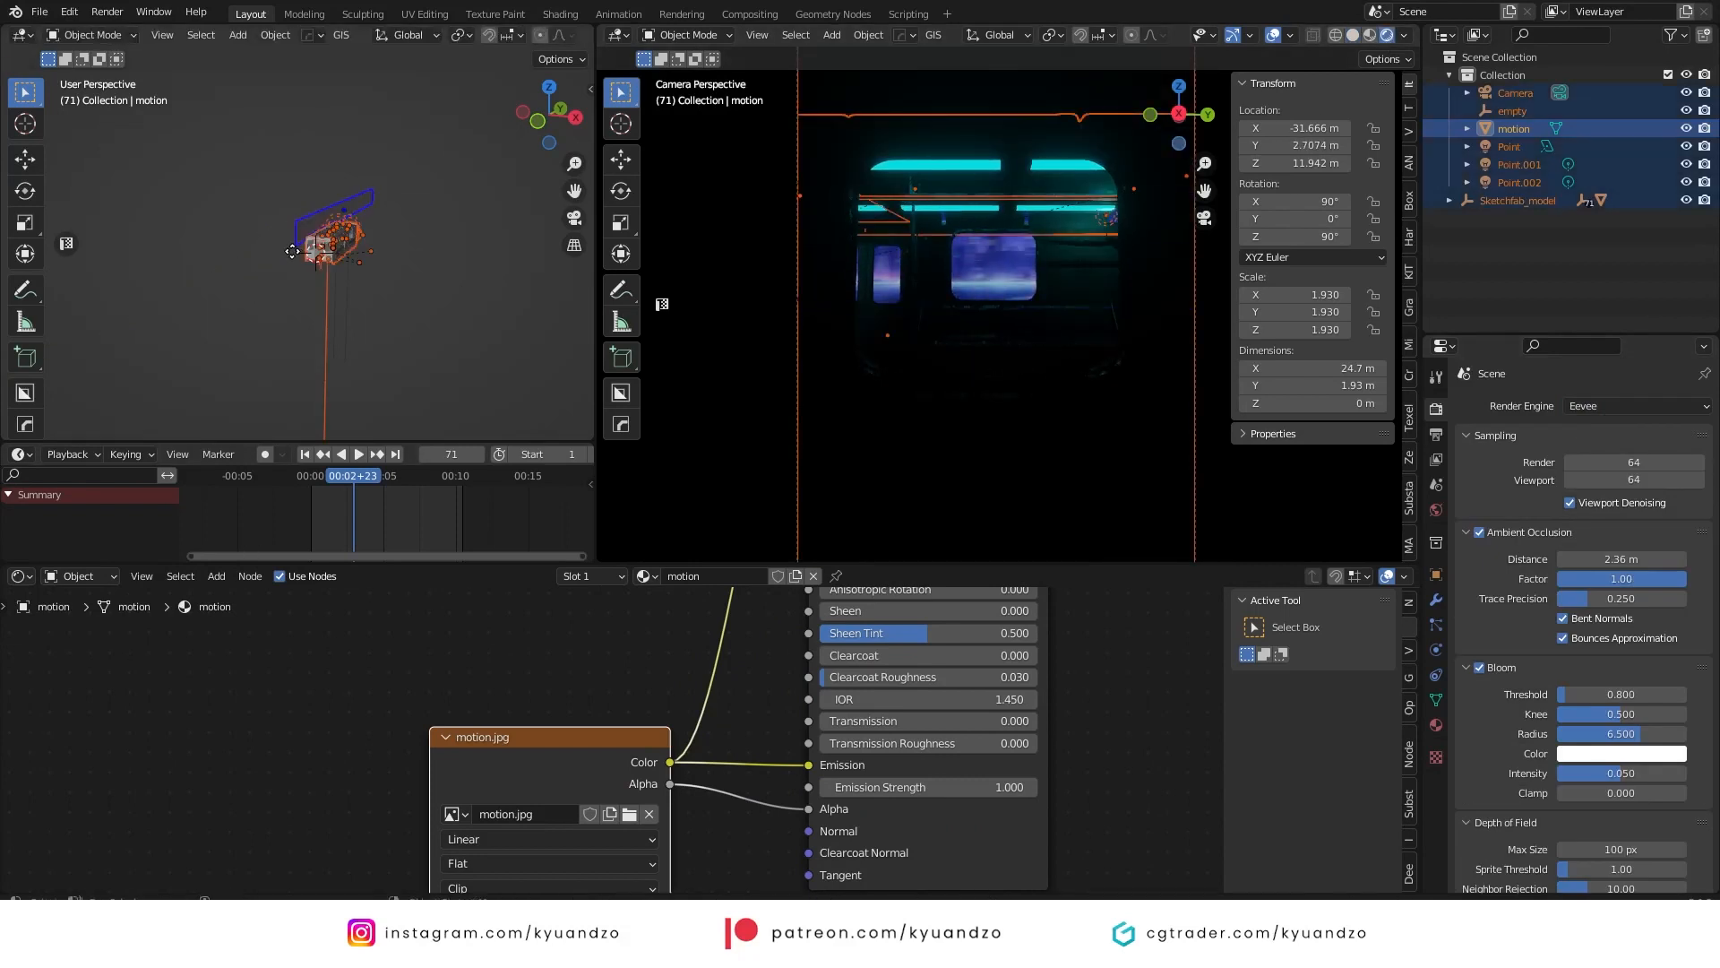
- Keyframe the city plane's start and end locations behind the windows, duplicating it
{"action": "left_click_drag", "start_coordinate": [329, 235], "coordinate": [313, 253]}
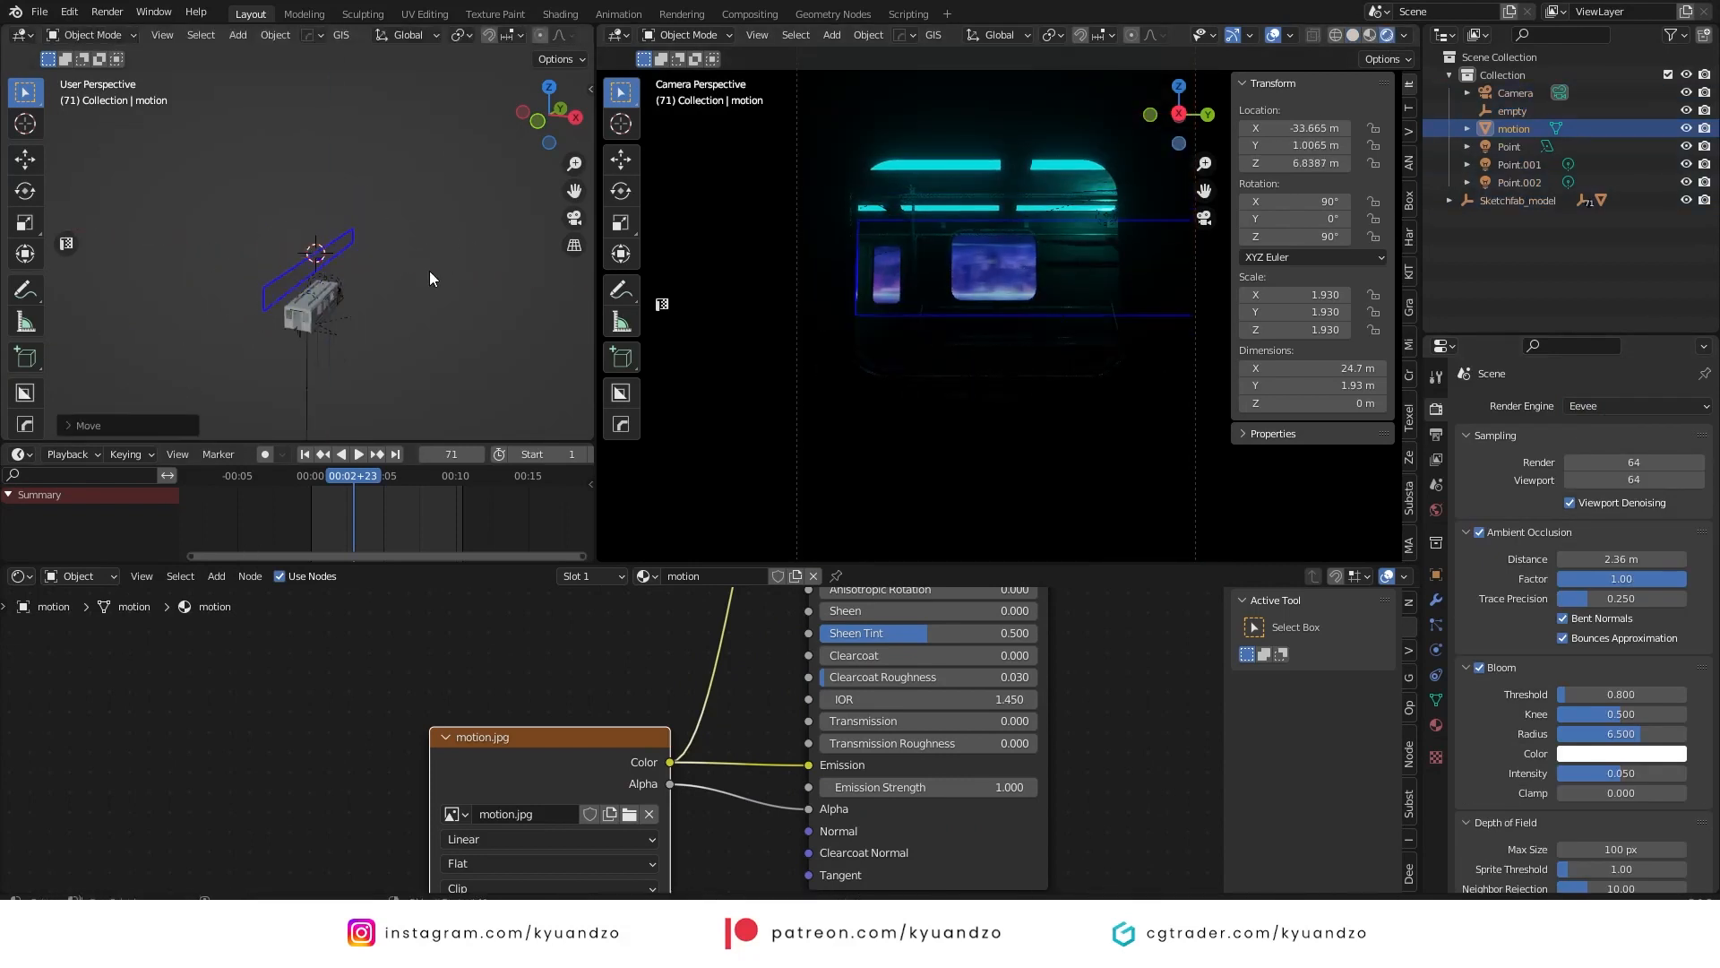
{"action": "left_click", "coordinate": [306, 453]}
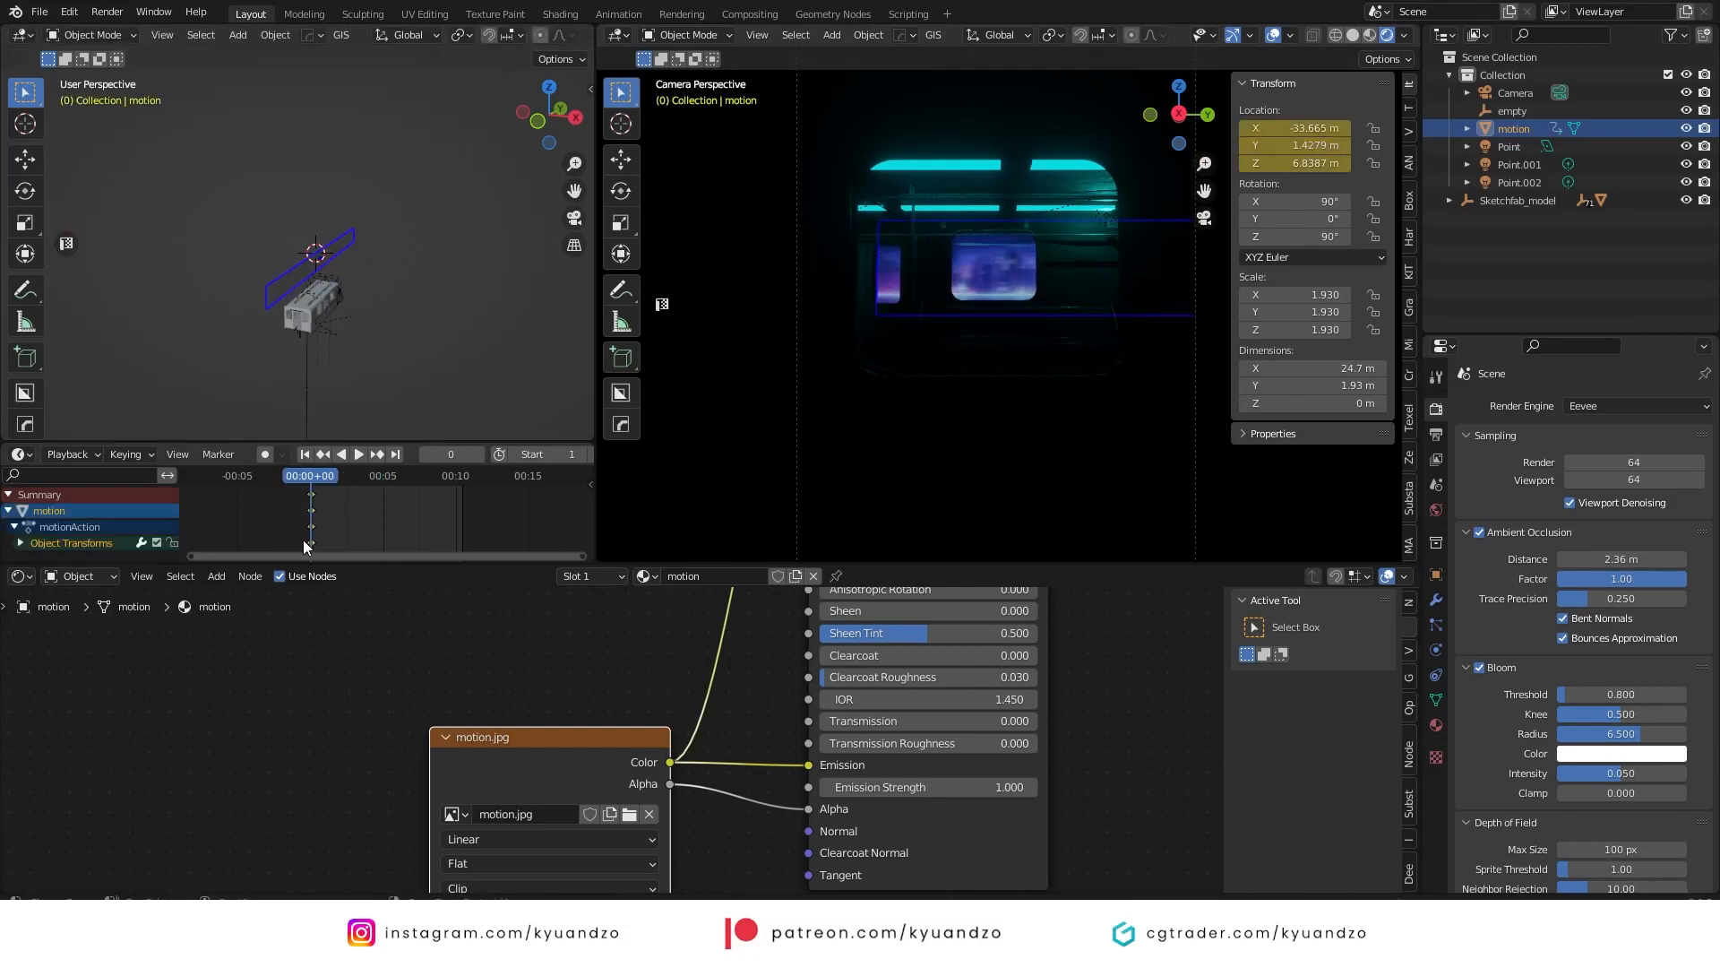
{"action": "left_click", "coordinate": [357, 454]}
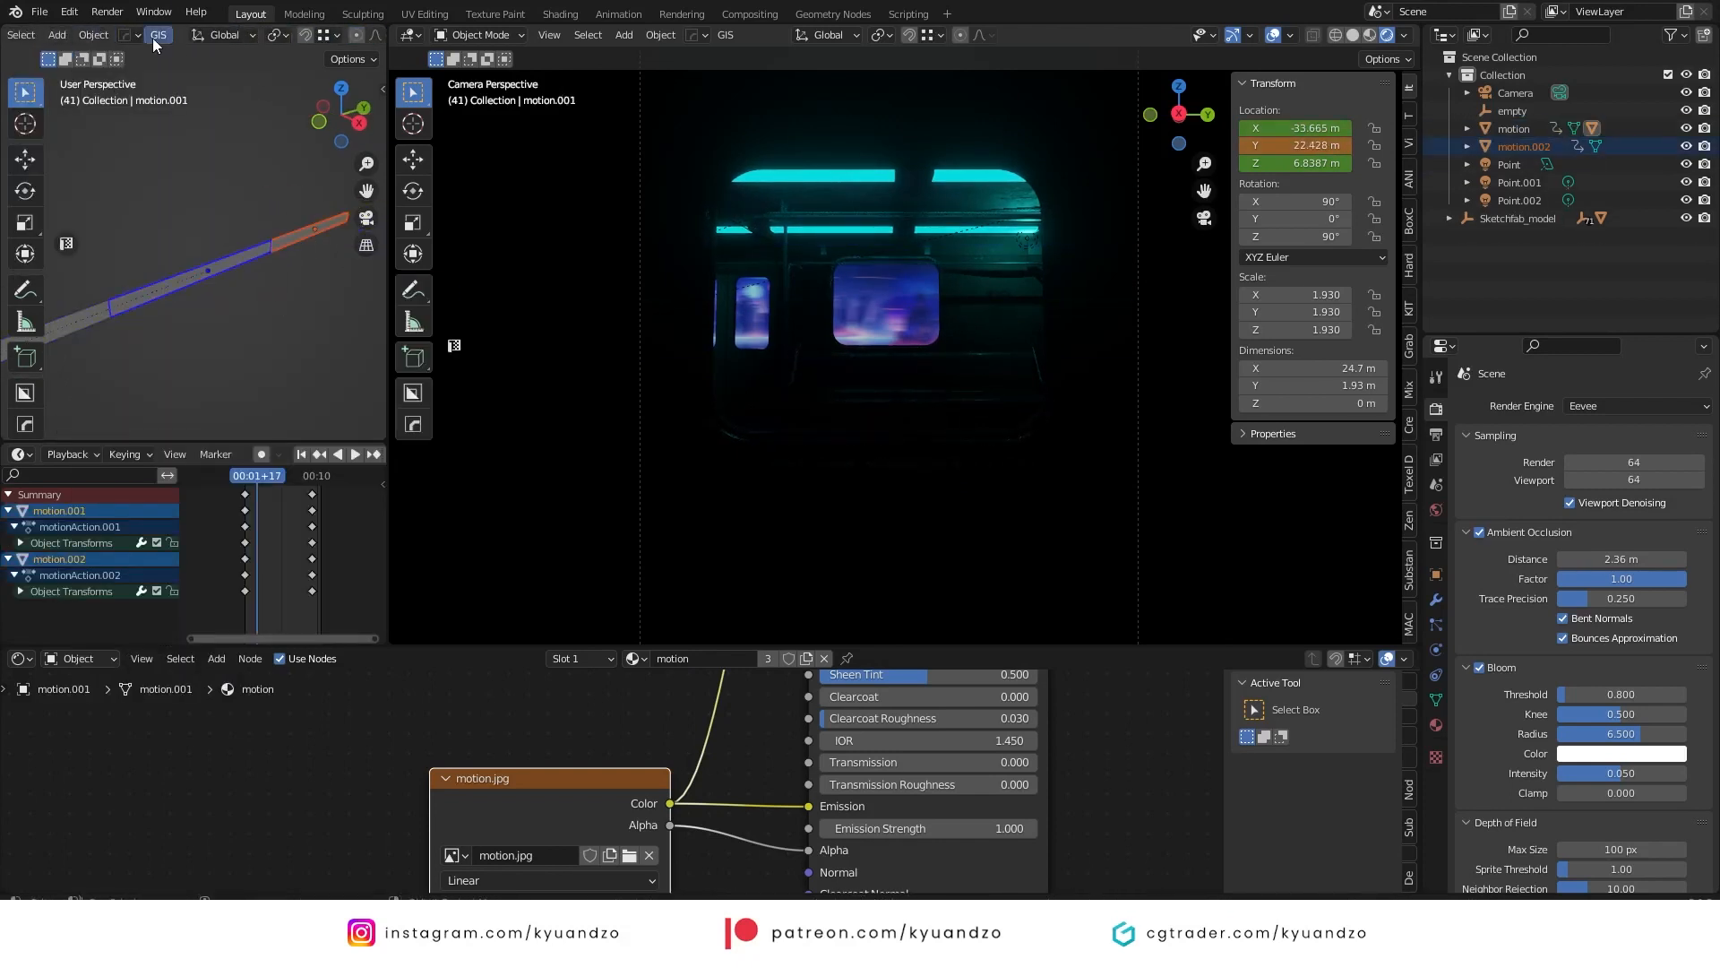
{"action": "left_click", "coordinate": [301, 453]}
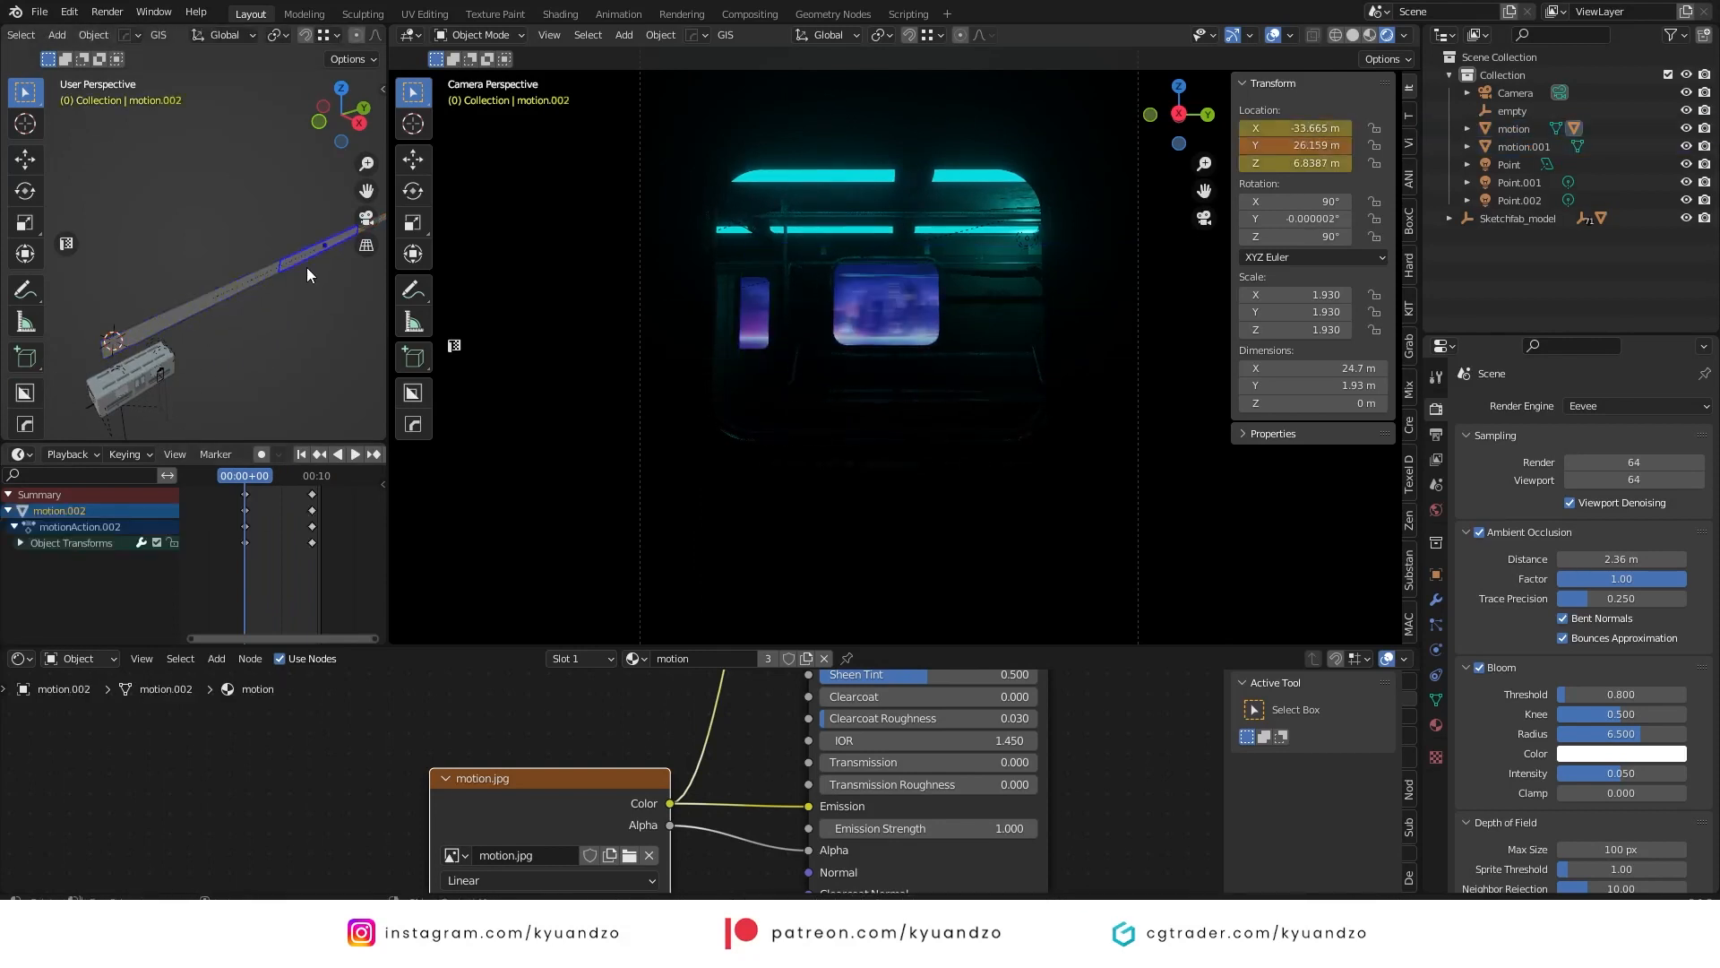
{"action": "left_click", "coordinate": [337, 453]}
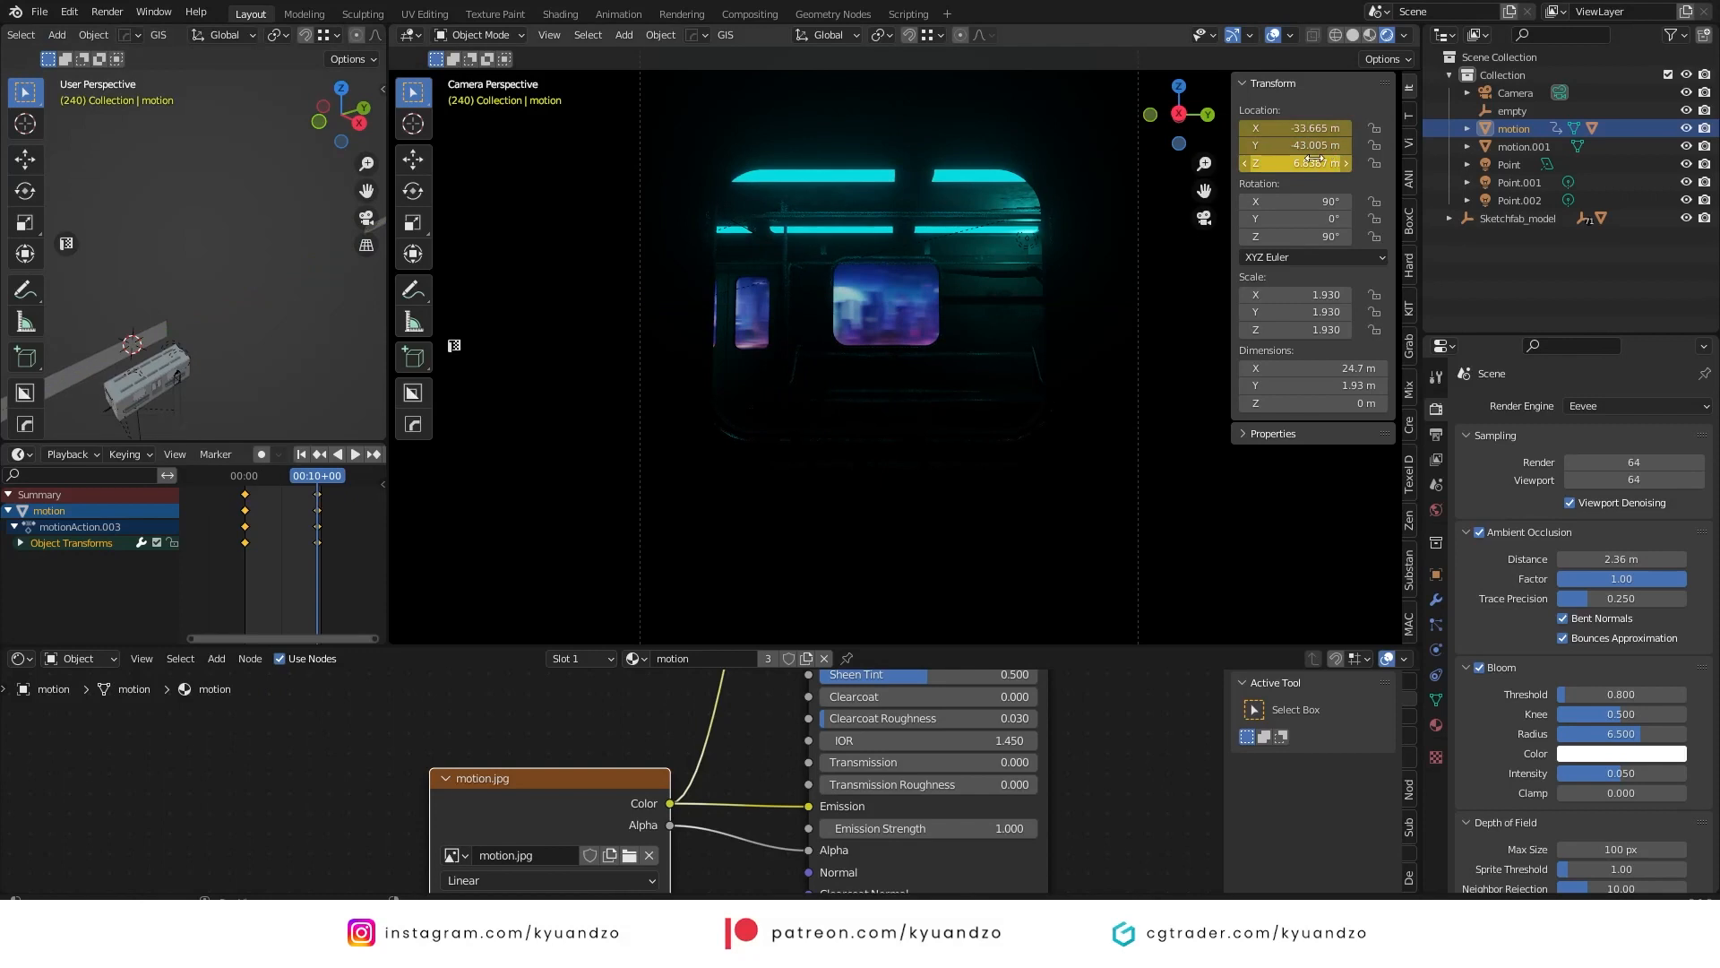
- Keyframe the camera's starting position and its position inside the car, checking lens focus settings
{"action": "left_click", "coordinate": [1514, 93]}
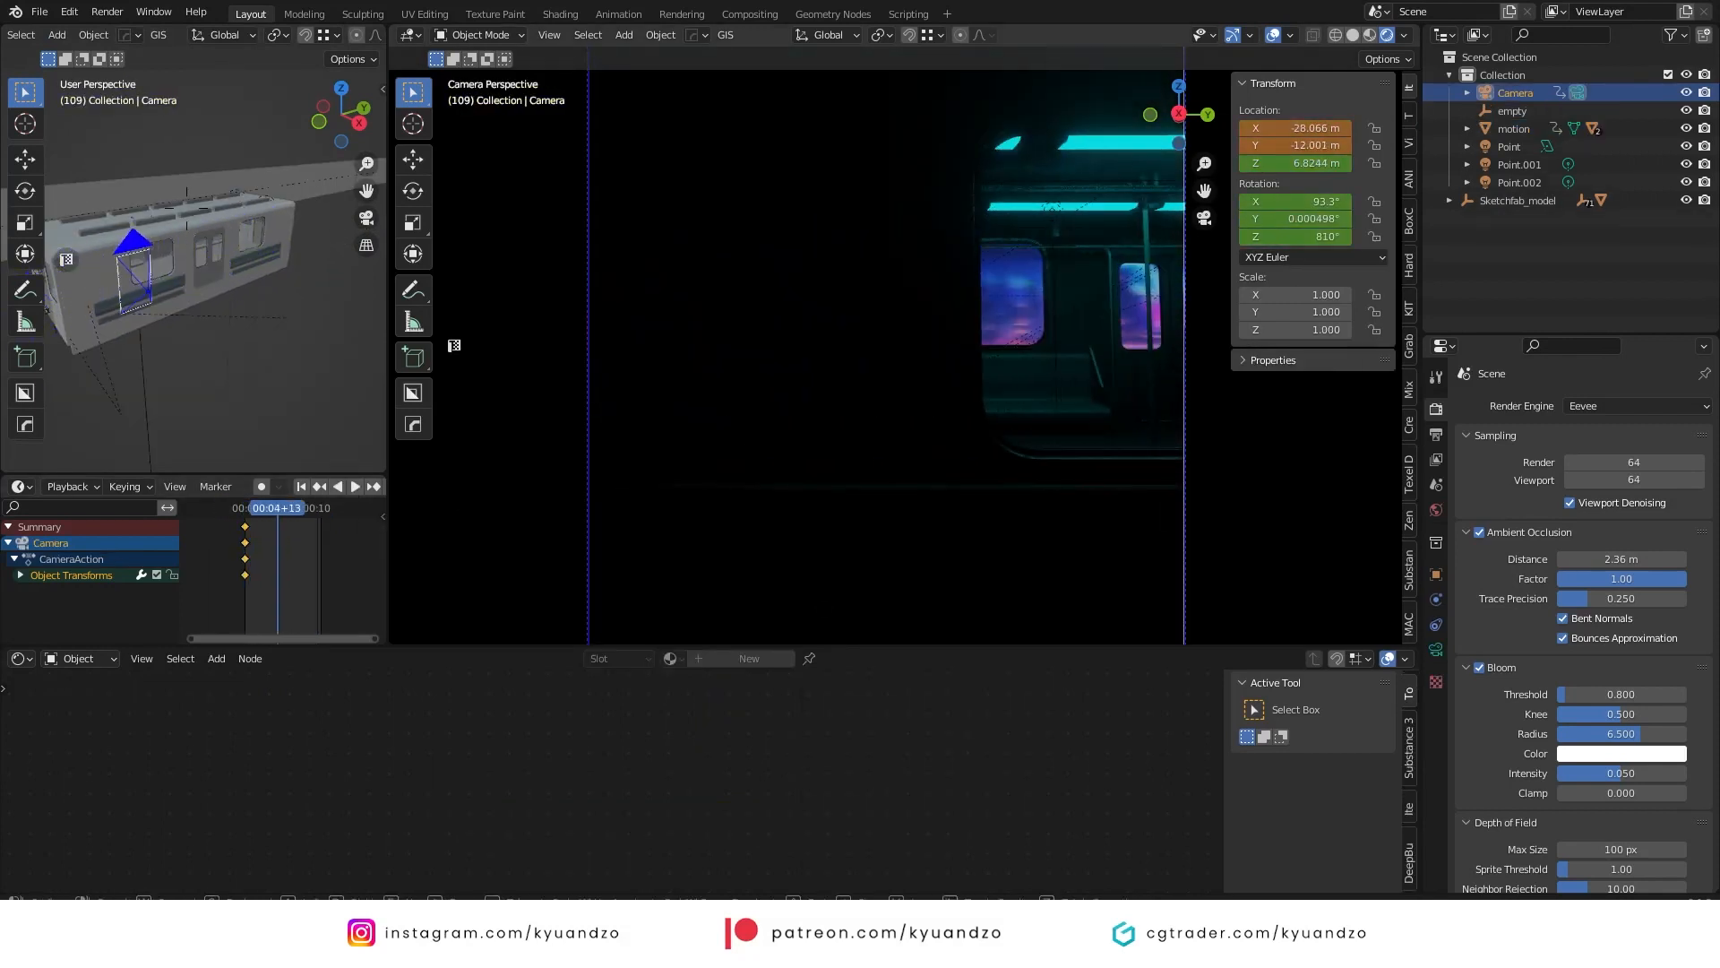
{"action": "left_click", "coordinate": [336, 486]}
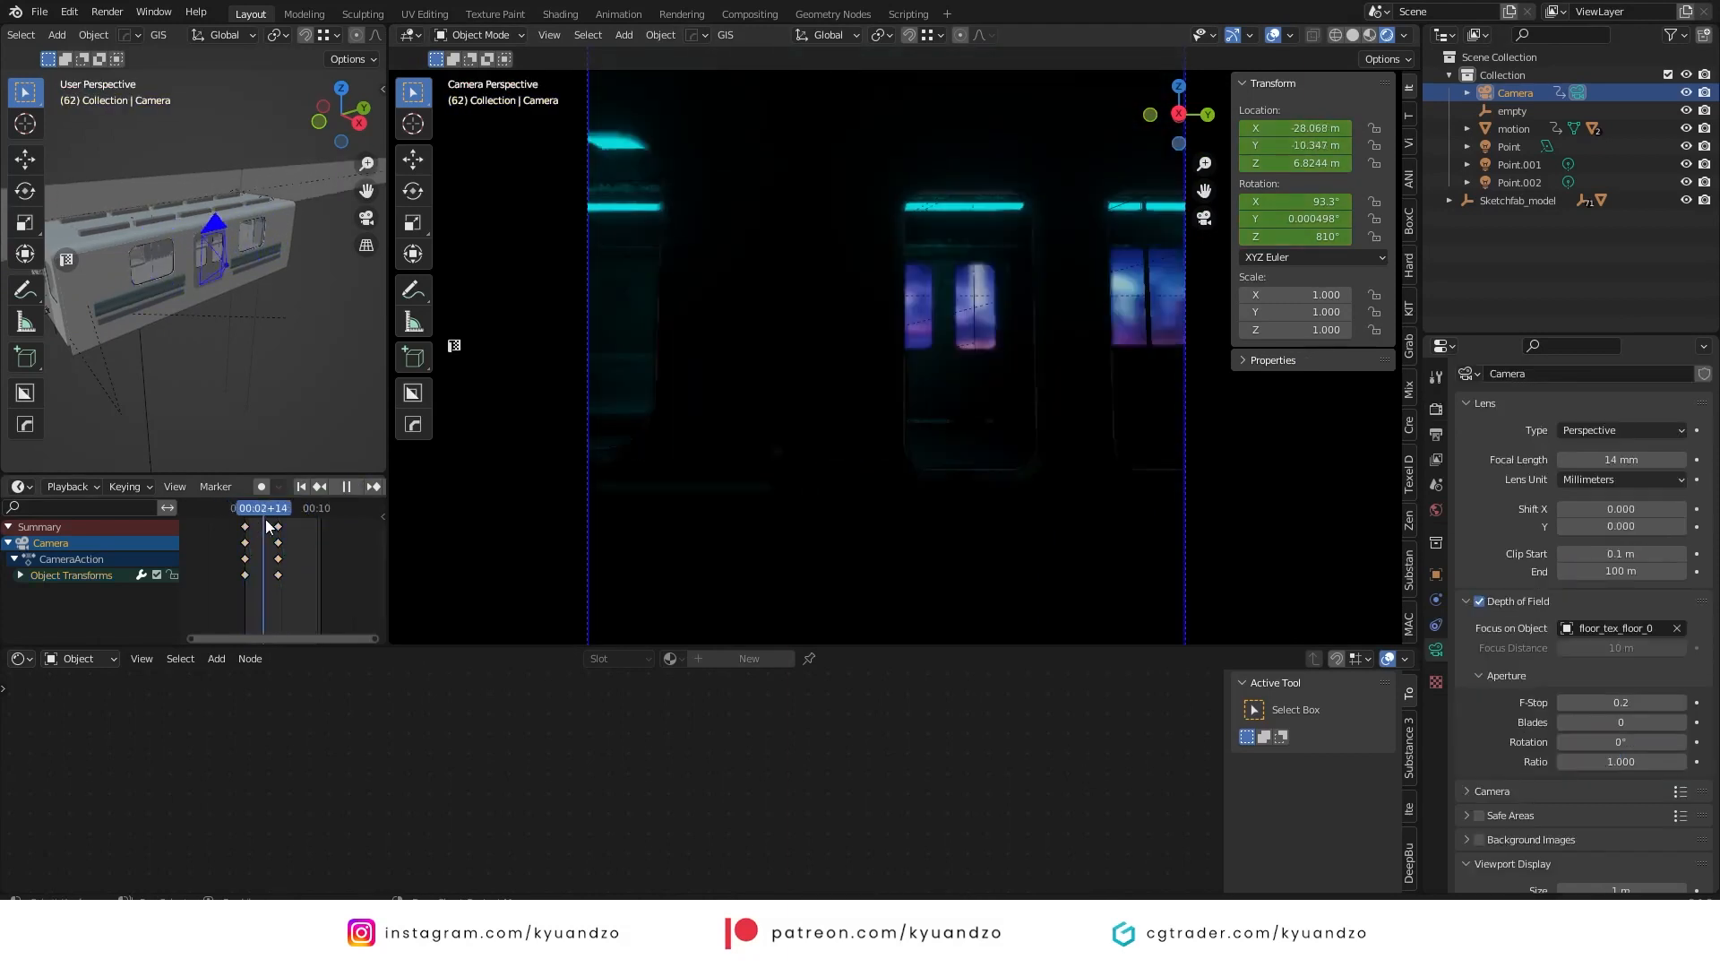
{"action": "left_click", "coordinate": [355, 485]}
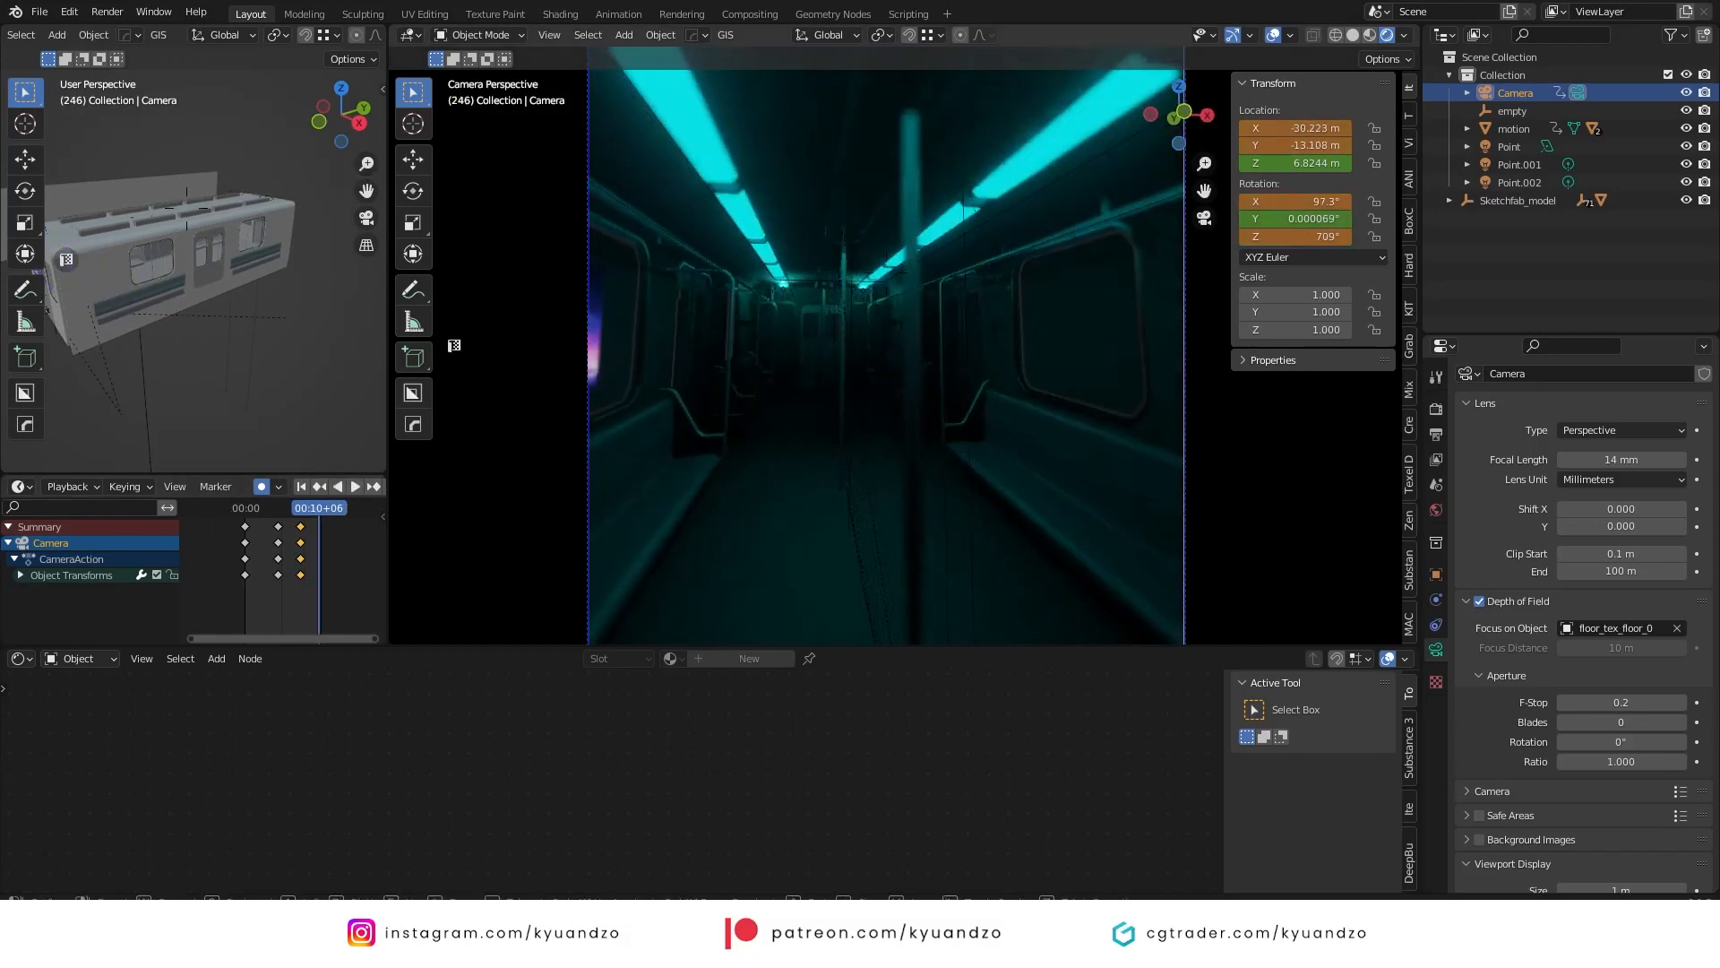
{"action": "left_click", "coordinate": [337, 486]}
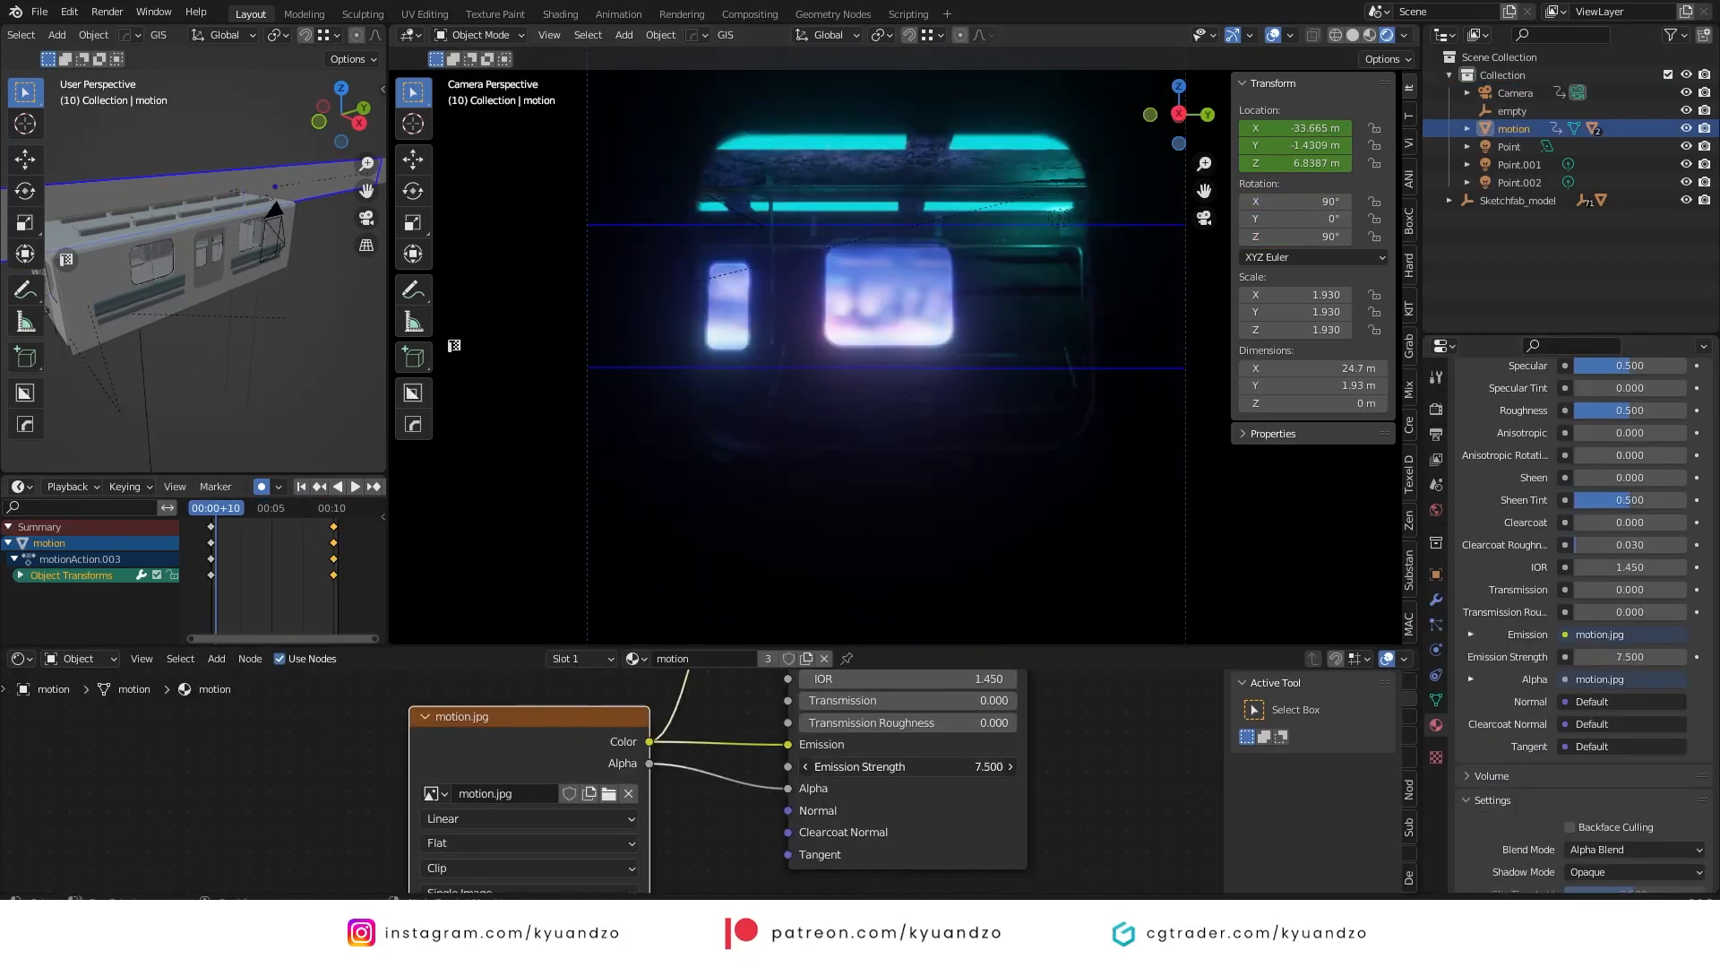
- Select another city plane and keyframe its Contrast and Bright values
{"action": "left_click", "coordinate": [346, 486]}
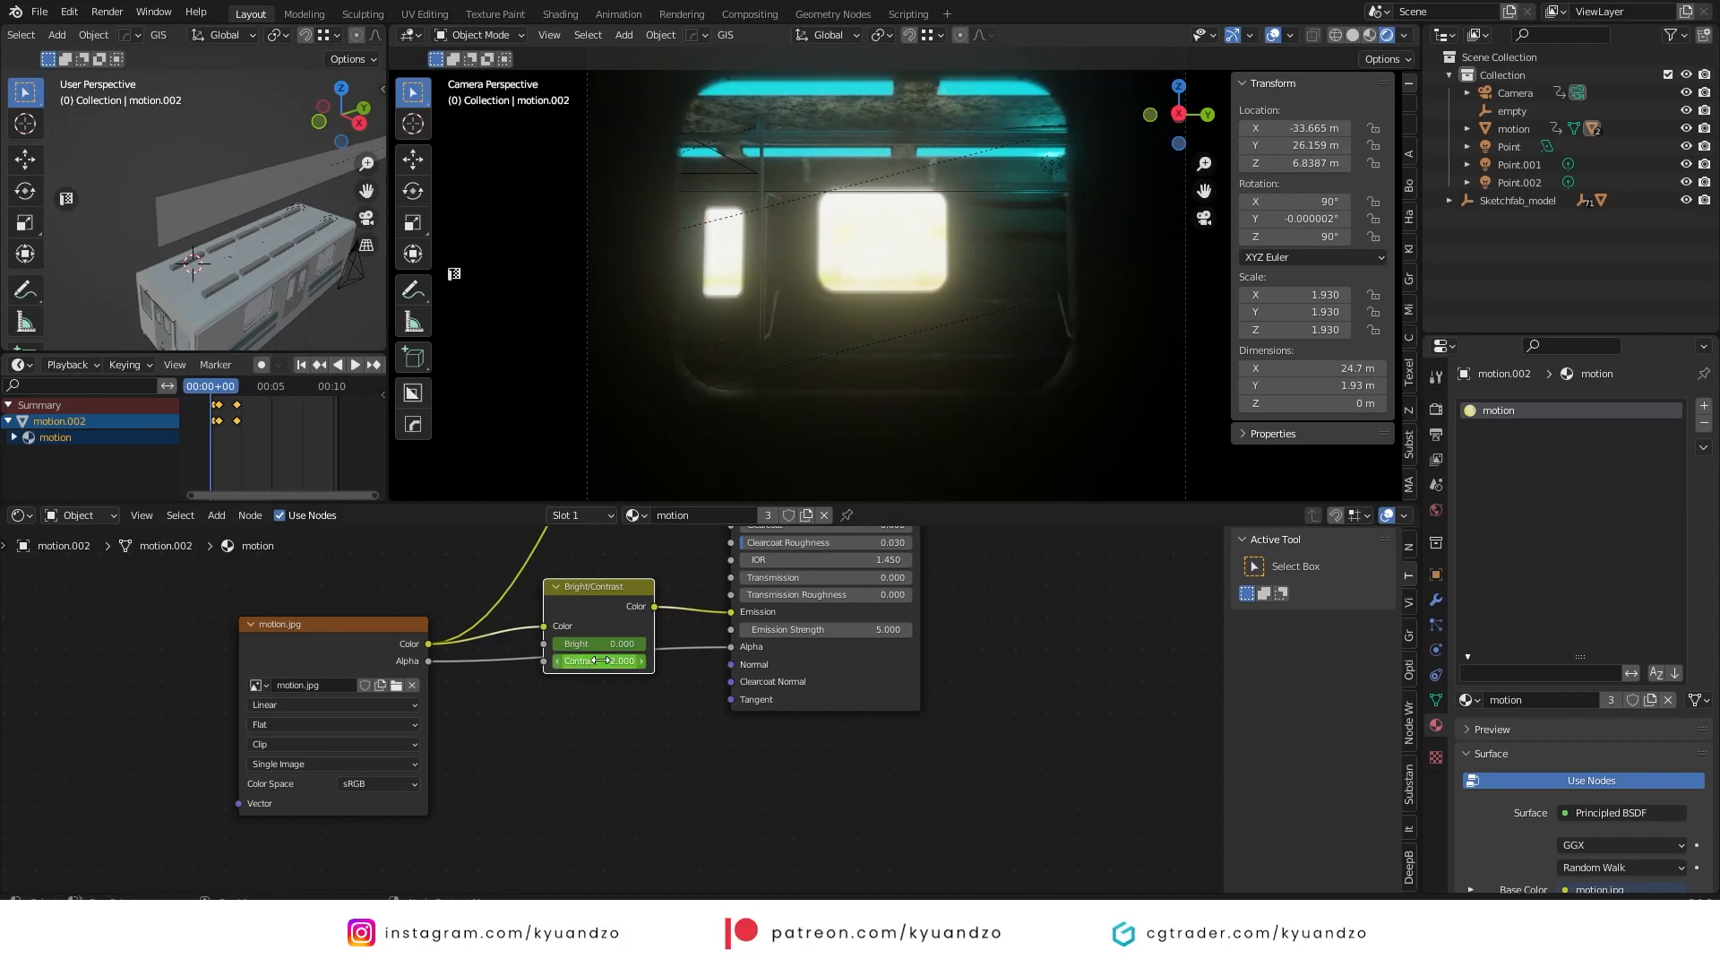
{"action": "right_click", "coordinate": [598, 660]}
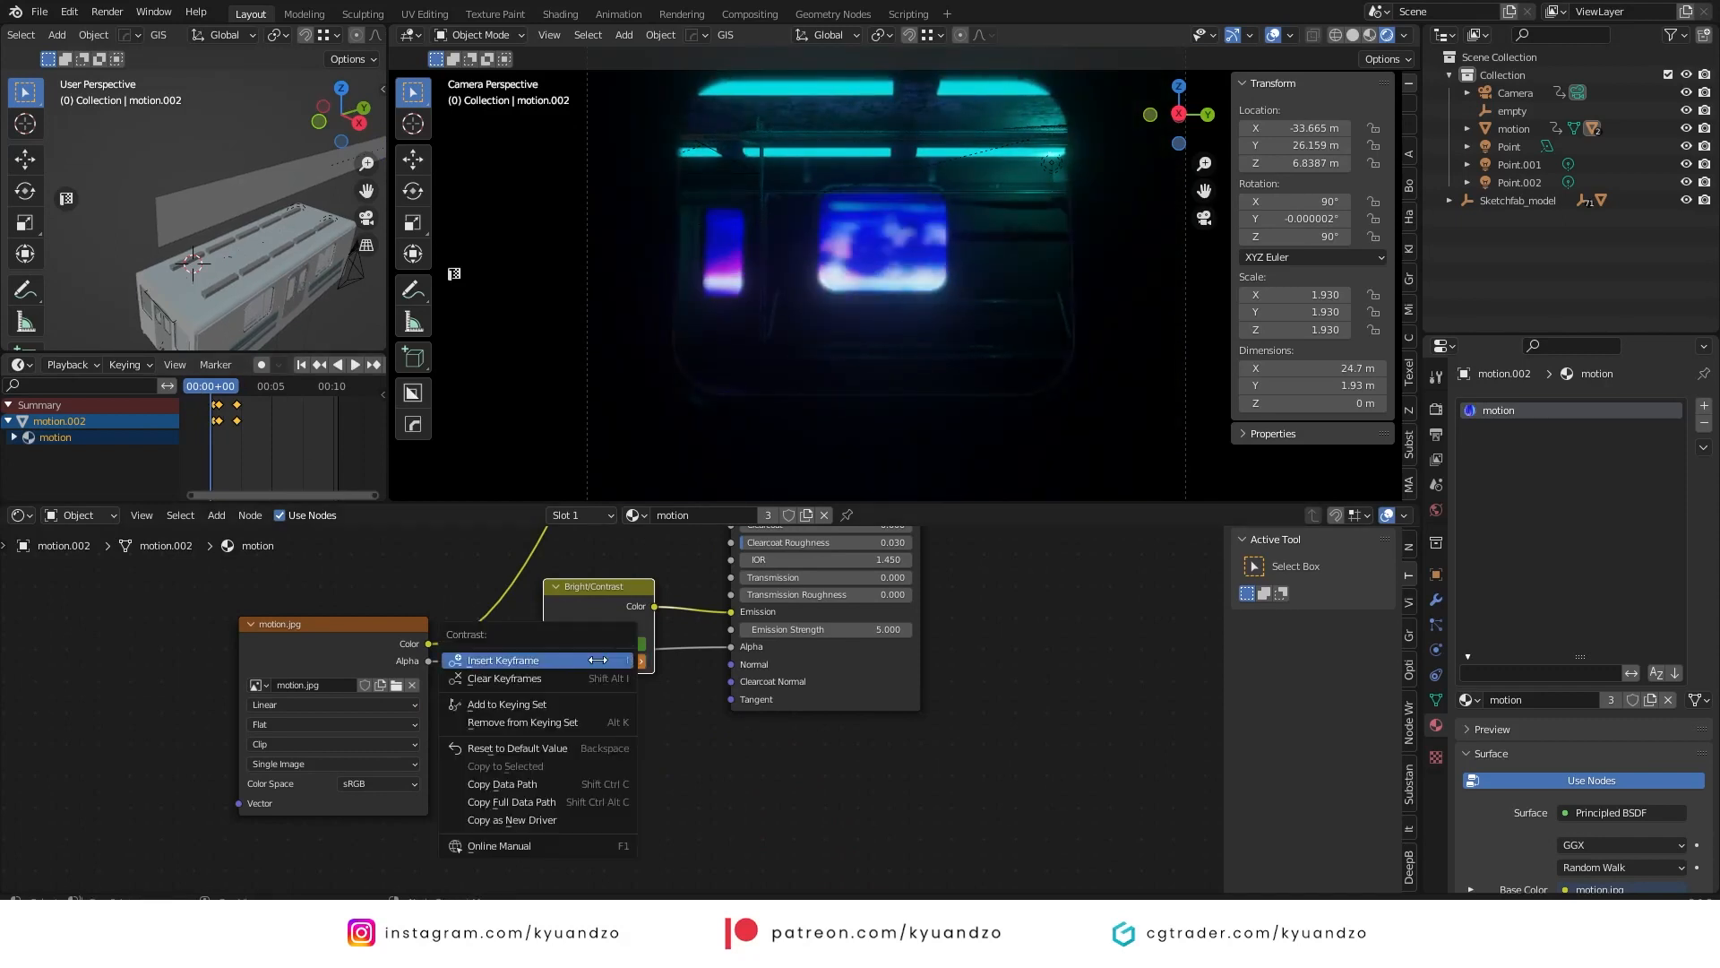
{"action": "left_click", "coordinate": [503, 659]}
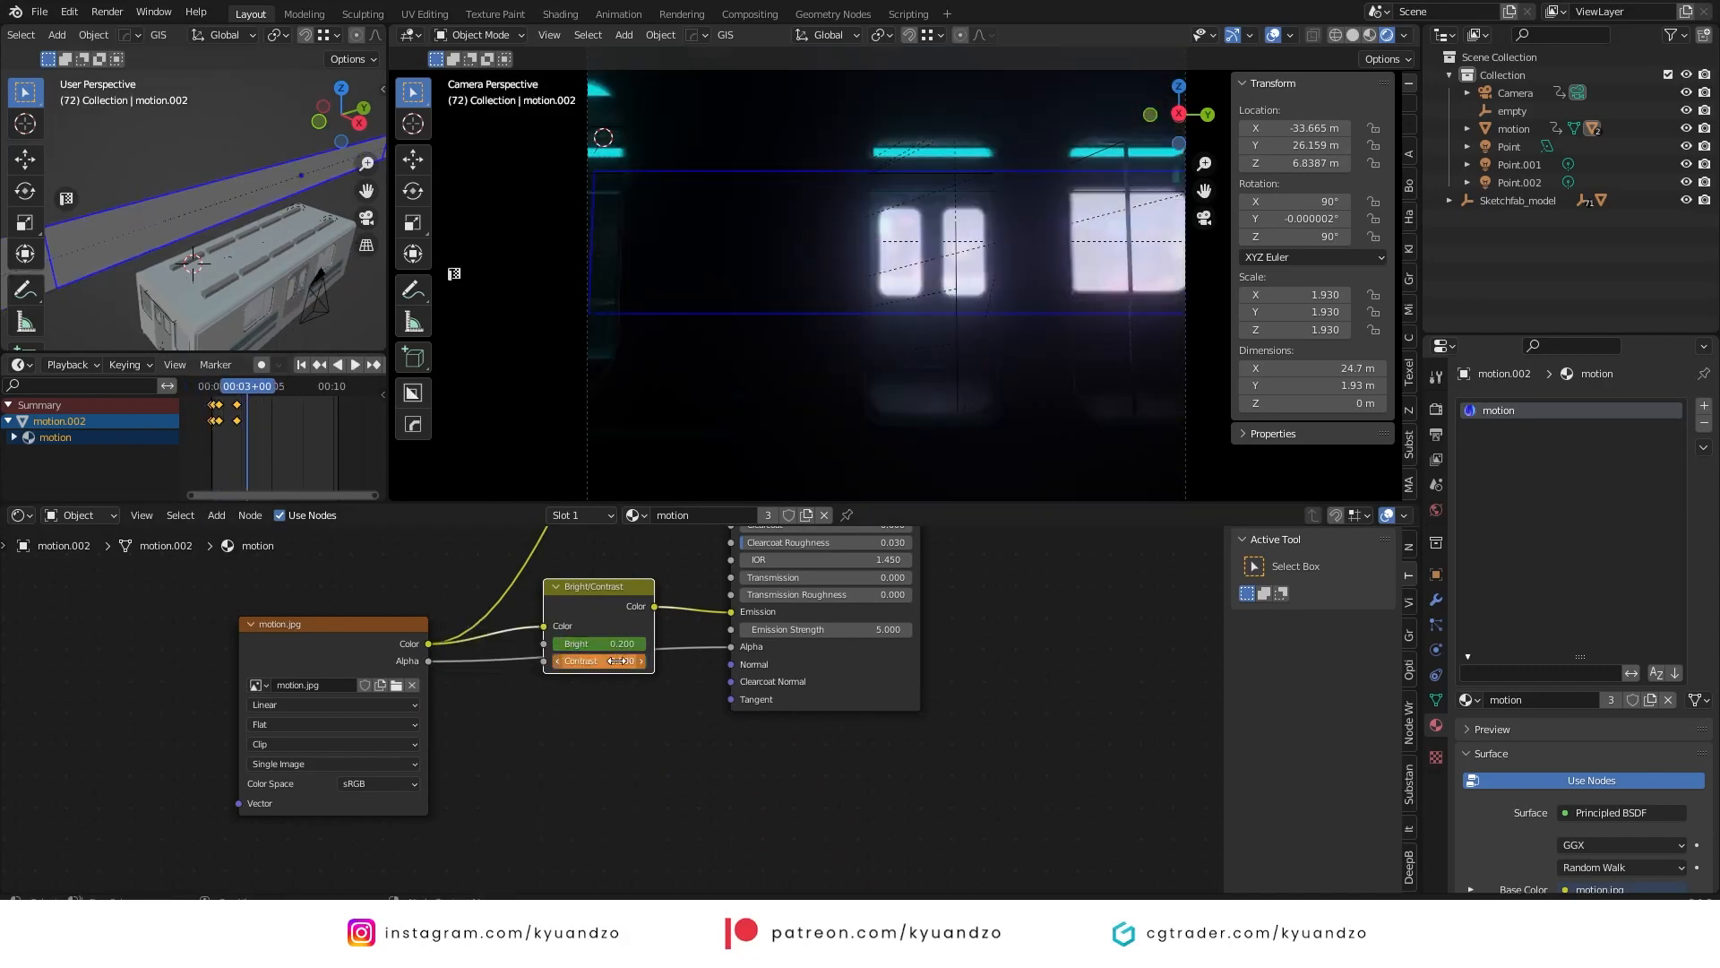
{"action": "left_click", "coordinate": [336, 365]}
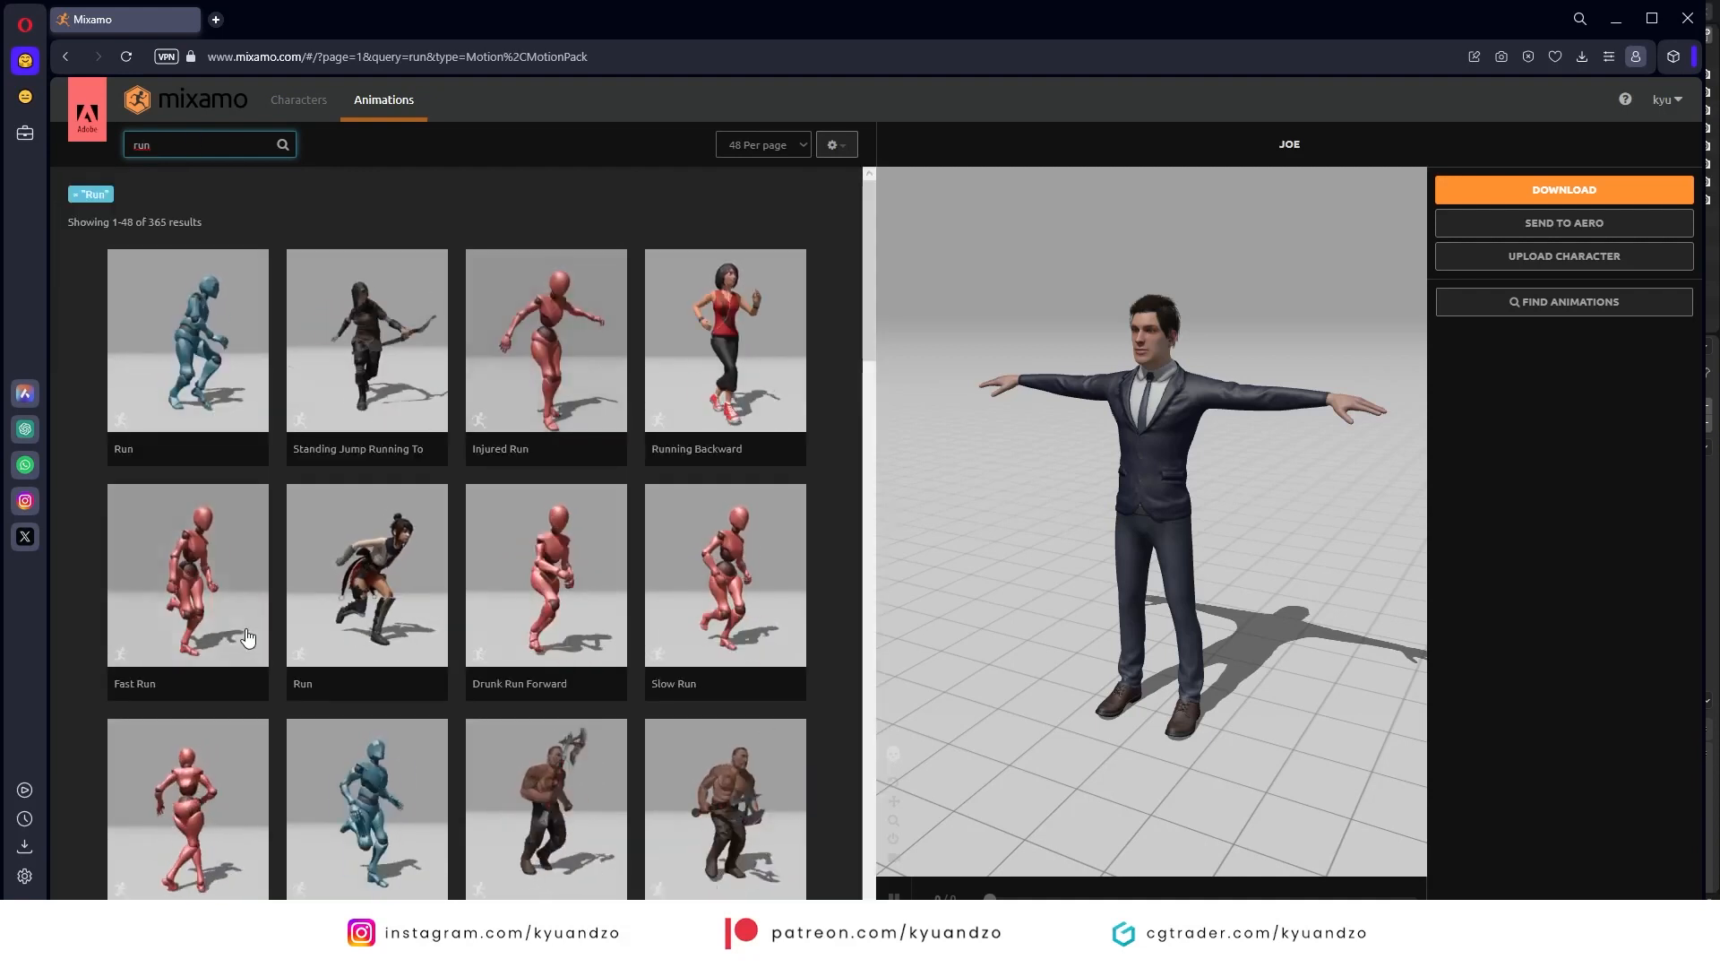
- Preview a run animation on the suited Mixamo character
{"action": "left_click", "coordinate": [546, 573]}
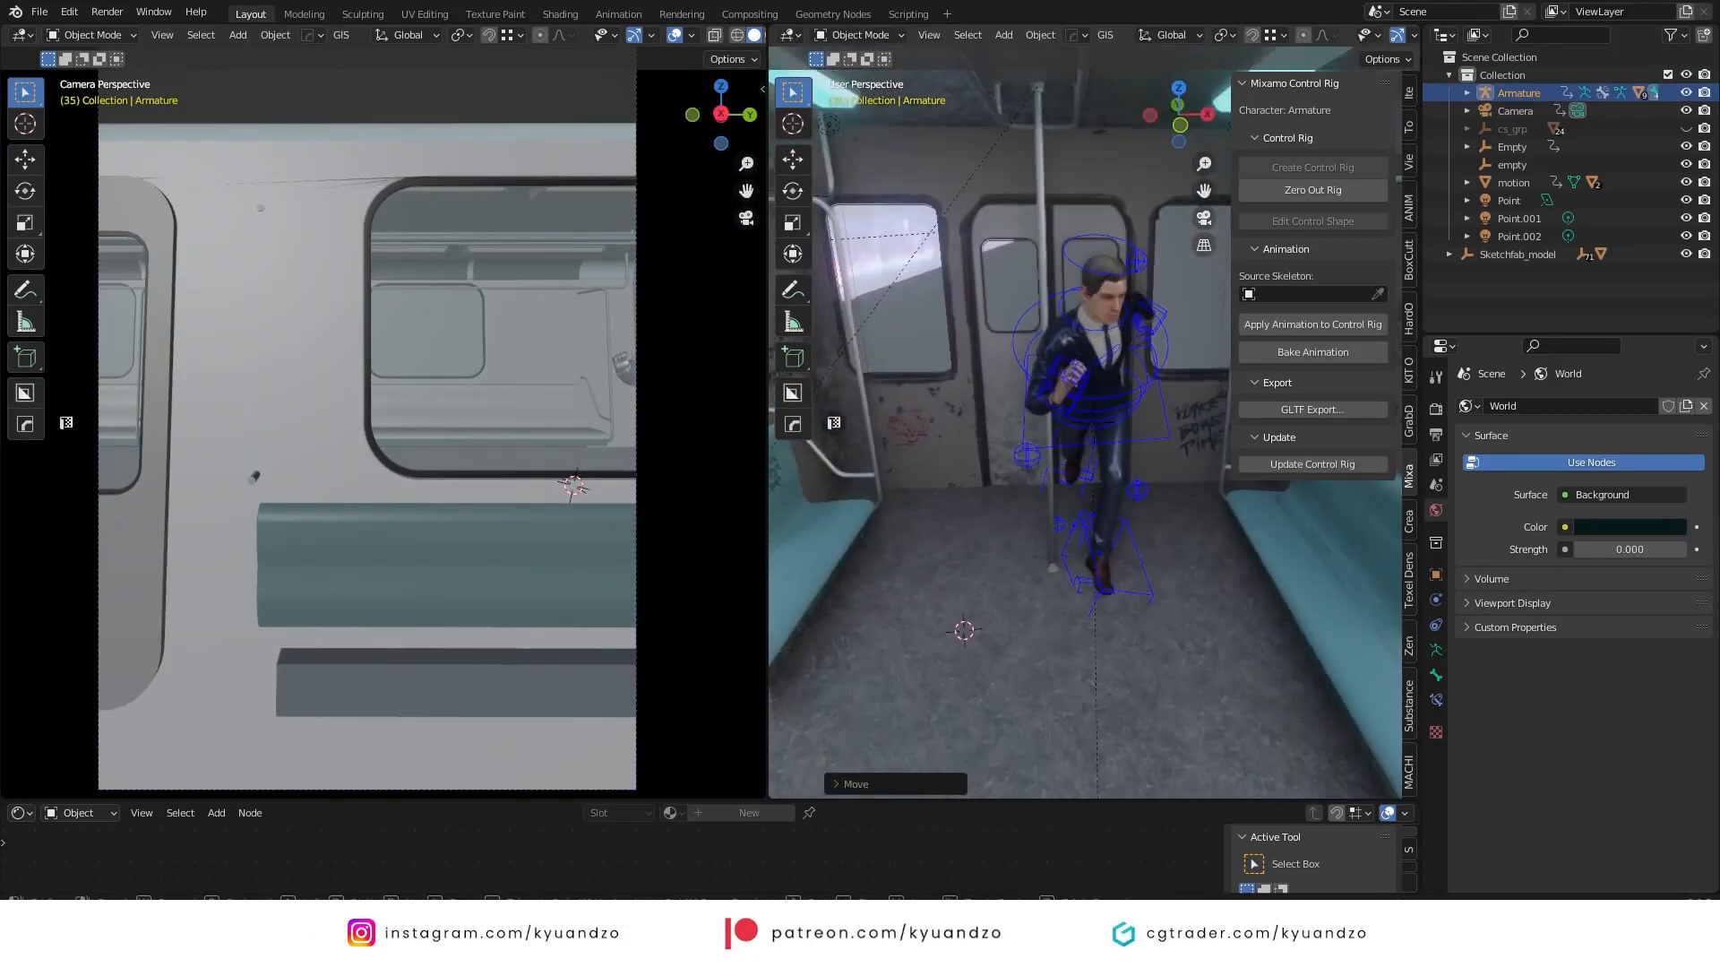
- Select the character's armature, set the run cycle repetition, and scrub through frames
{"action": "left_click", "coordinate": [21, 547]}
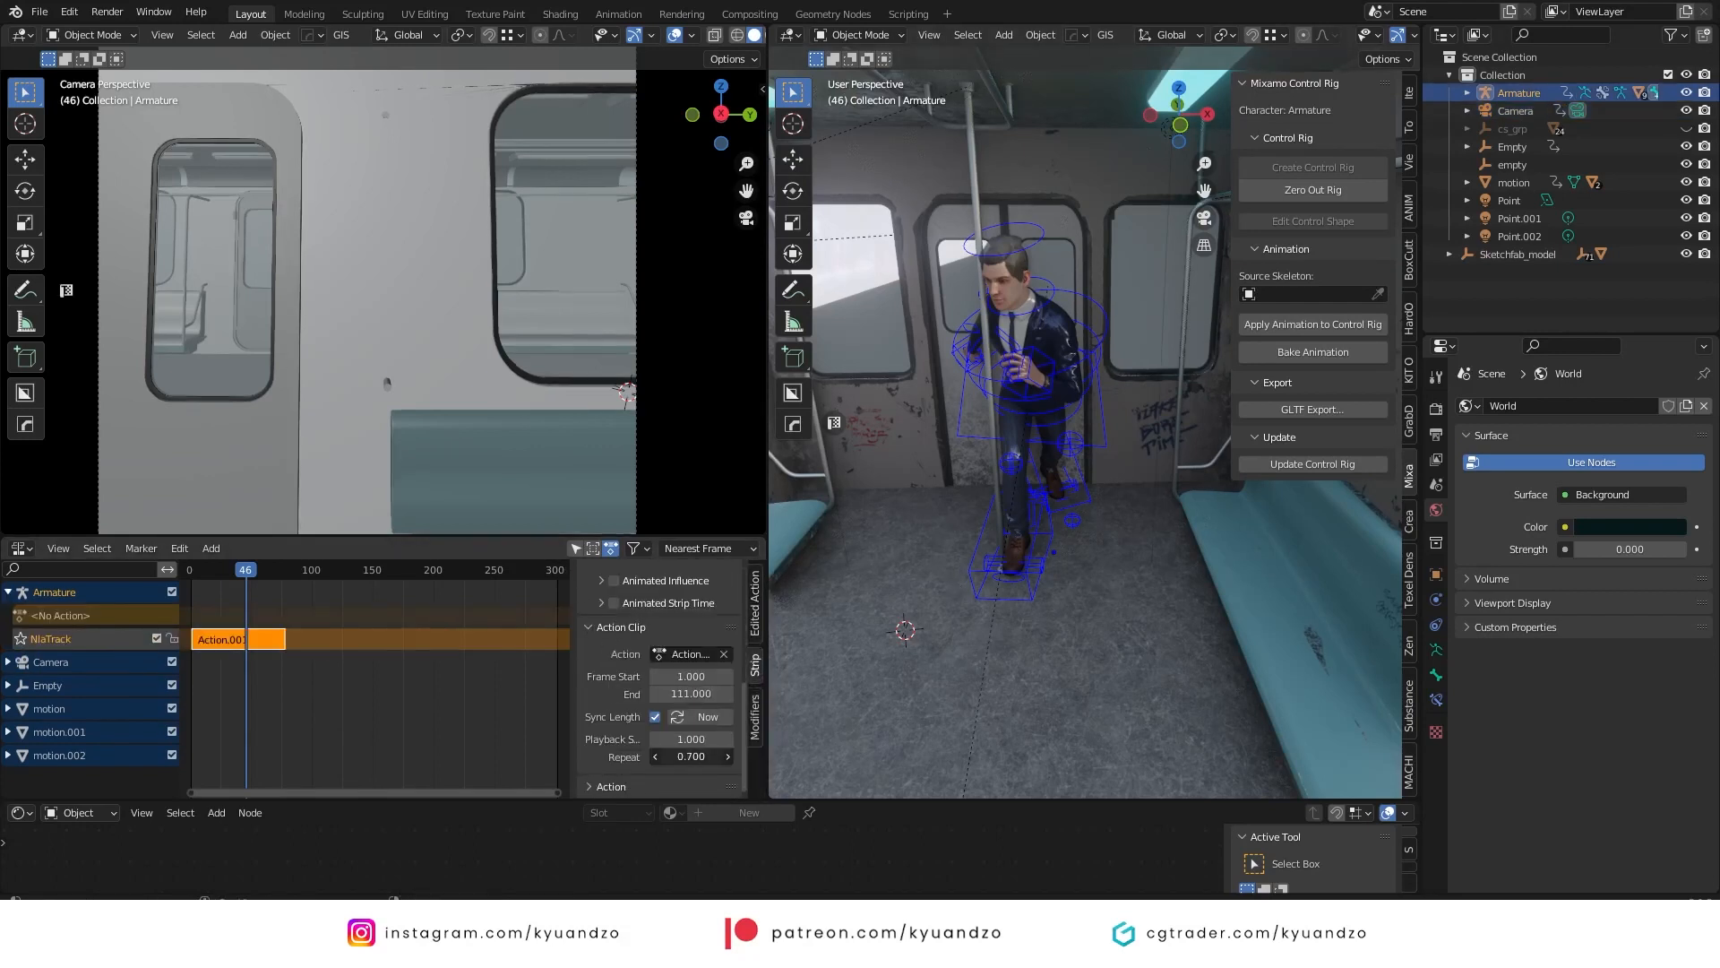
{"action": "left_click", "coordinate": [58, 547]}
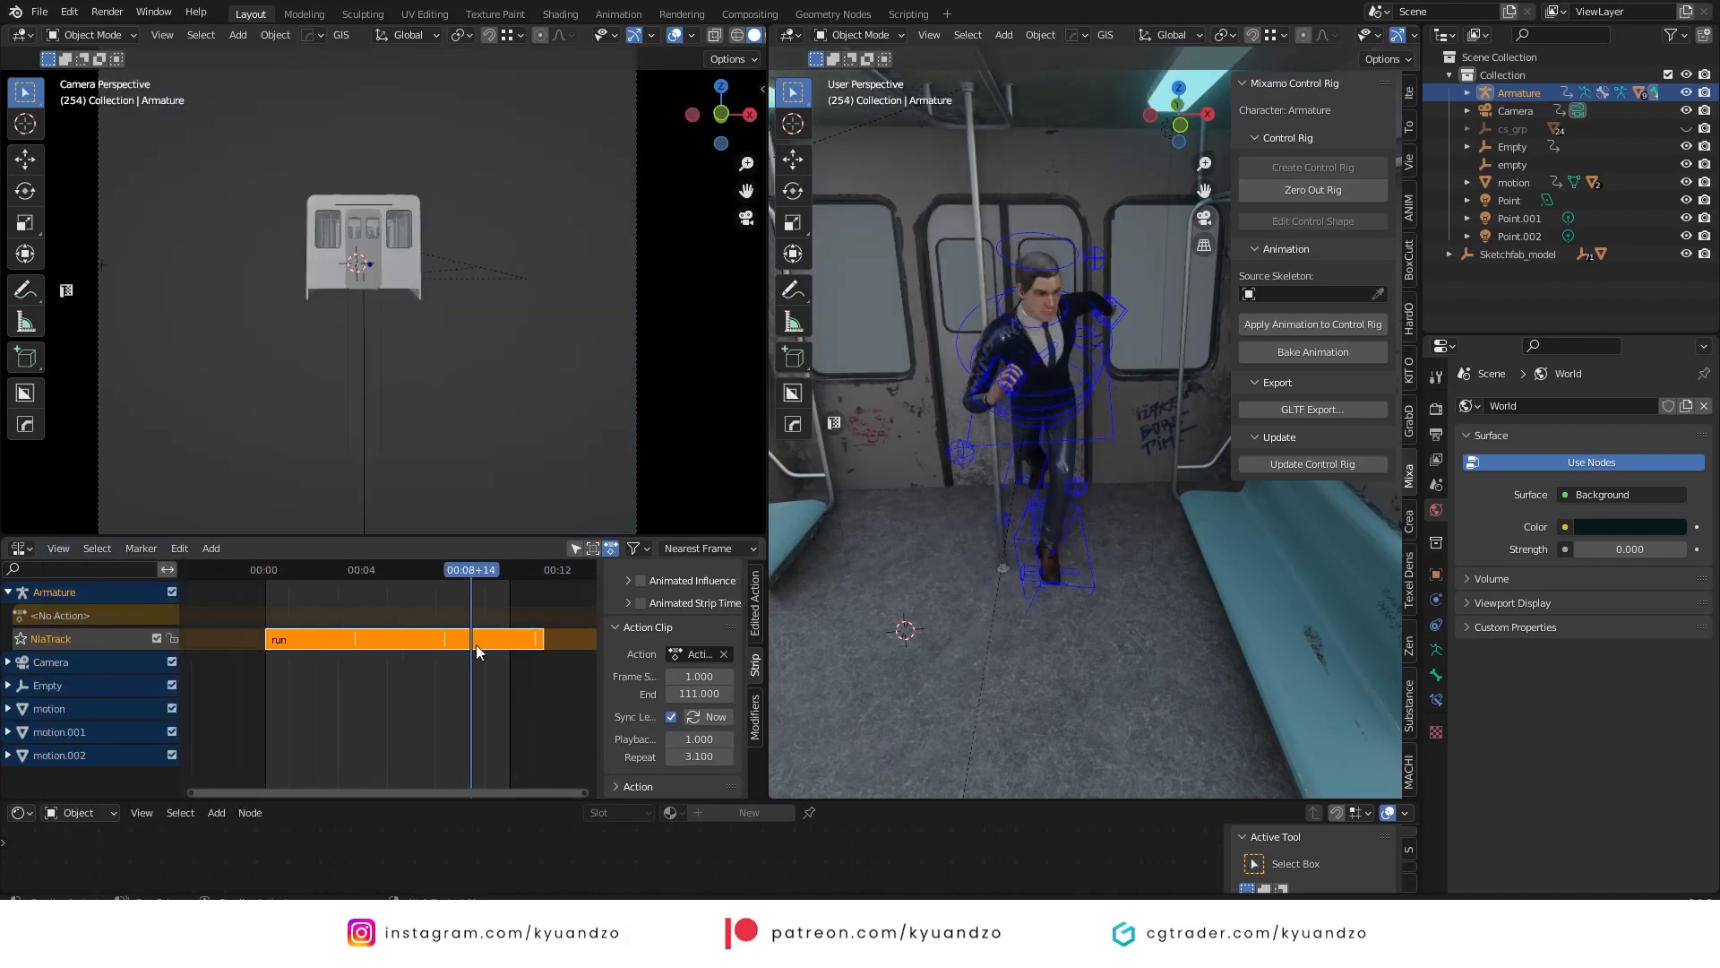
{"action": "left_click_drag", "start_coordinate": [472, 568], "coordinate": [508, 568]}
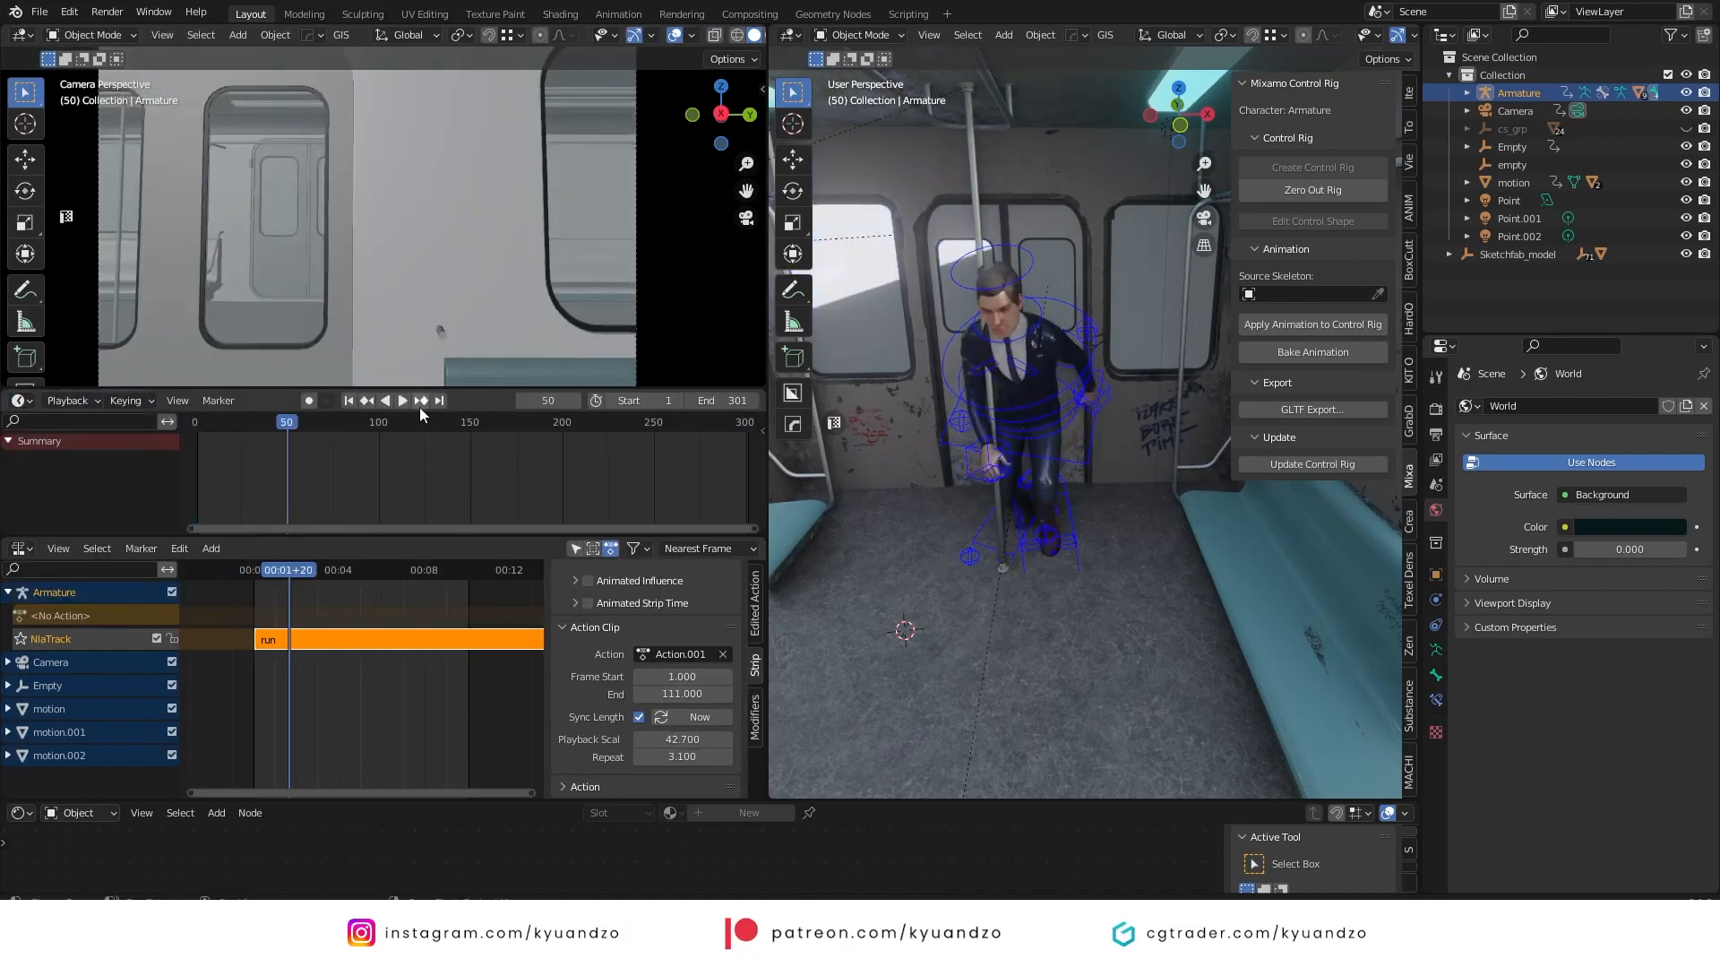
- Play back the timeline from the first frame to check the run down the aisle
{"action": "left_click", "coordinate": [401, 401]}
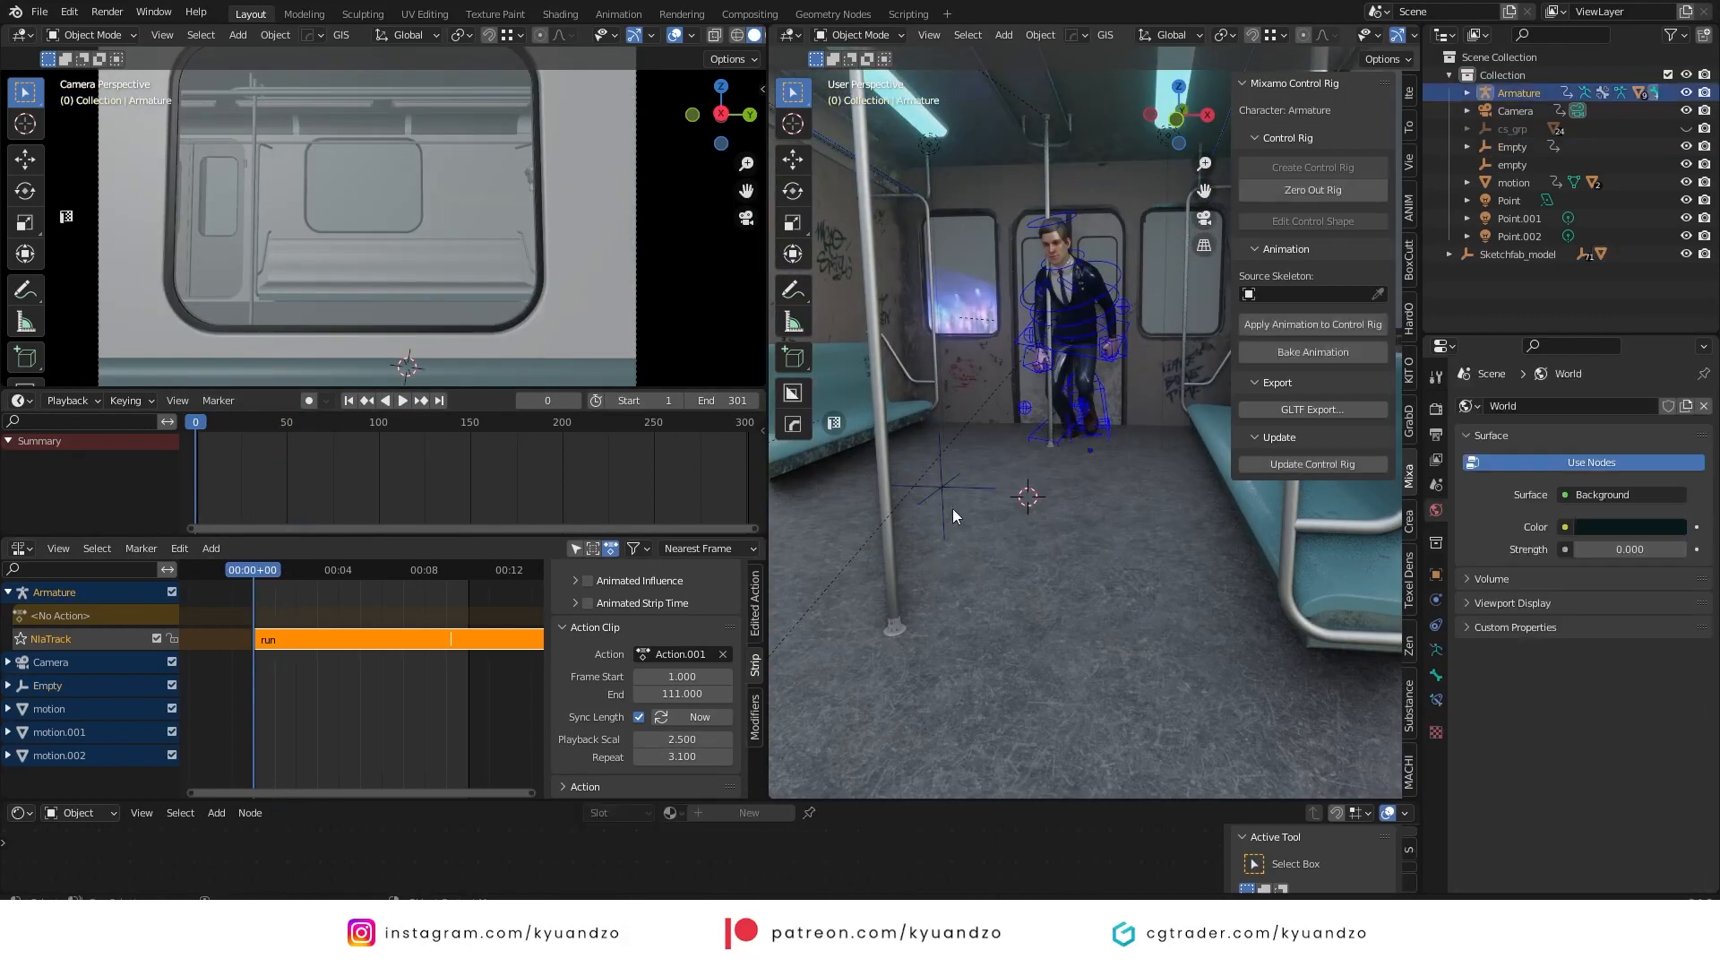
{"action": "left_click", "coordinate": [404, 400]}
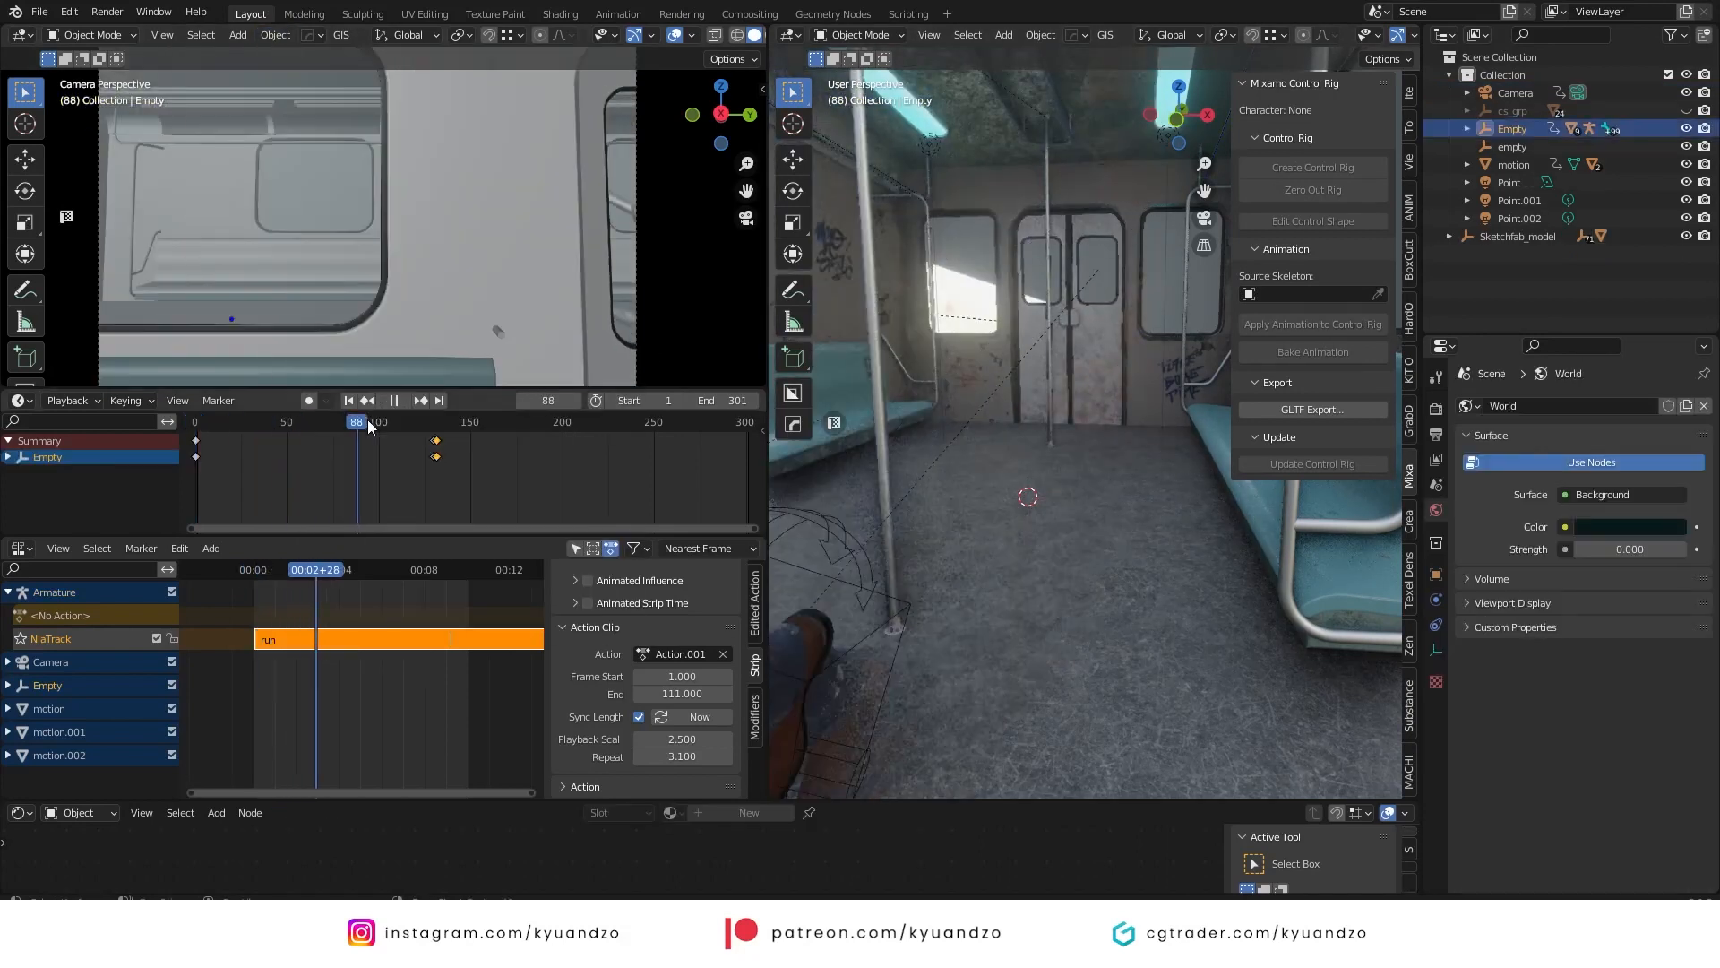
{"action": "left_click", "coordinate": [348, 399]}
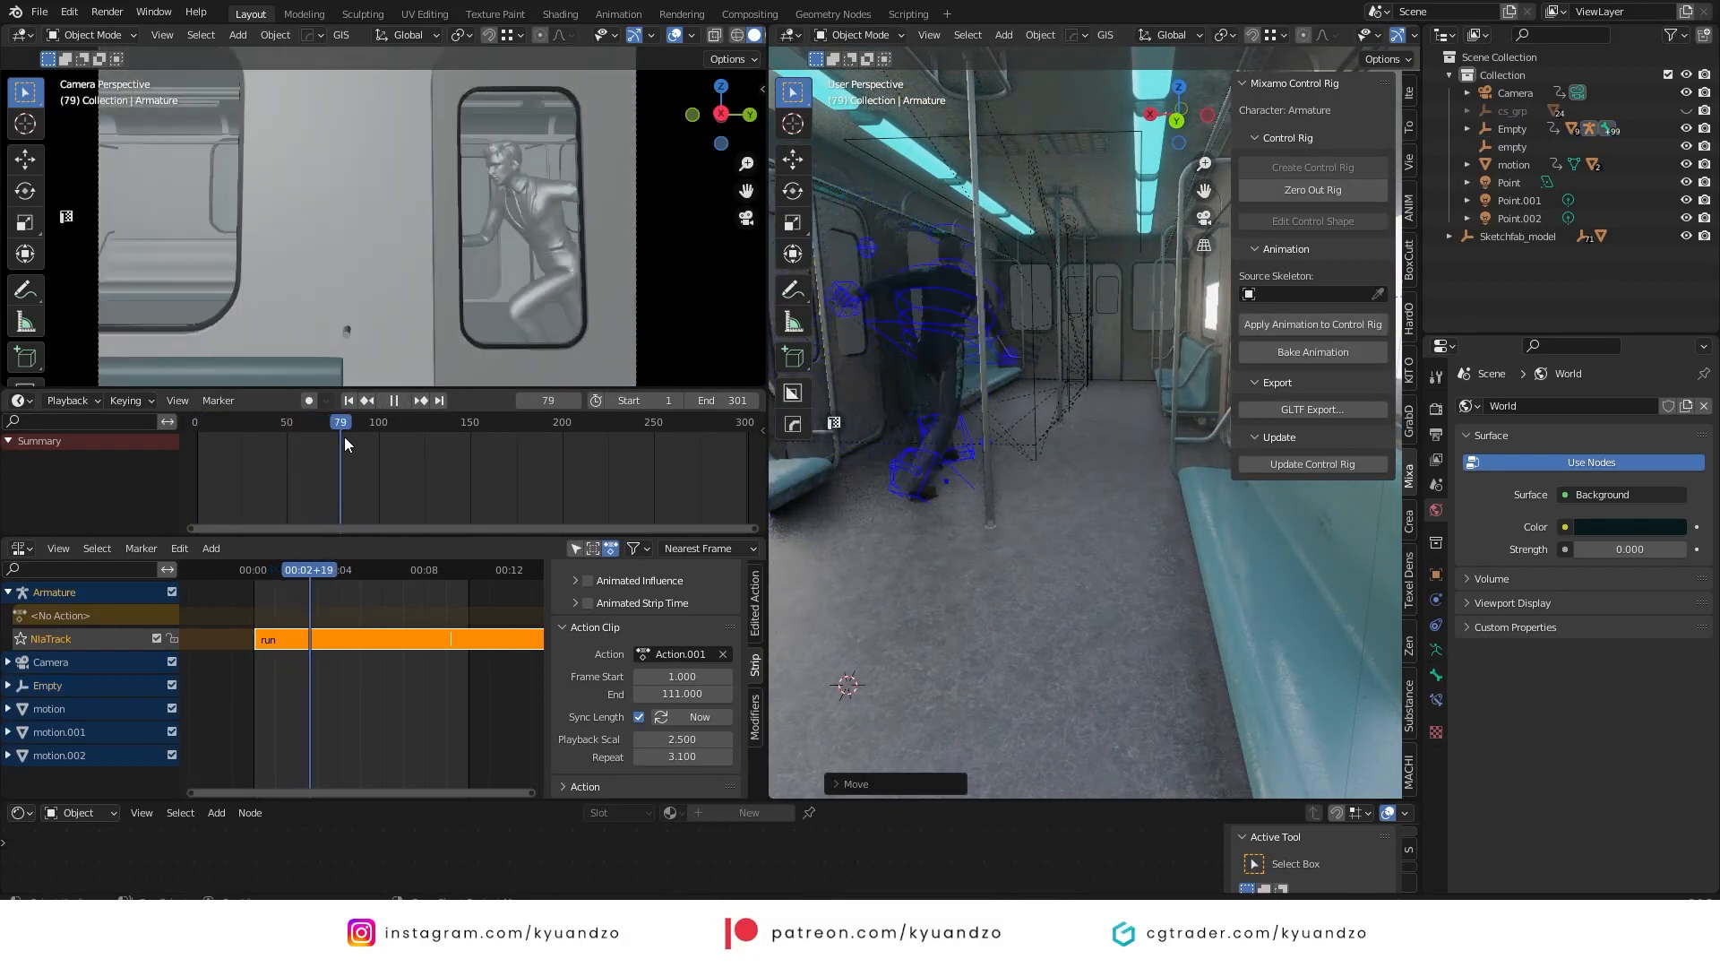
{"action": "left_click", "coordinate": [395, 400]}
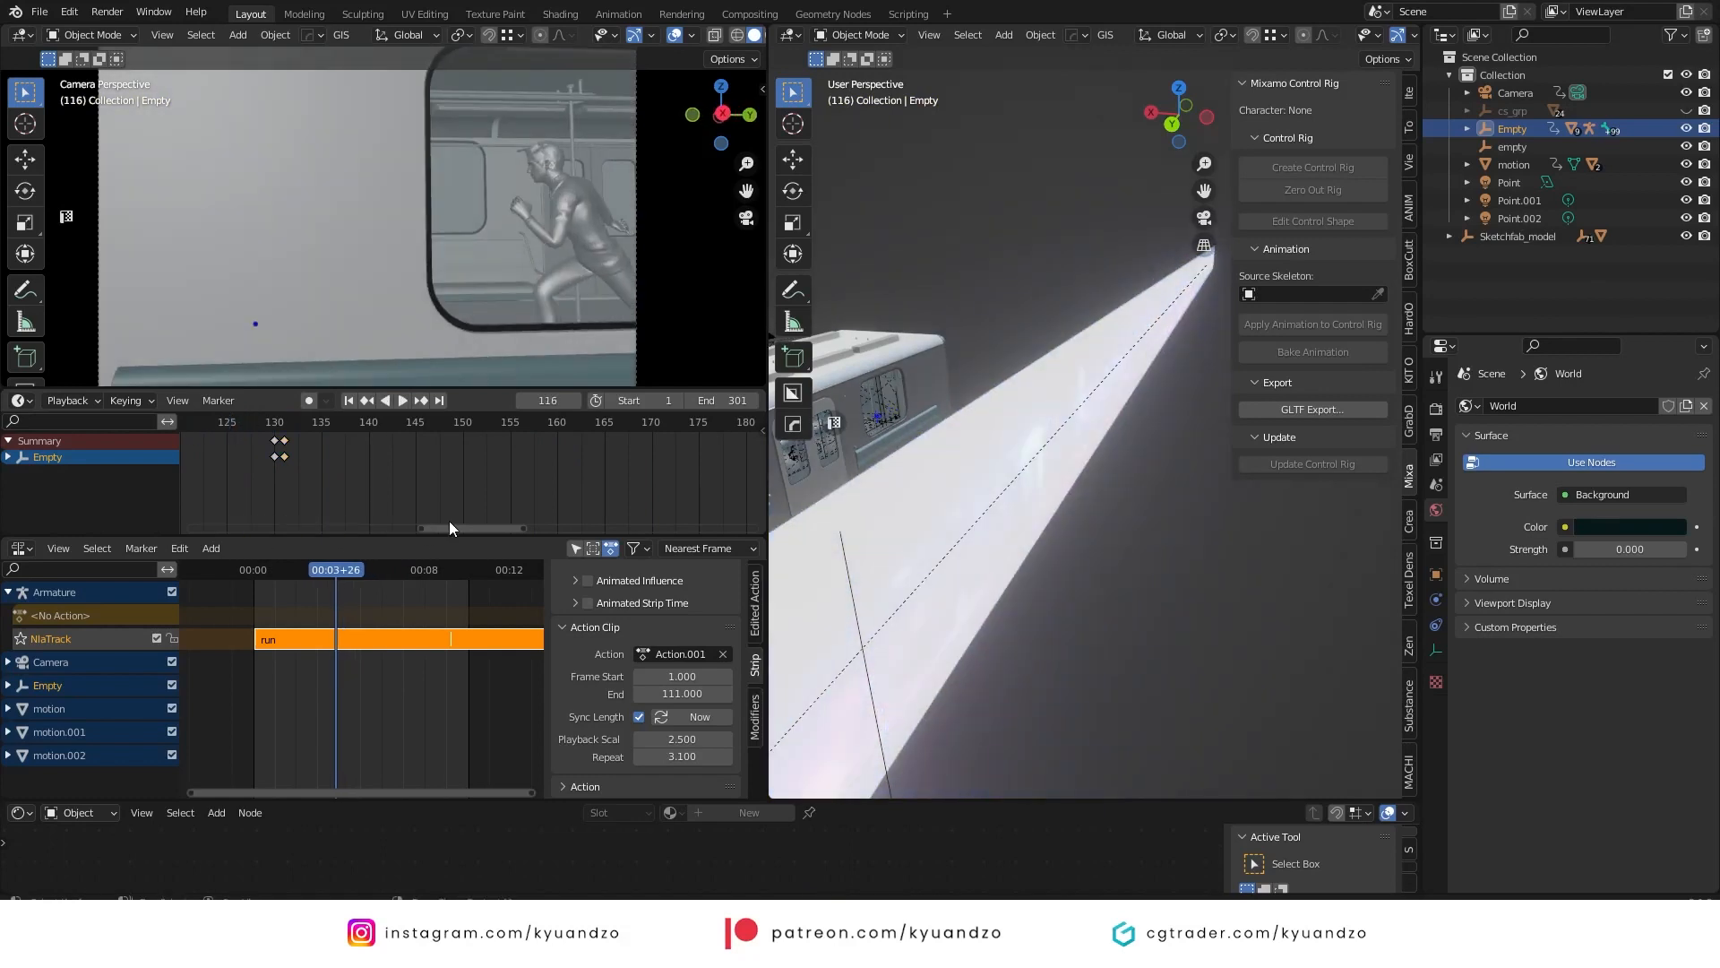
{"action": "left_click", "coordinate": [400, 399]}
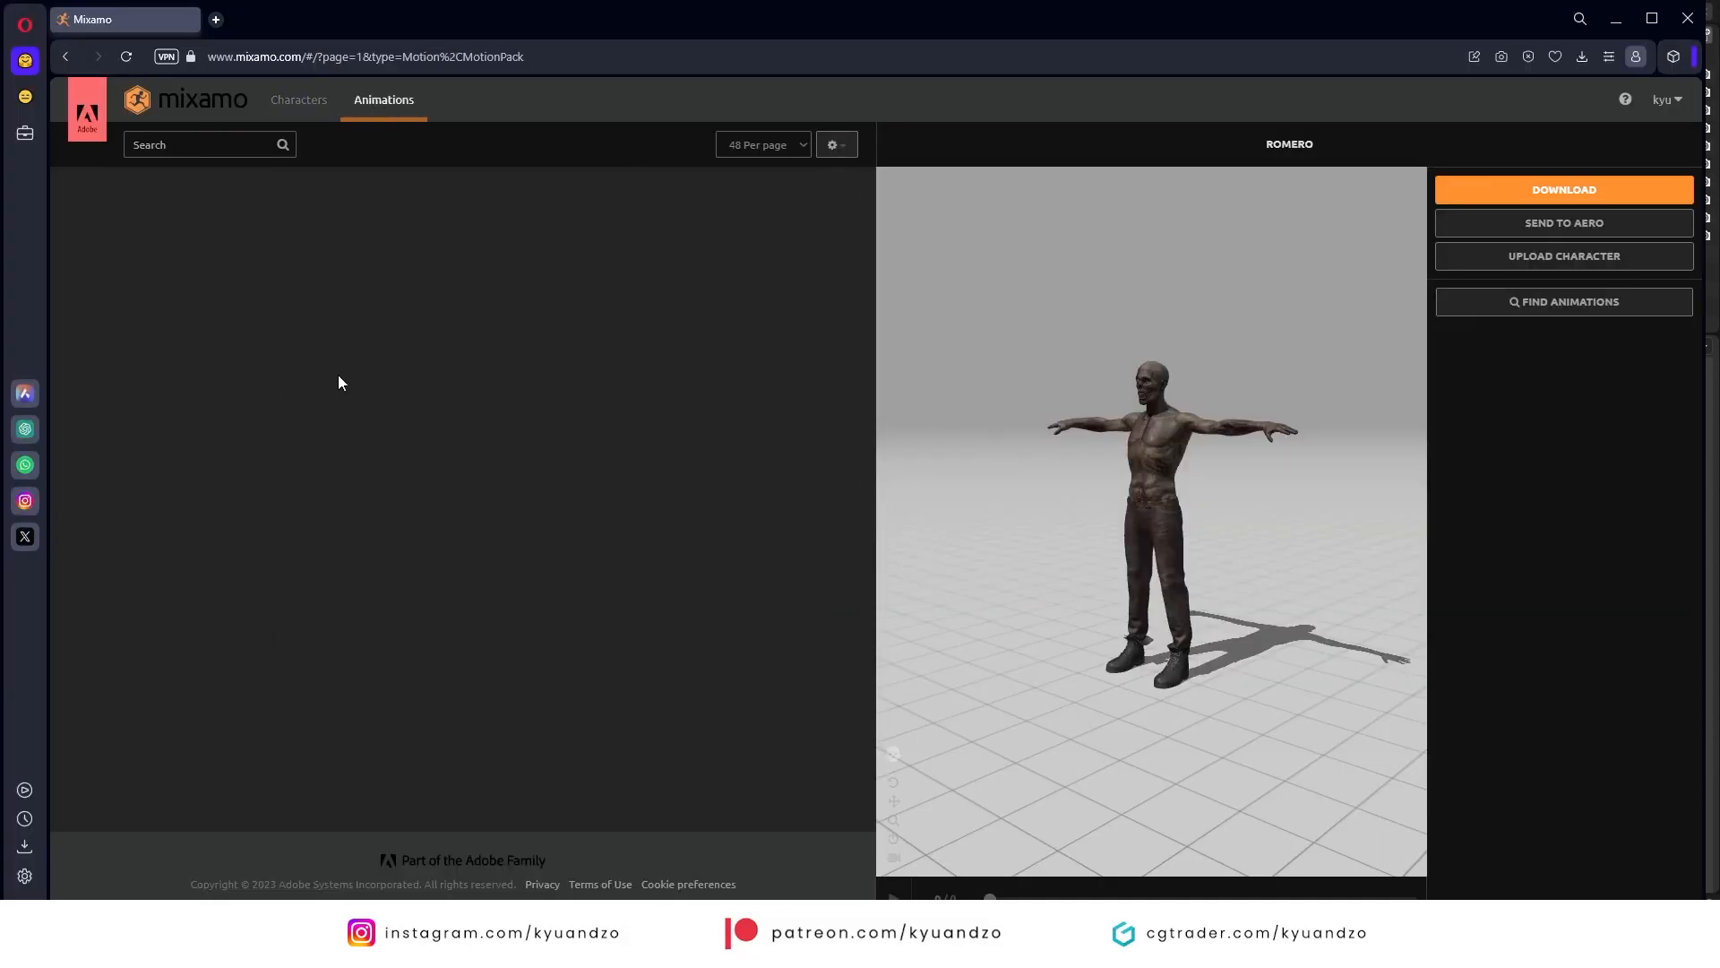
- Search Mixamo for 'catch' and 'run', then preview Injured Run on the zombie
{"action": "type", "text": "catch"}
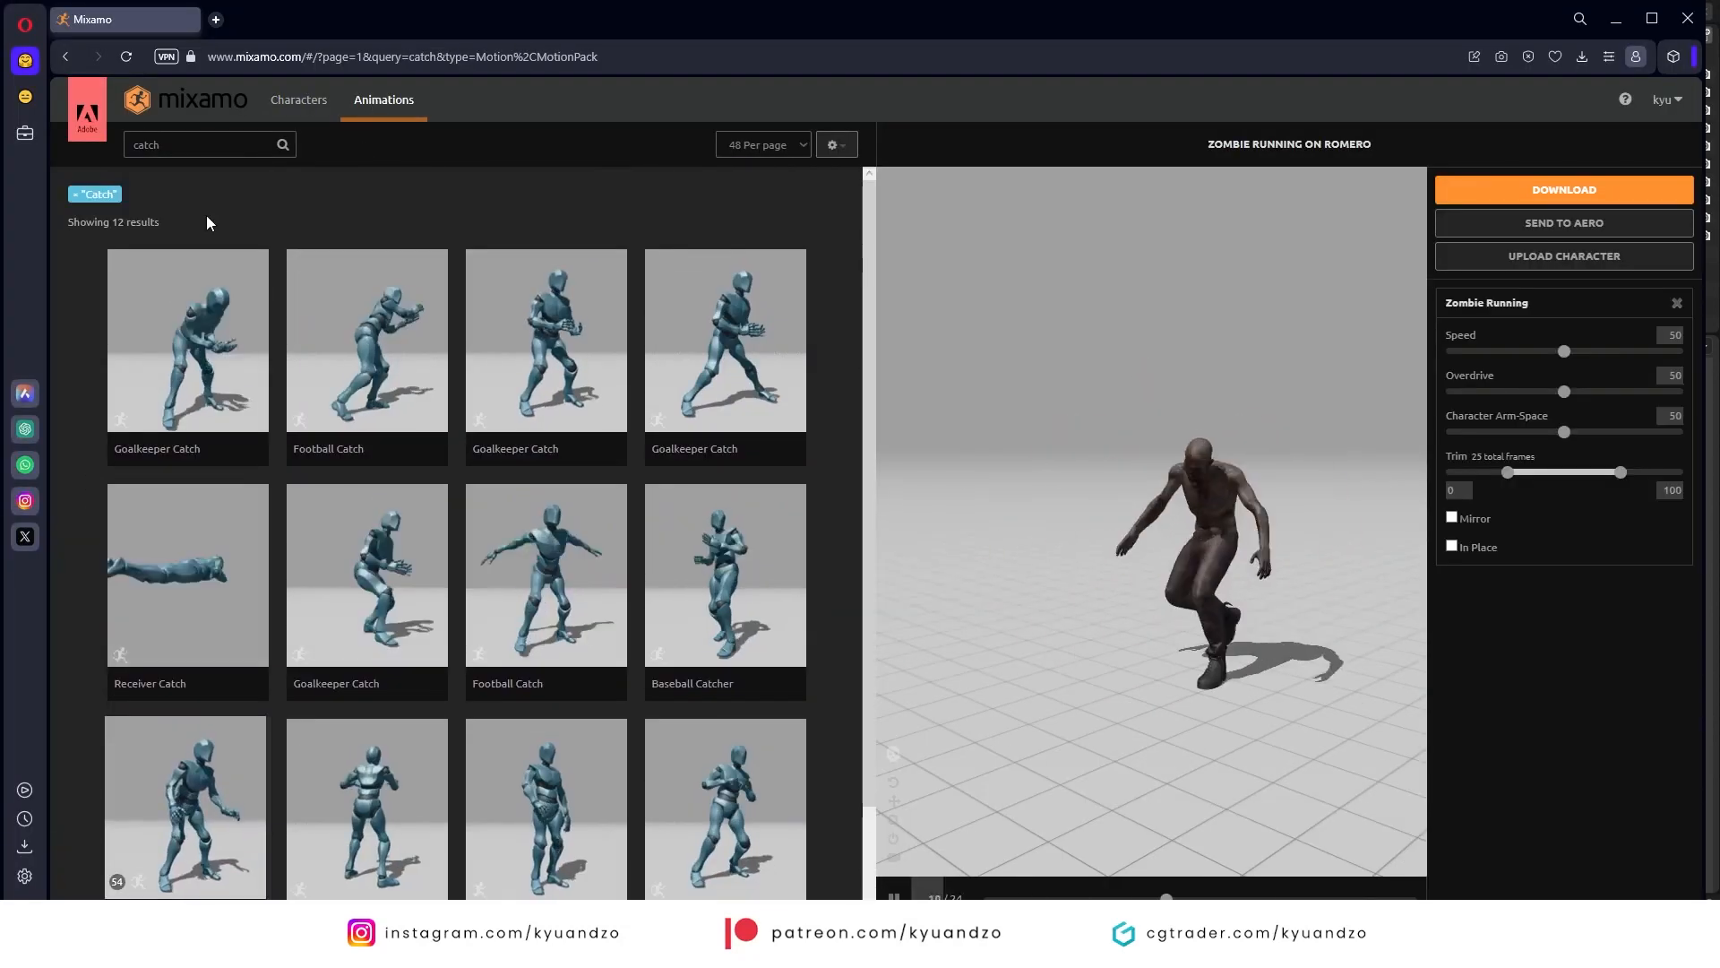
{"action": "type", "text": "run"}
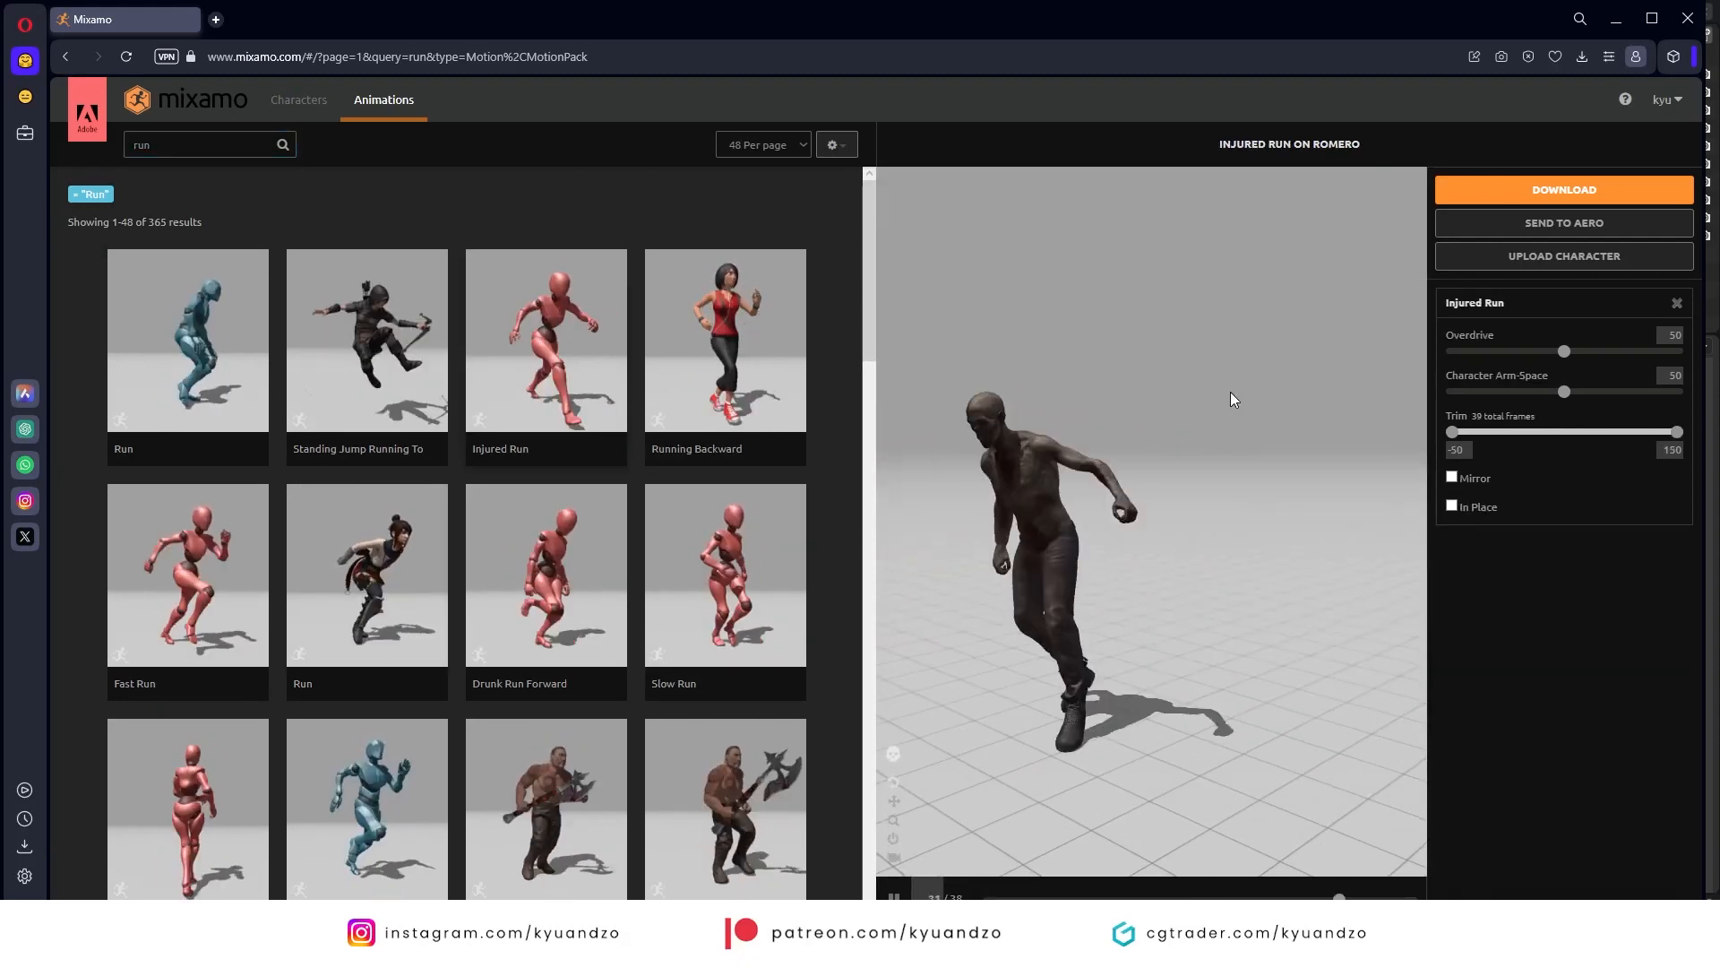
{"action": "left_click", "coordinate": [1453, 505]}
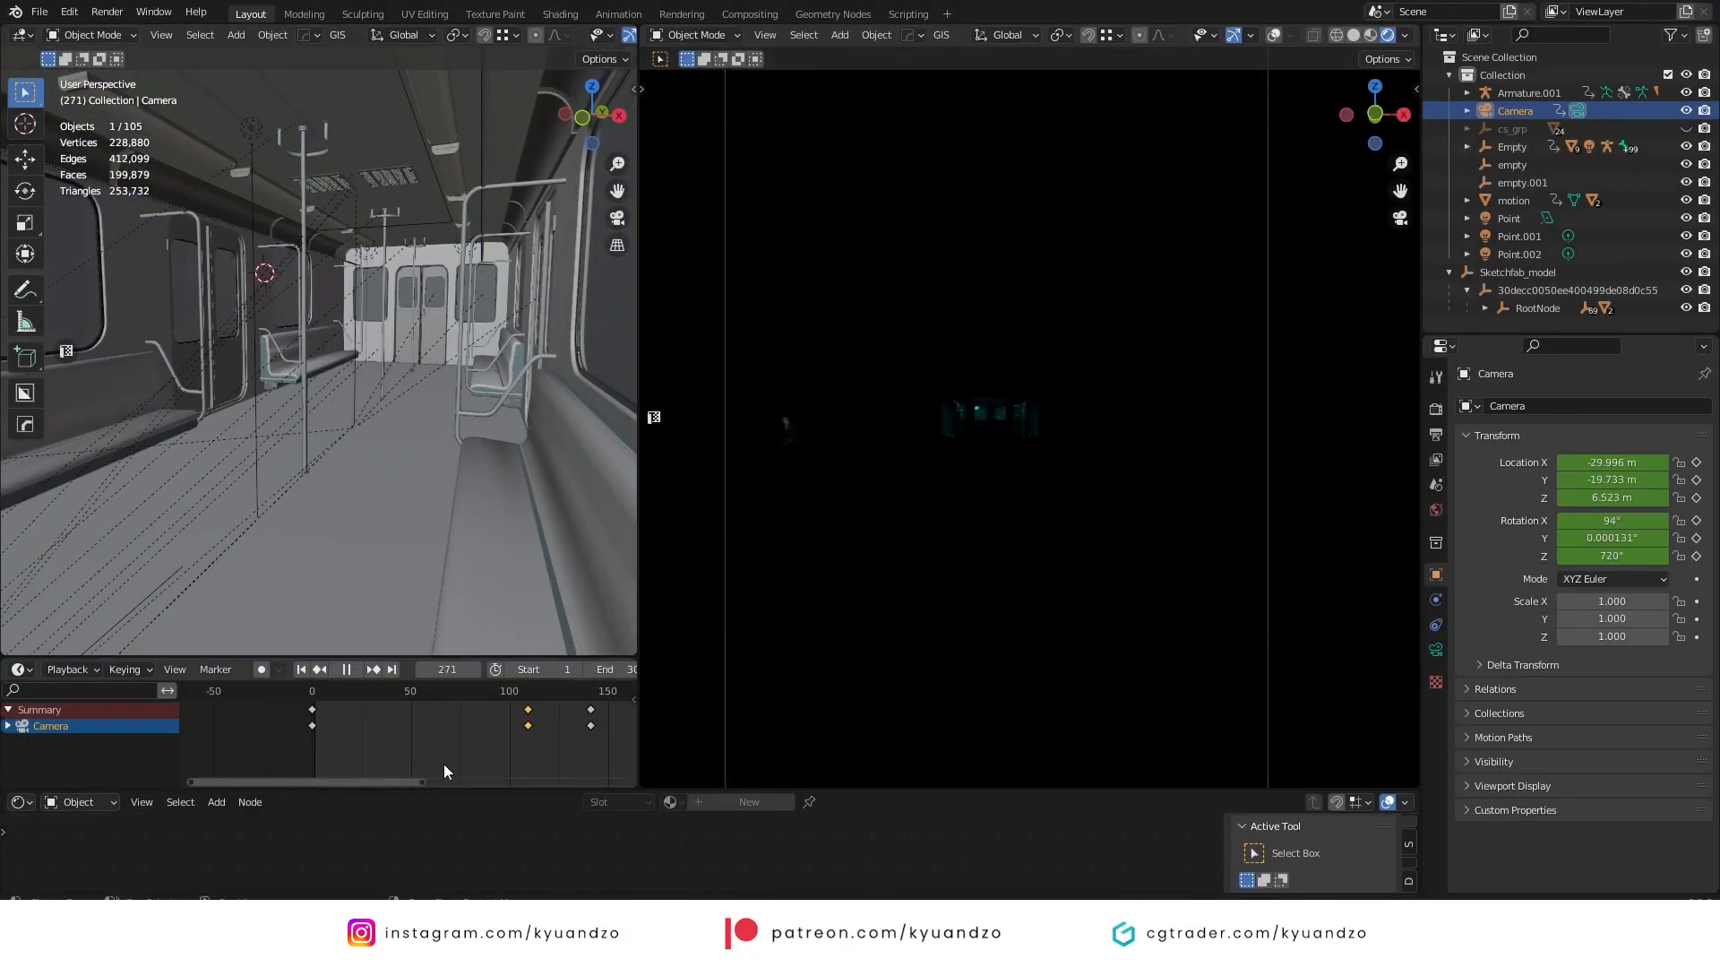
- Add an area light and place it in front of the train door windows
{"action": "left_click", "coordinate": [1527, 92]}
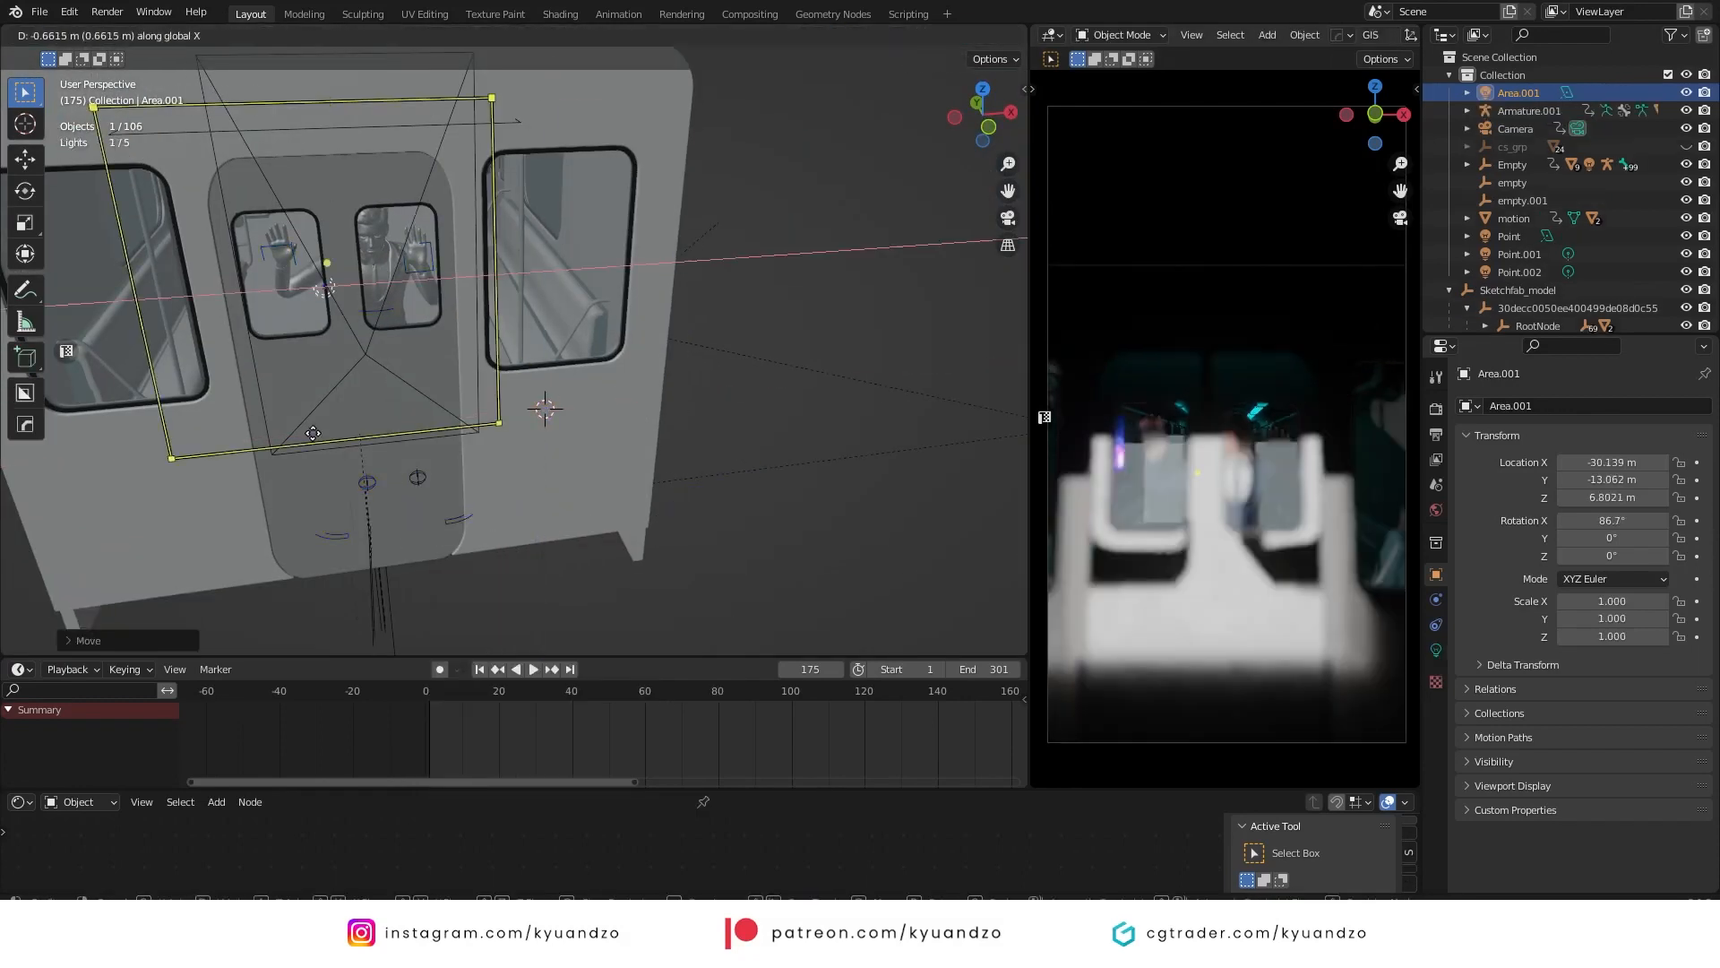
{"action": "left_click", "coordinate": [1515, 128]}
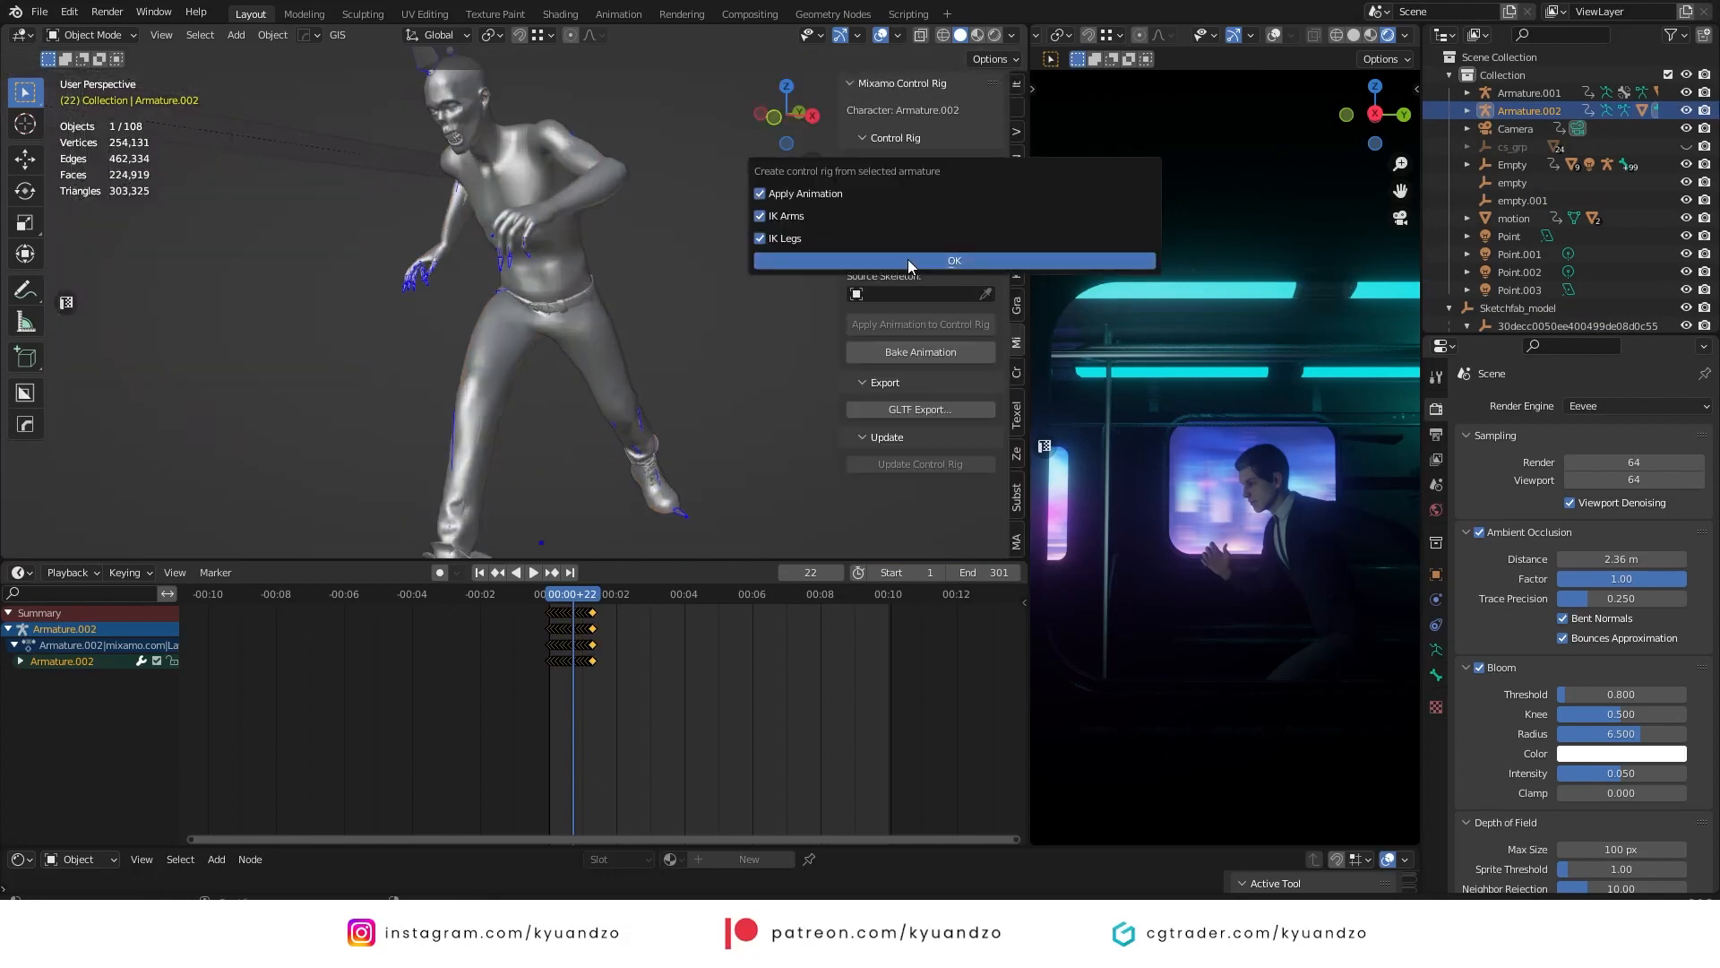
- Create the zombie's control rig, play back the chase, and select the zombie run strips
{"action": "left_click", "coordinate": [952, 260]}
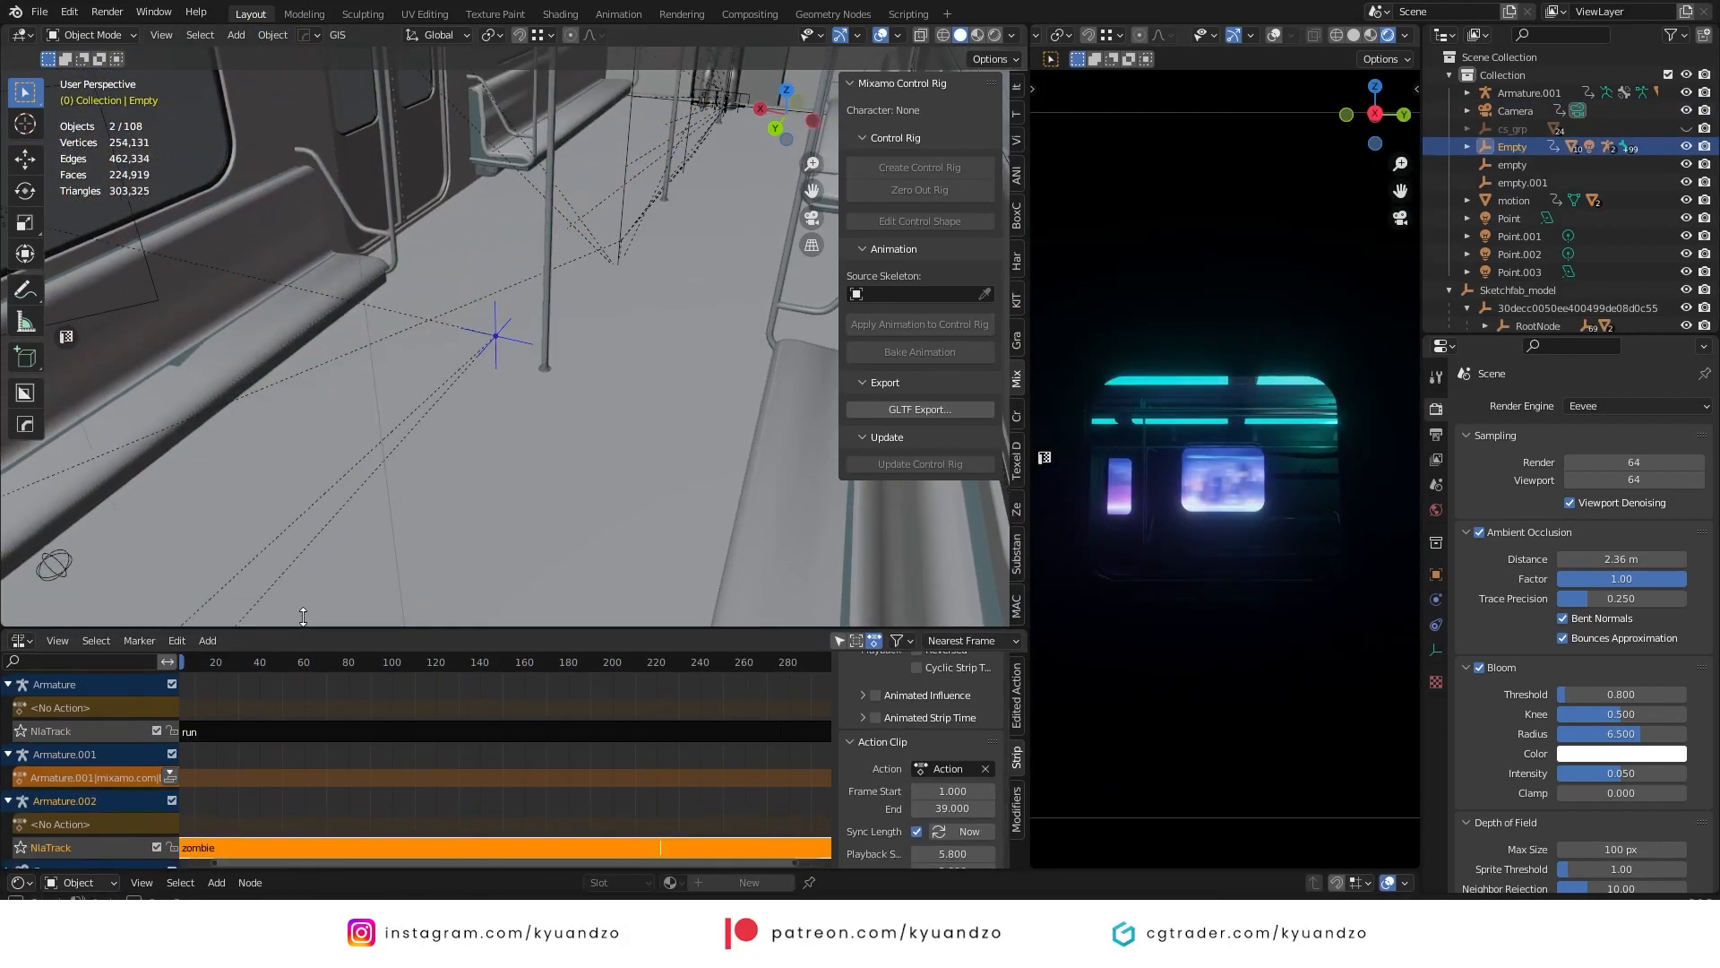
{"action": "left_click", "coordinate": [523, 416]}
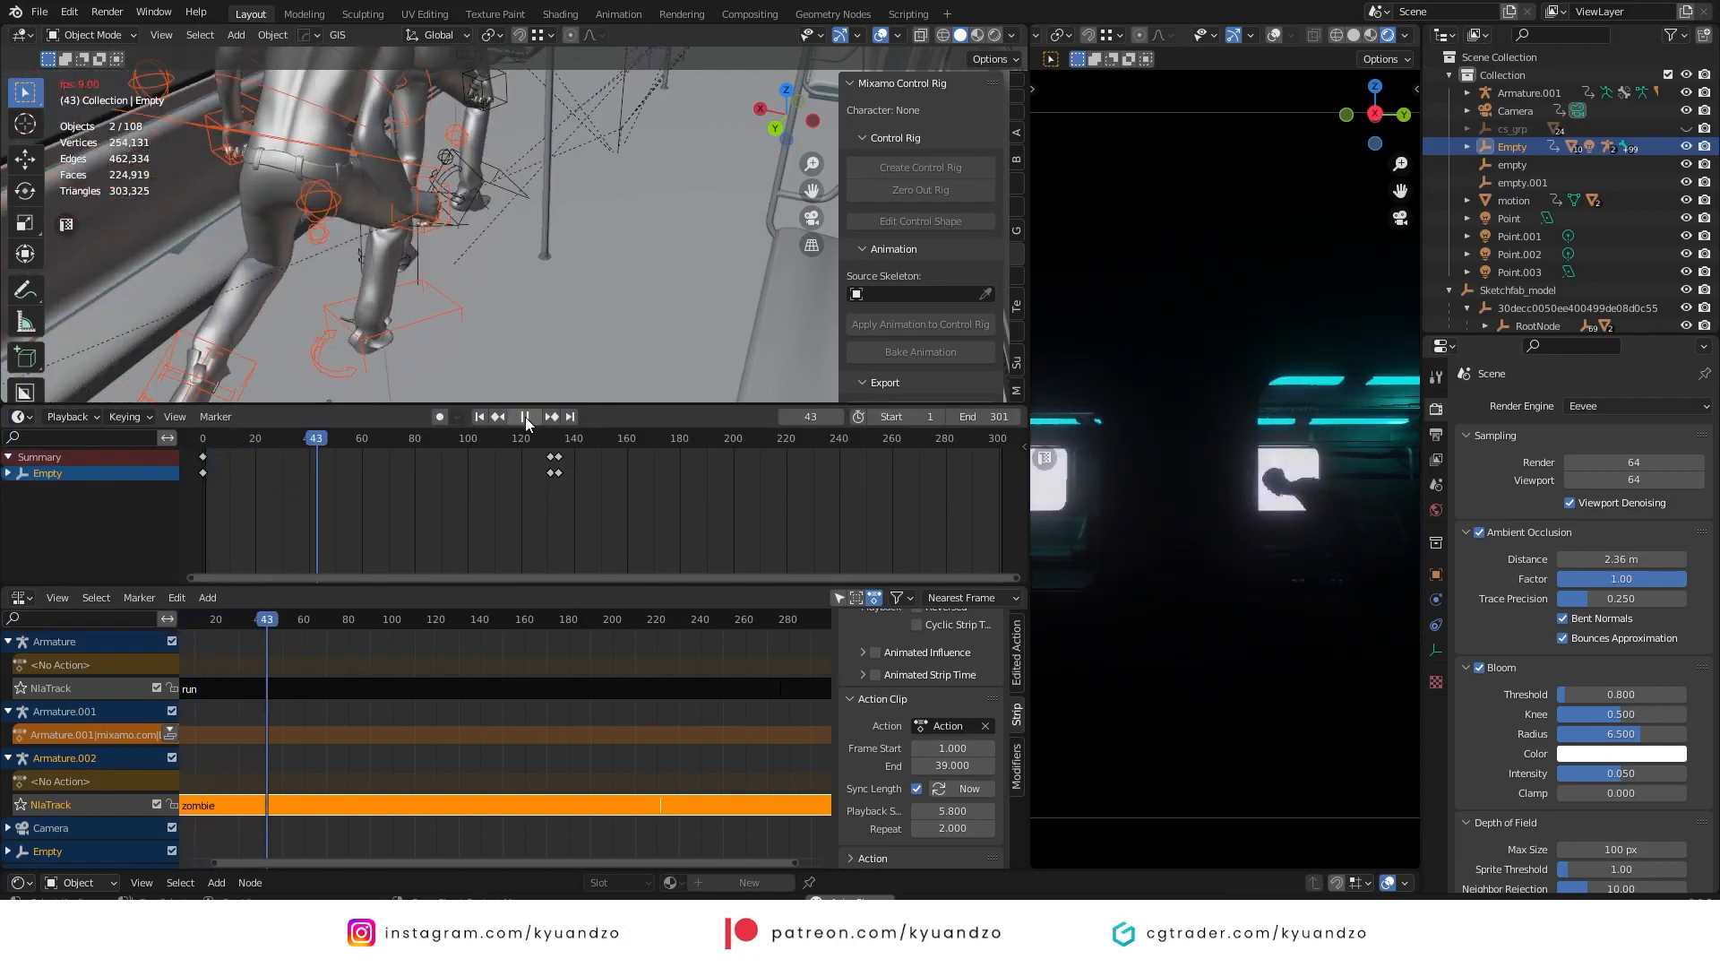
{"action": "left_click", "coordinate": [524, 416]}
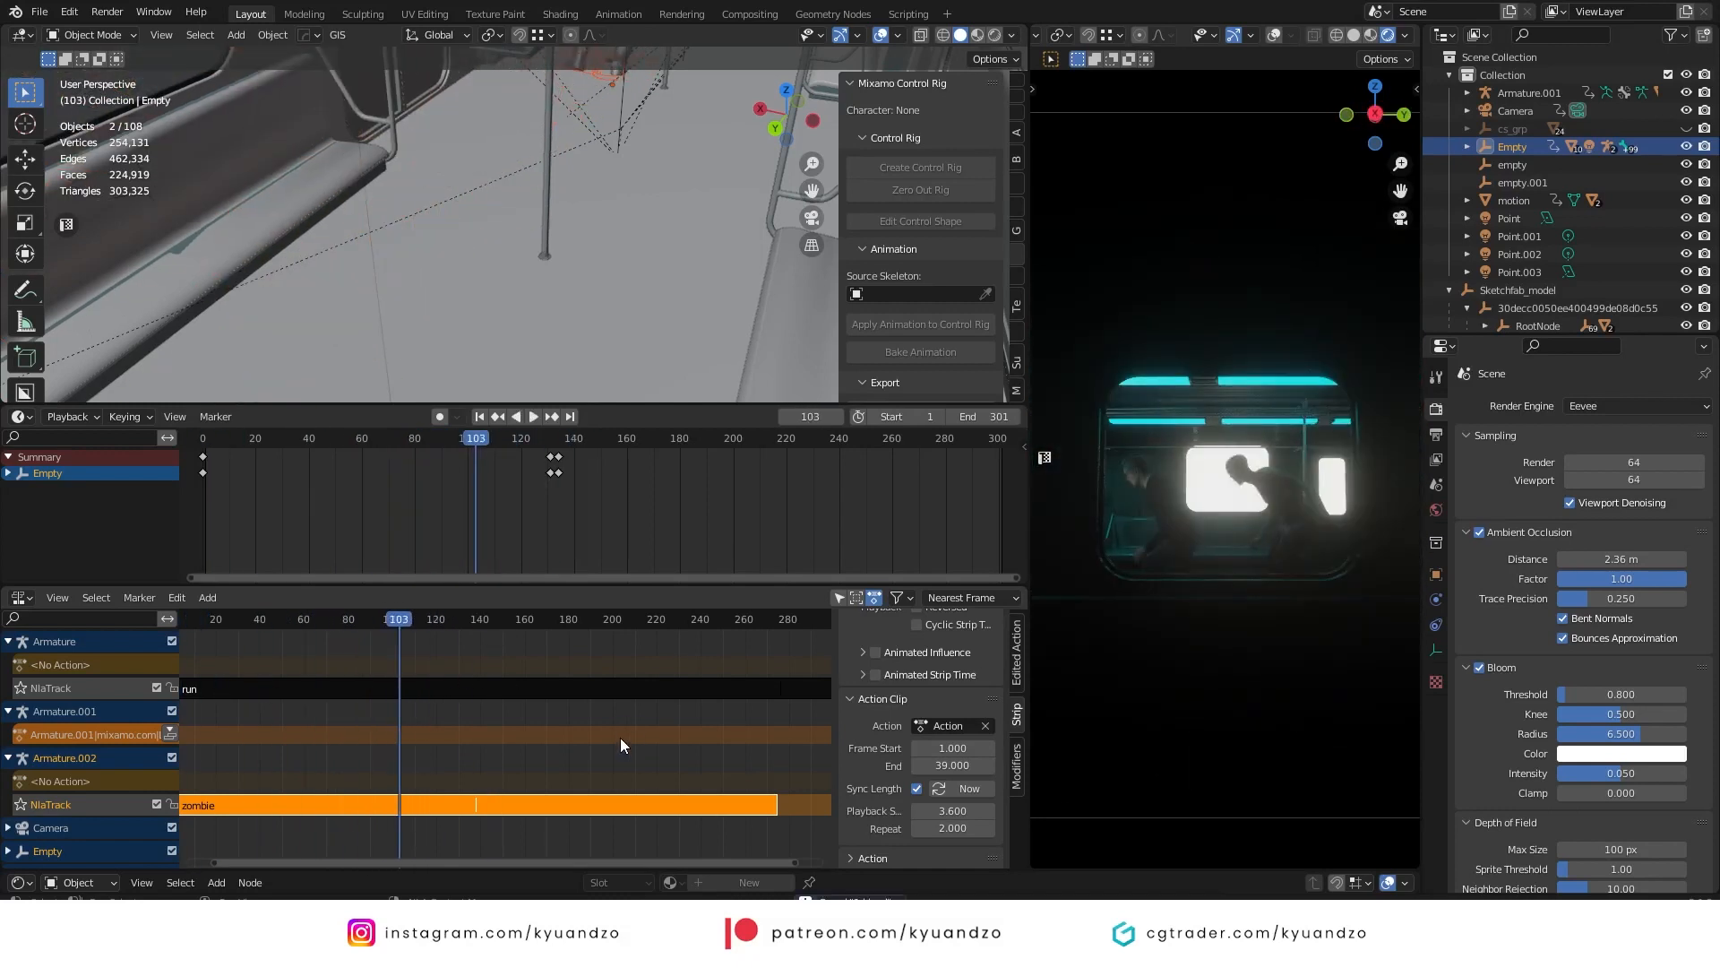
{"action": "left_click", "coordinate": [533, 416]}
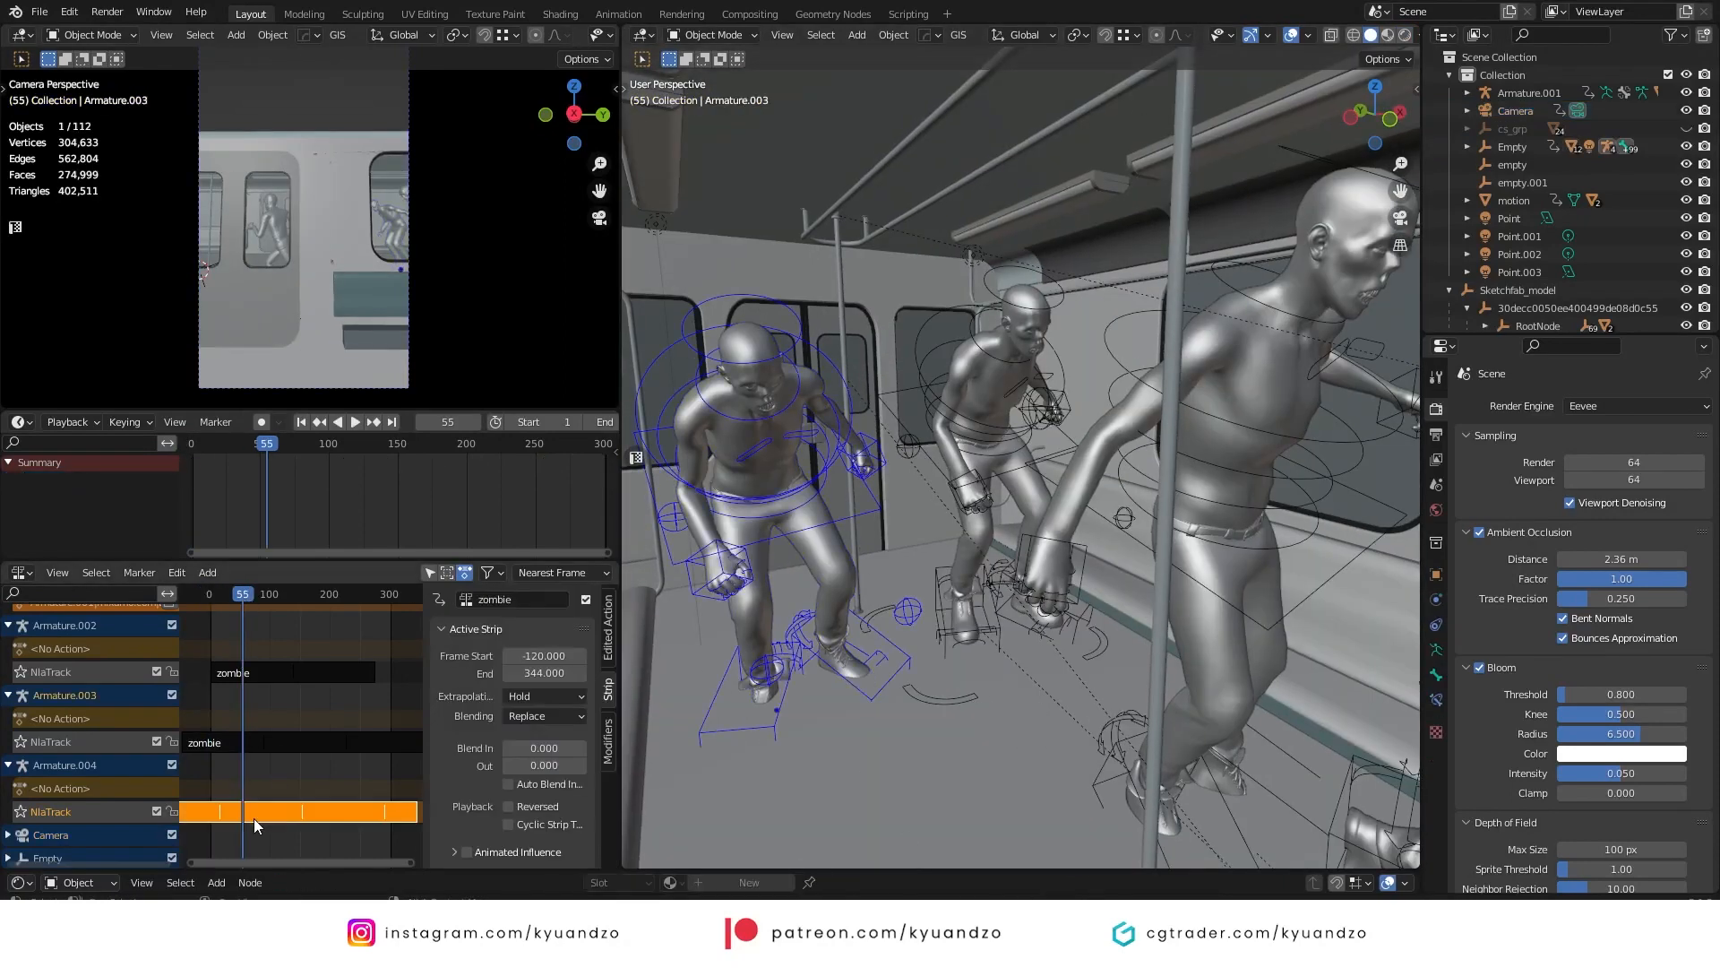
{"action": "left_click", "coordinate": [318, 421]}
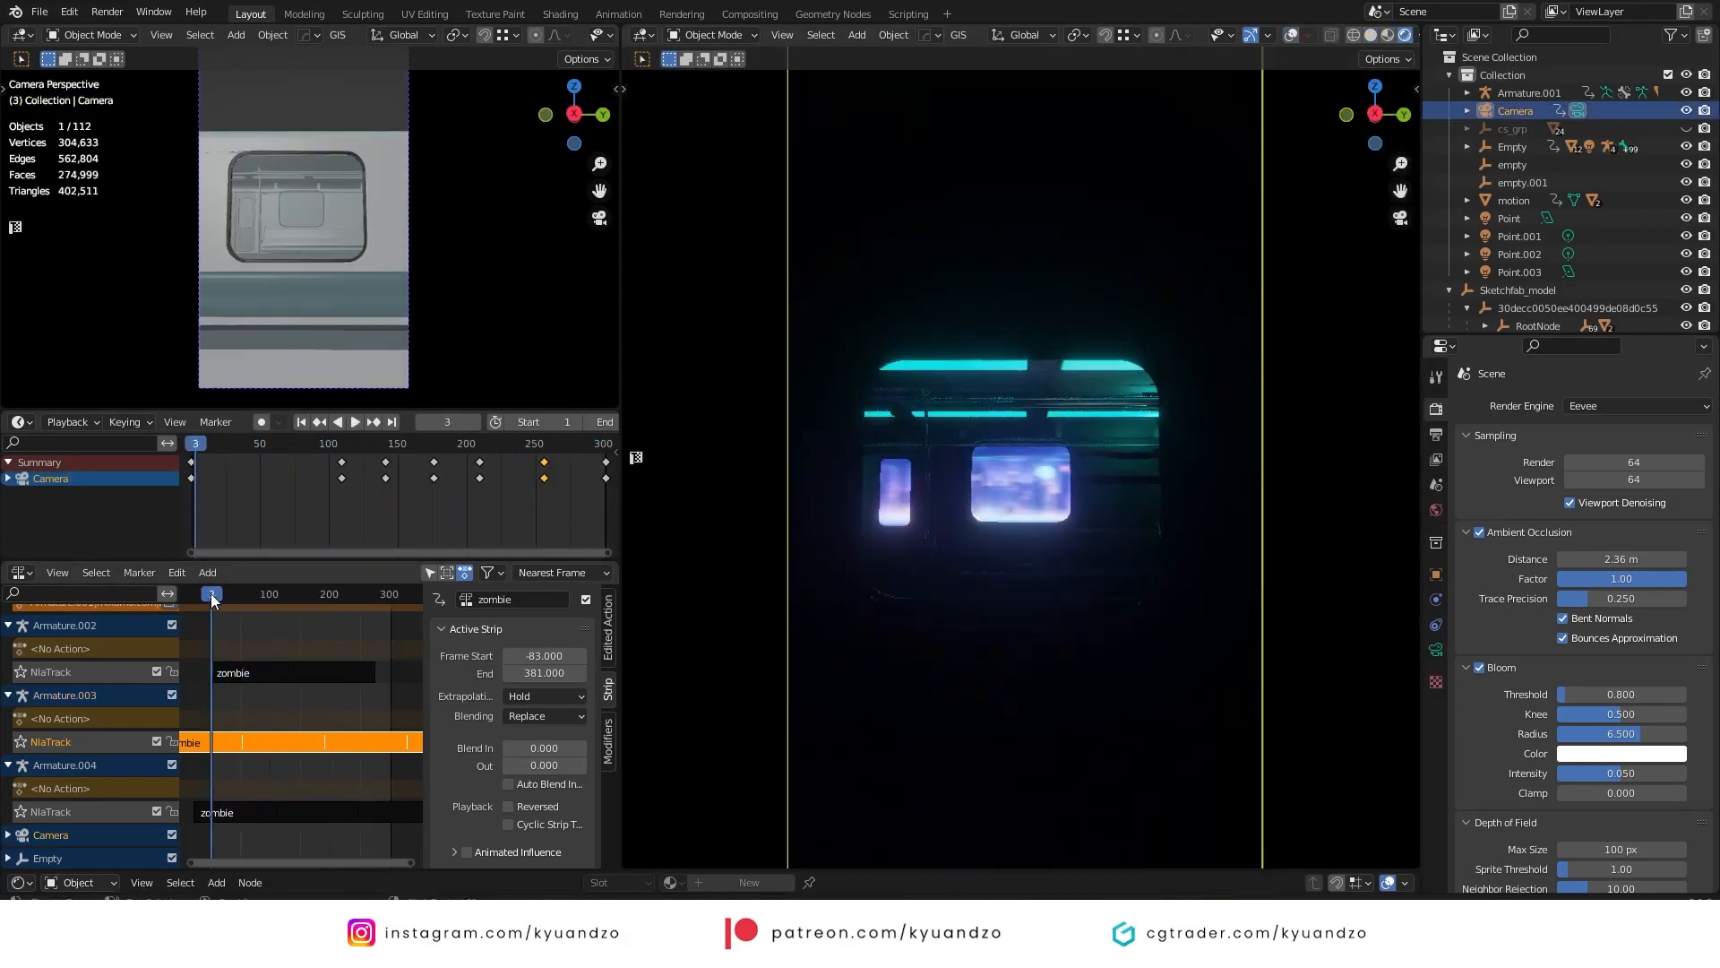
{"action": "left_click", "coordinate": [346, 421]}
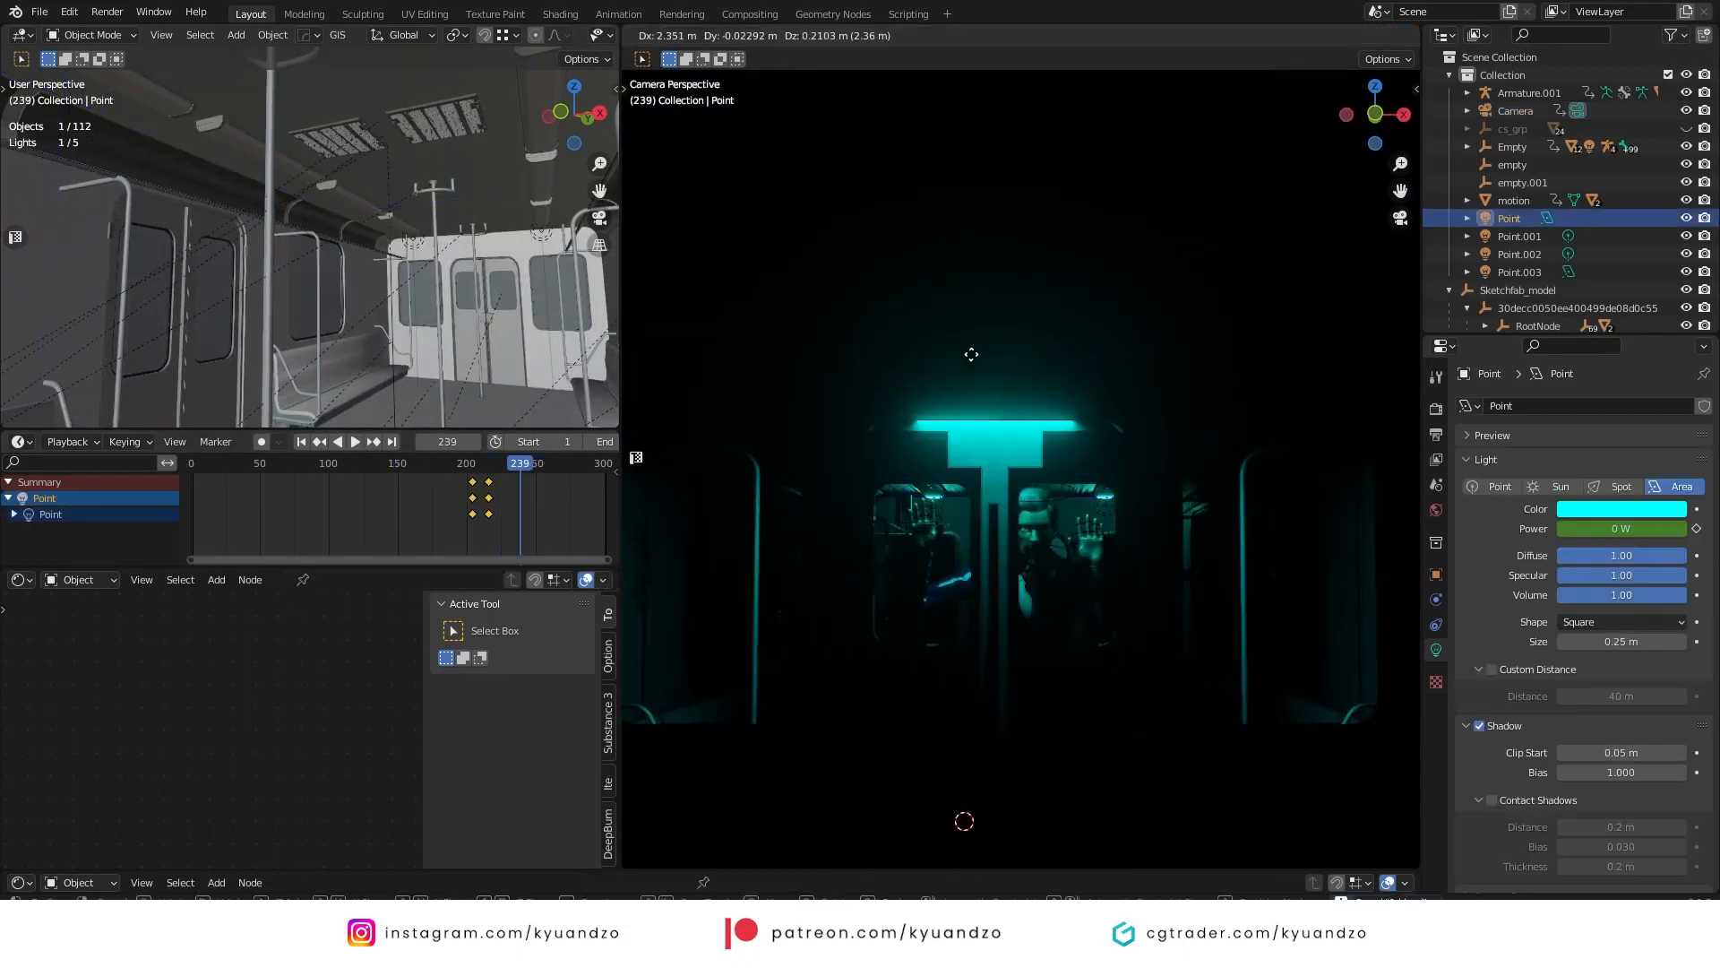
- Key the next ceiling light's power, reposition the Empty, and select the motion material keyframes
{"action": "left_click", "coordinate": [353, 441]}
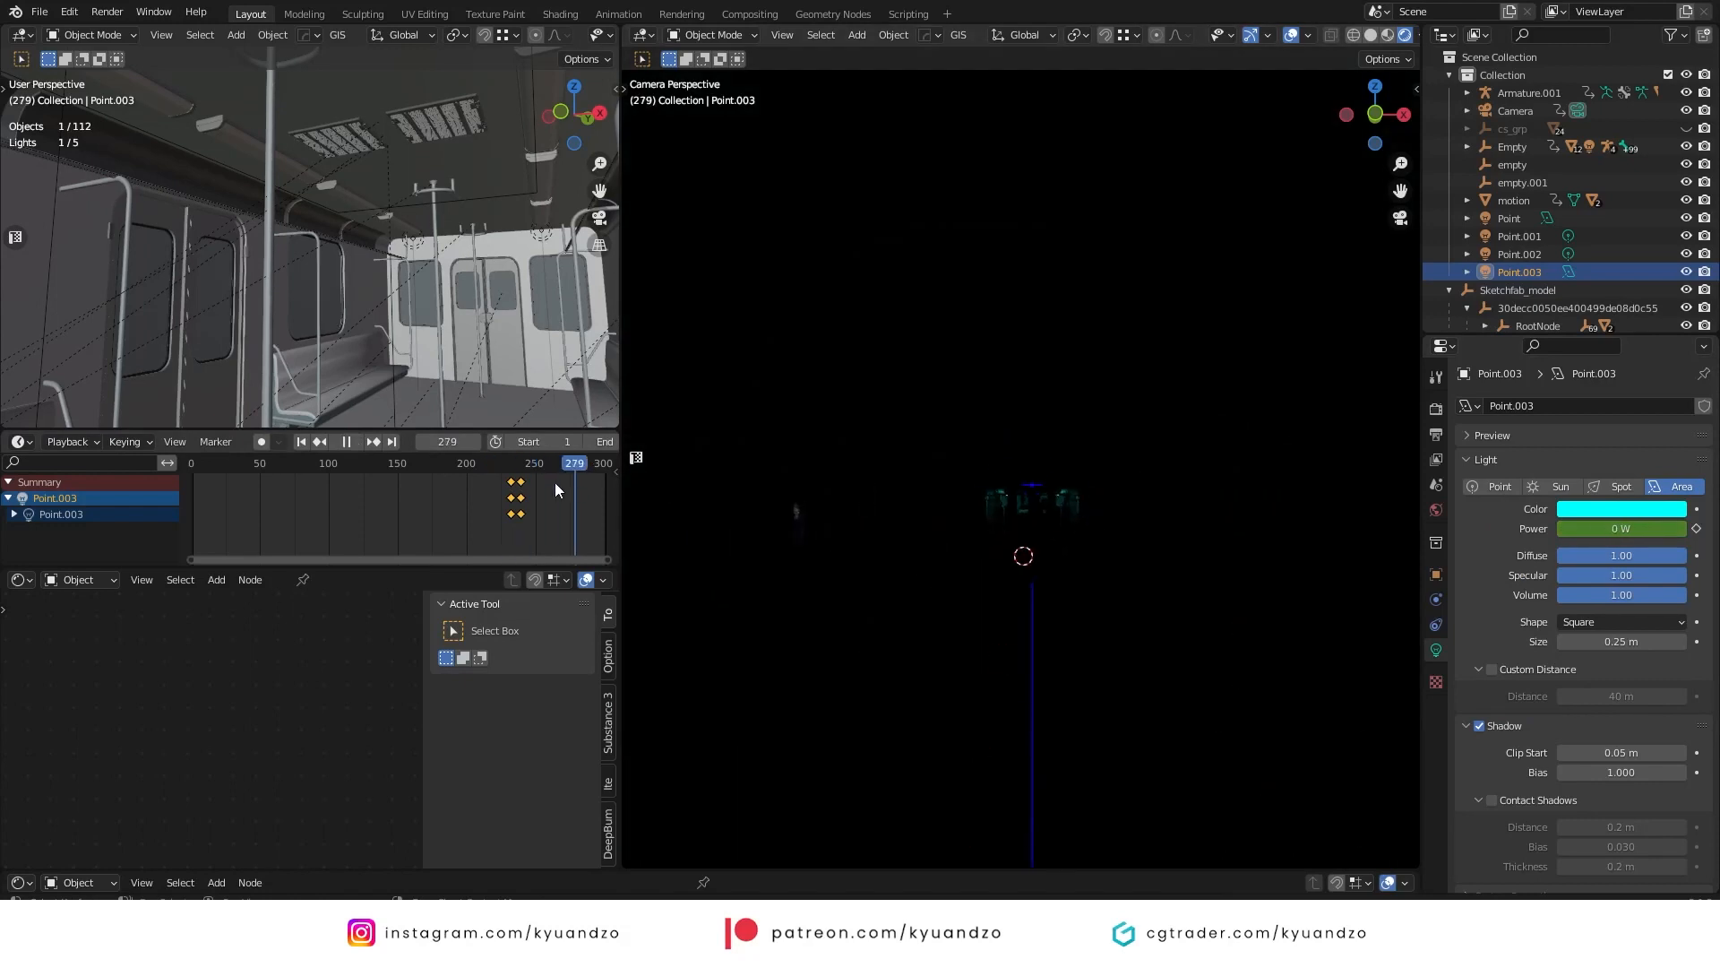
{"action": "left_click", "coordinate": [535, 463]}
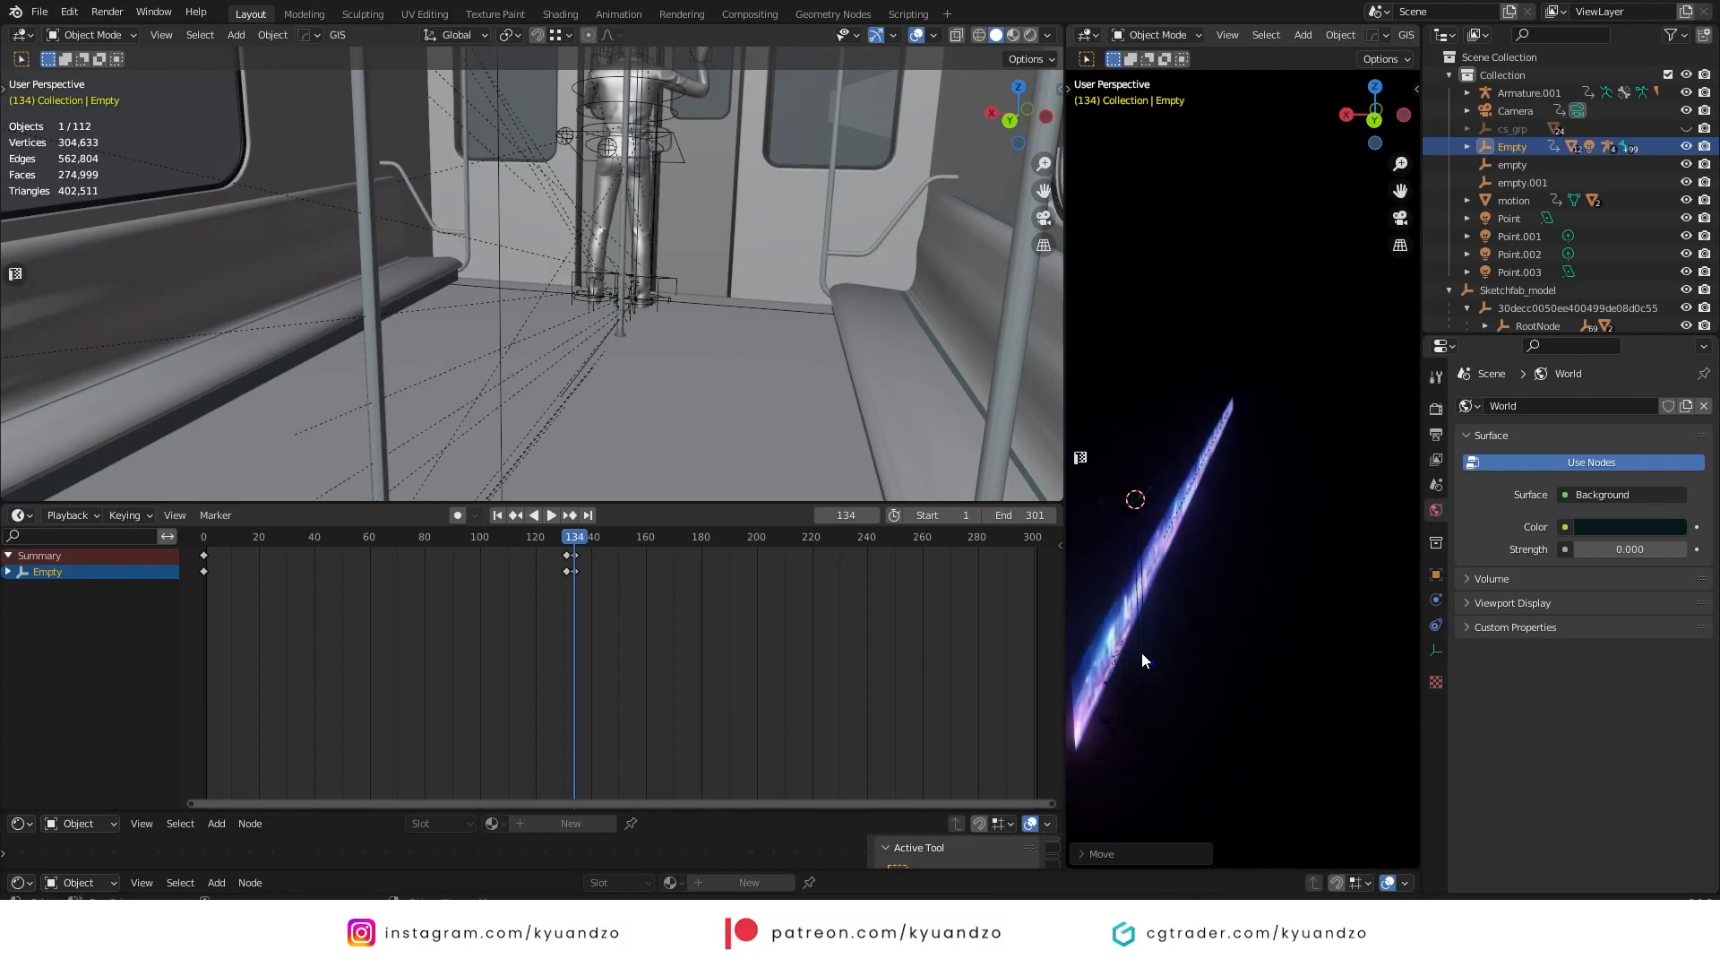
{"action": "left_click", "coordinate": [1516, 109]}
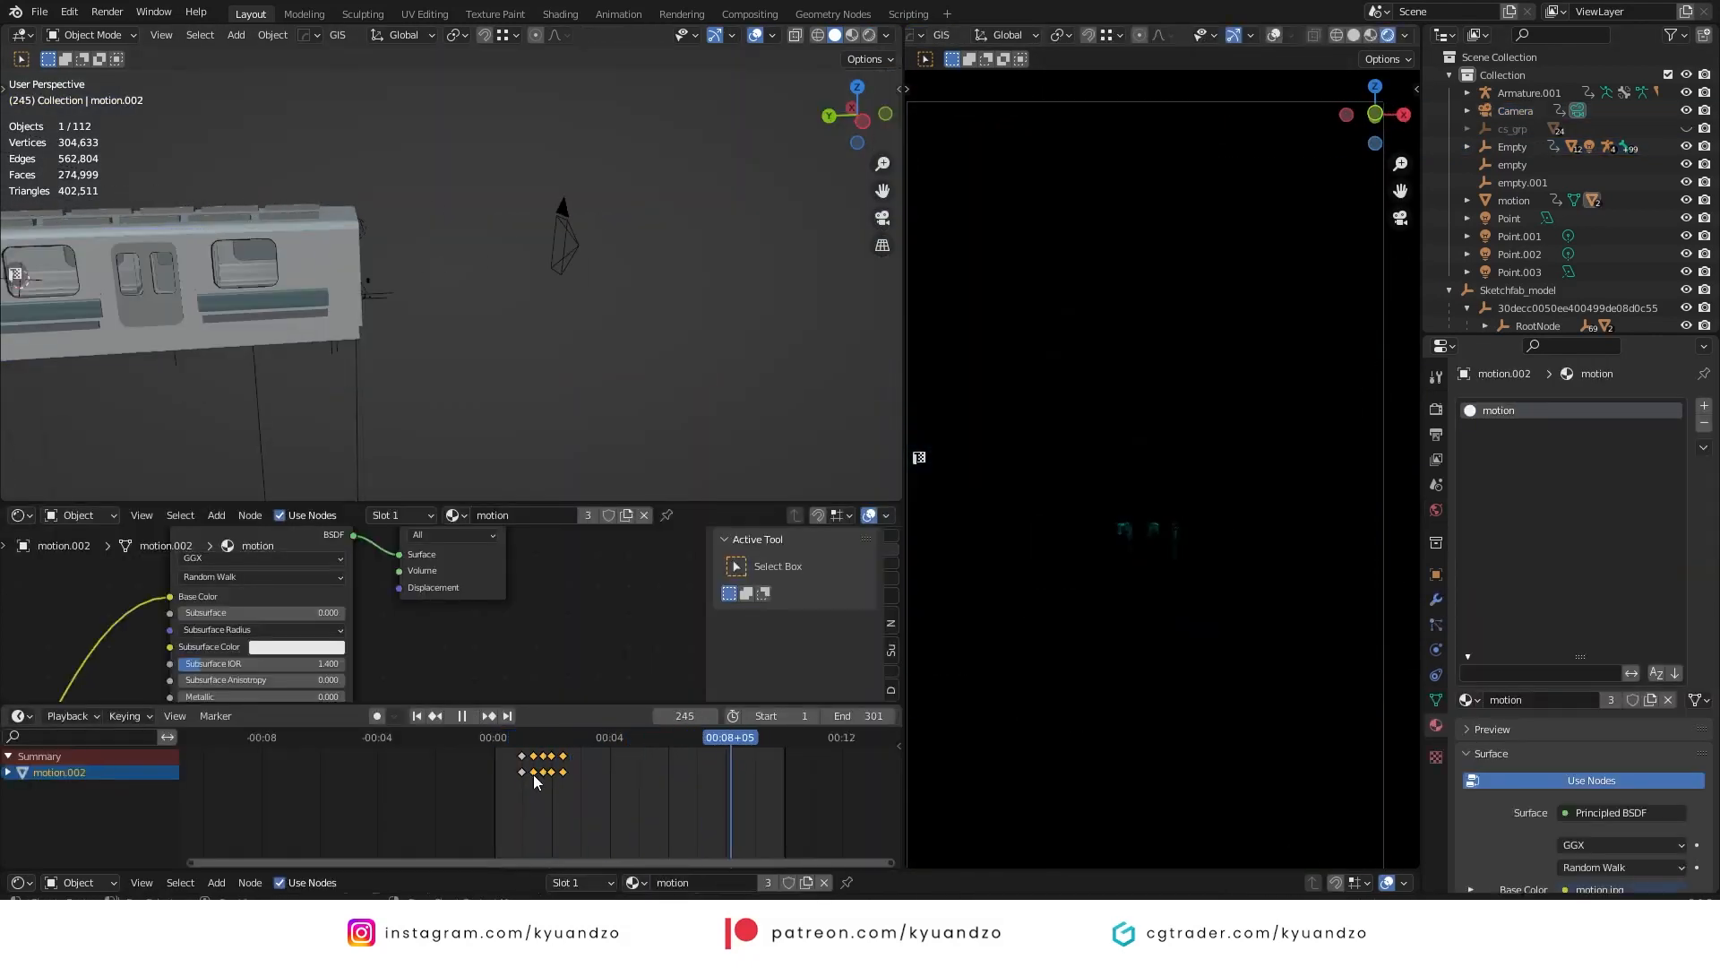
{"action": "left_click", "coordinate": [556, 736]}
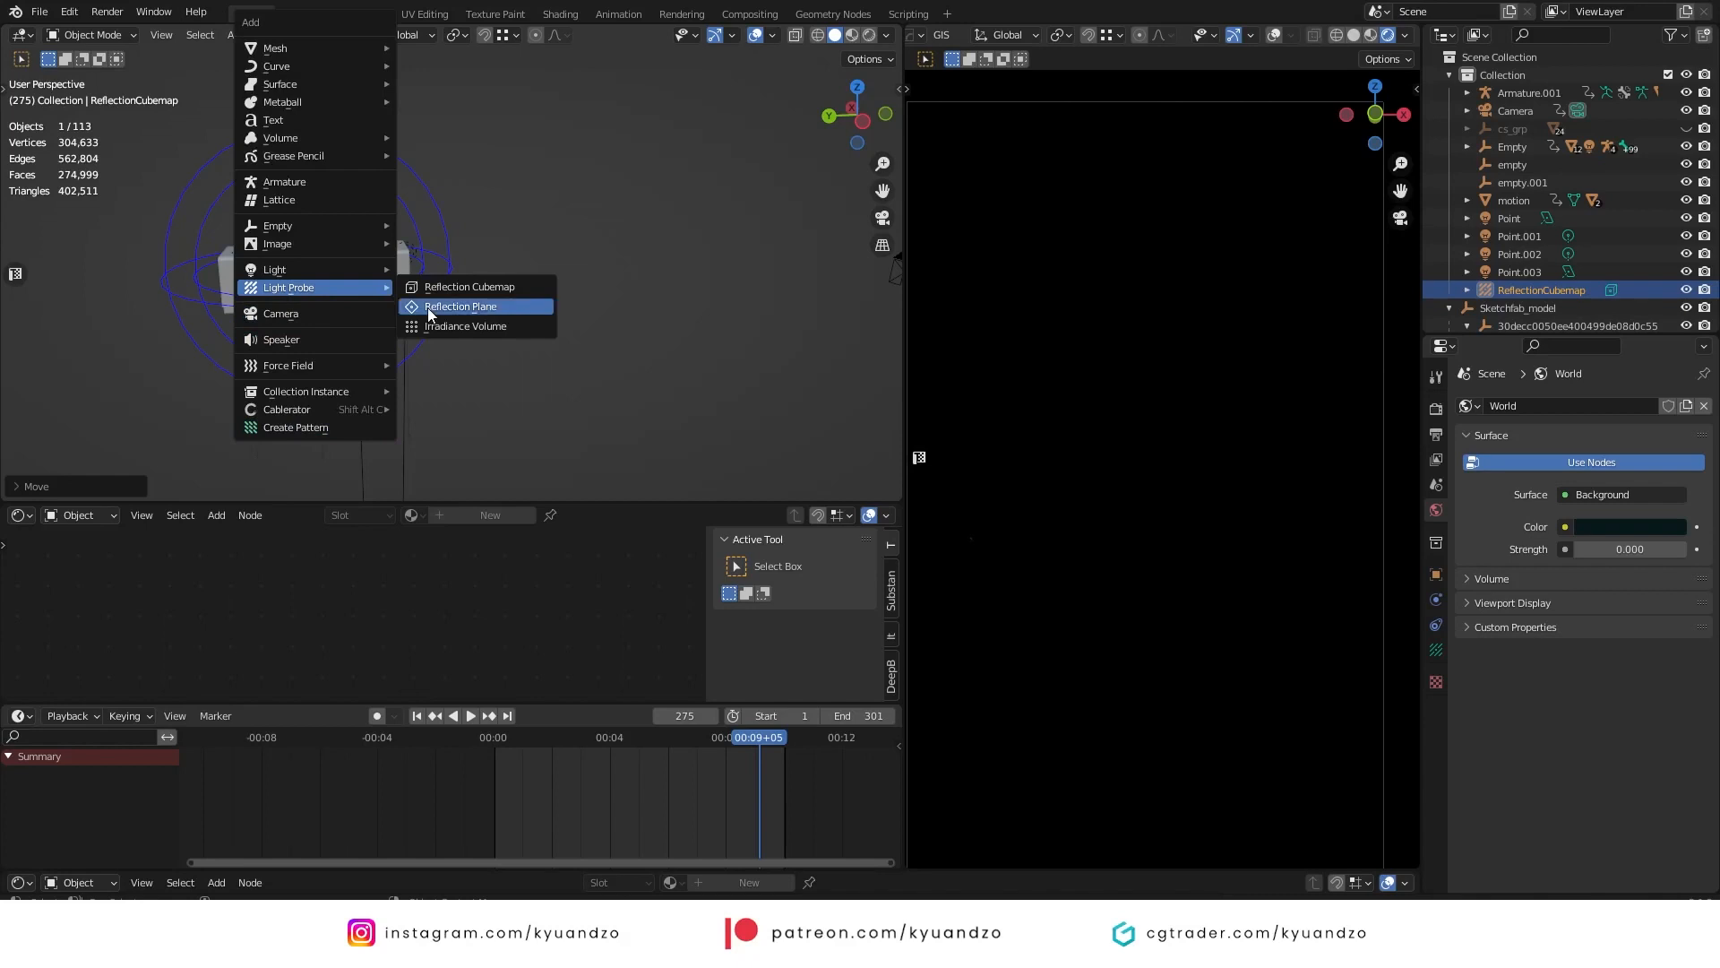
- Add an irradiance volume around the train and review the render properties panel
{"action": "left_click", "coordinate": [465, 326]}
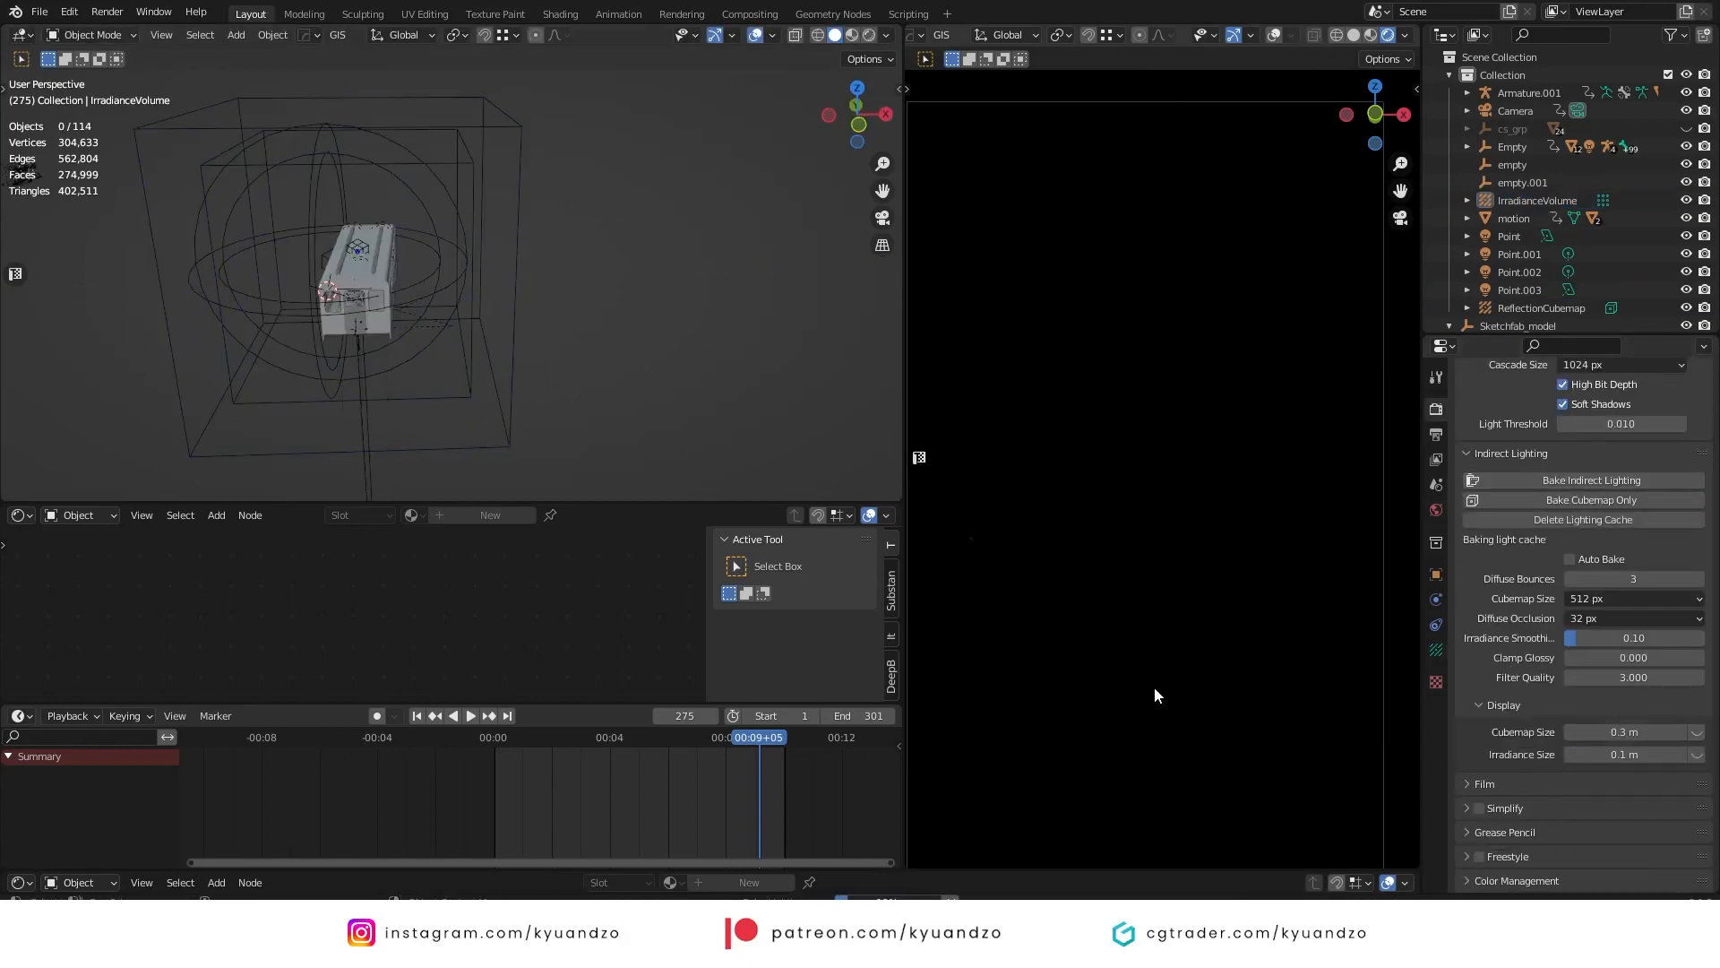
{"action": "left_click", "coordinate": [1589, 479]}
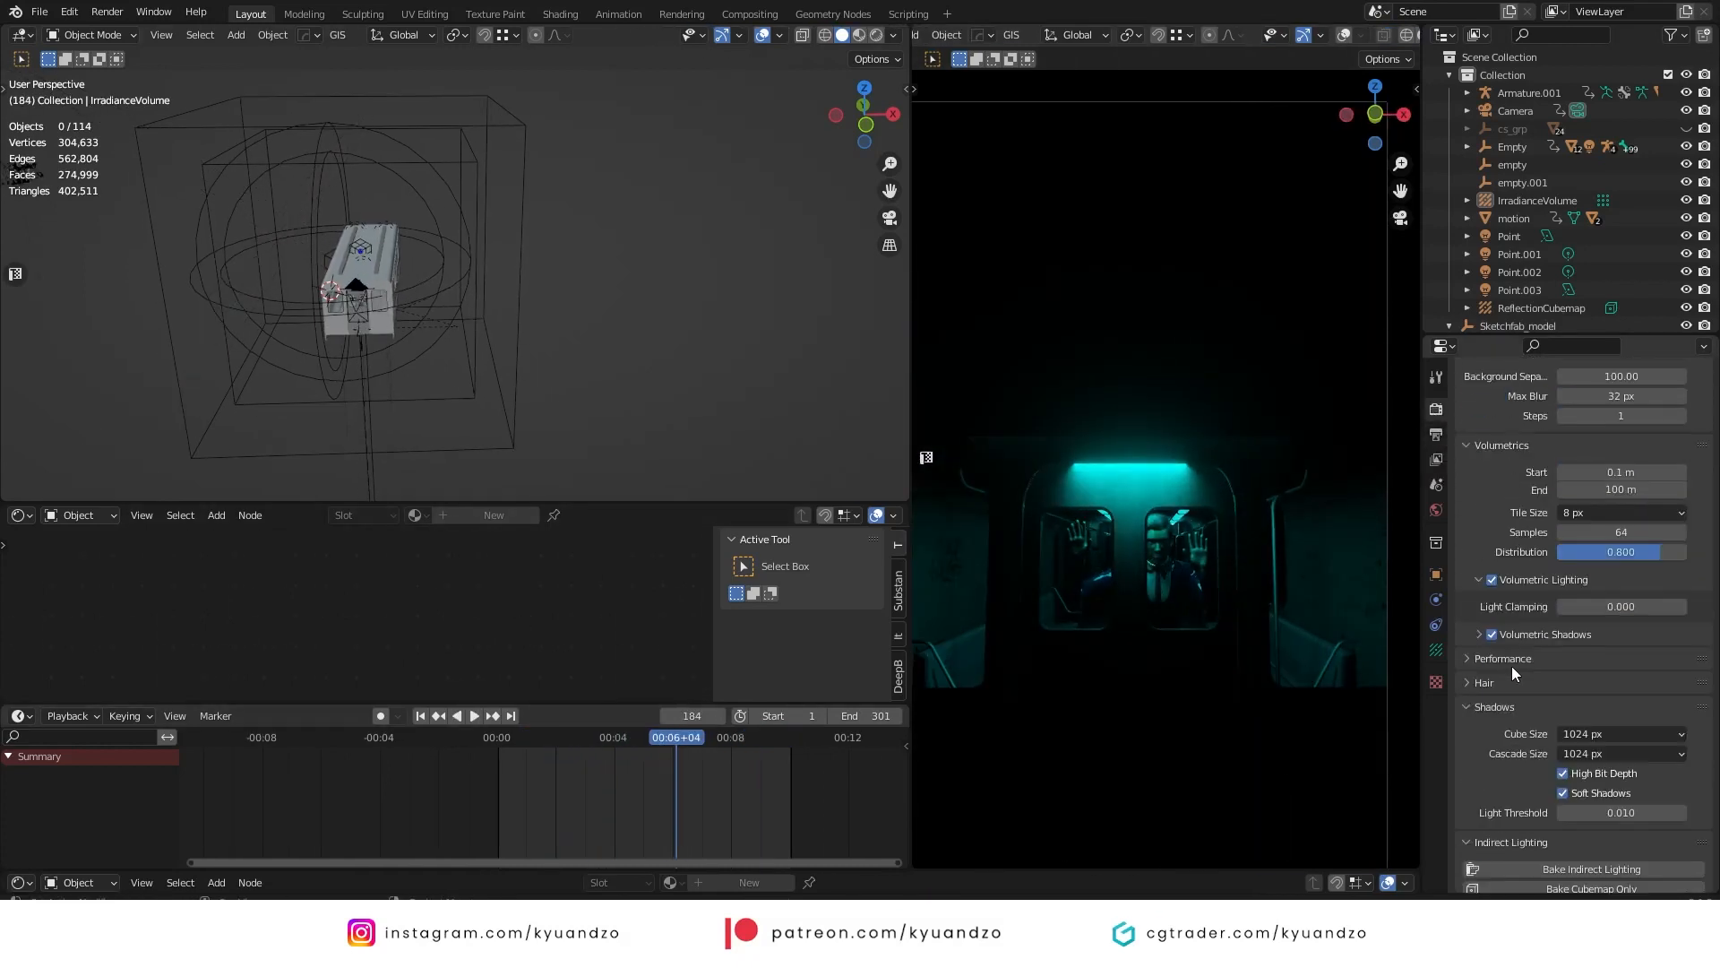
{"action": "scroll", "scroll_direction": "up", "scroll_amount": 3}
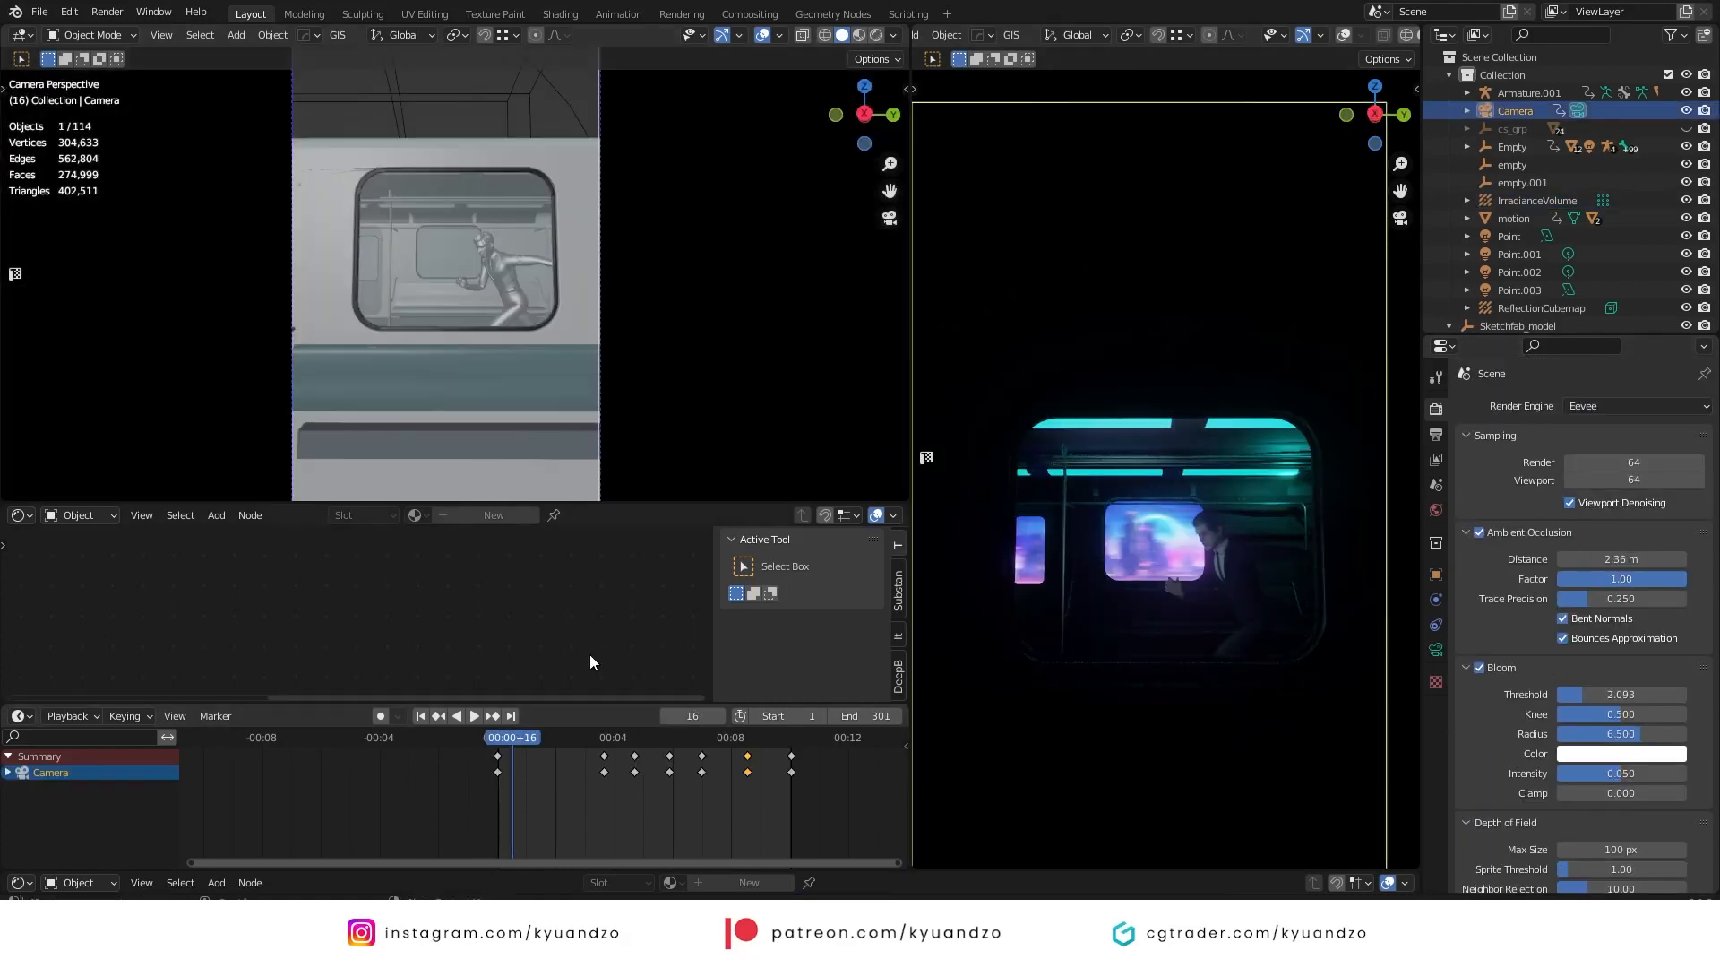
- Keyframe the camera's focus distance, then move through the timeline to frame 180
{"action": "right_click", "coordinate": [1580, 628]}
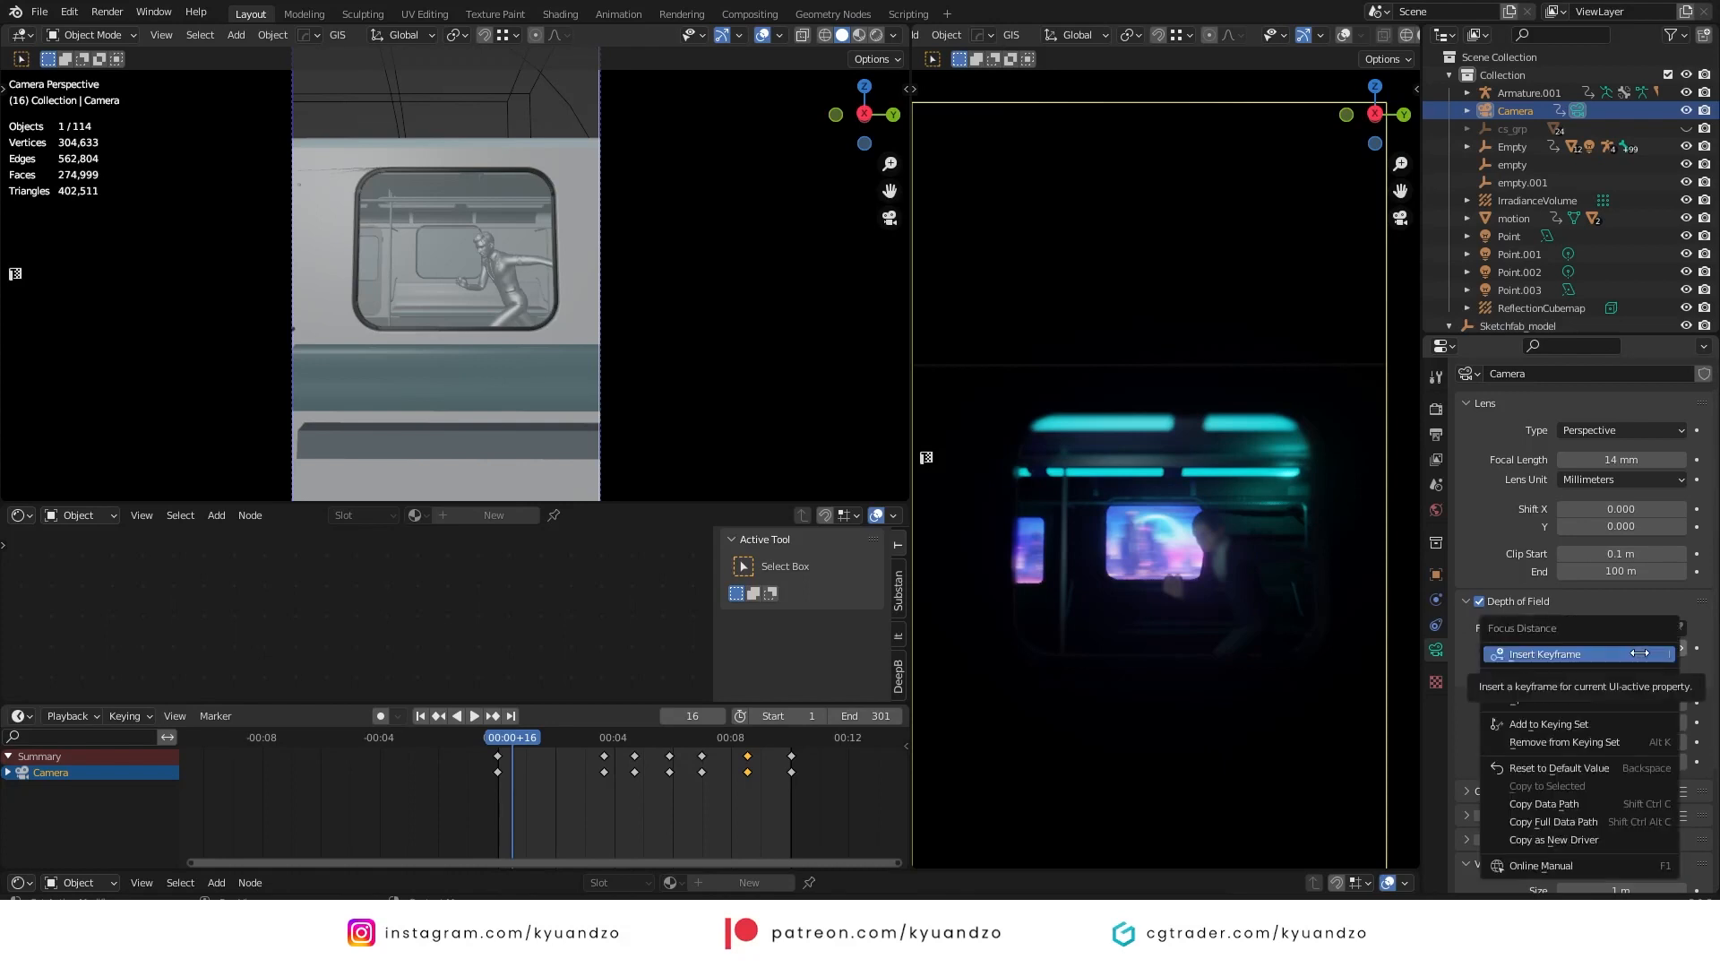
{"action": "left_click", "coordinate": [1545, 654]}
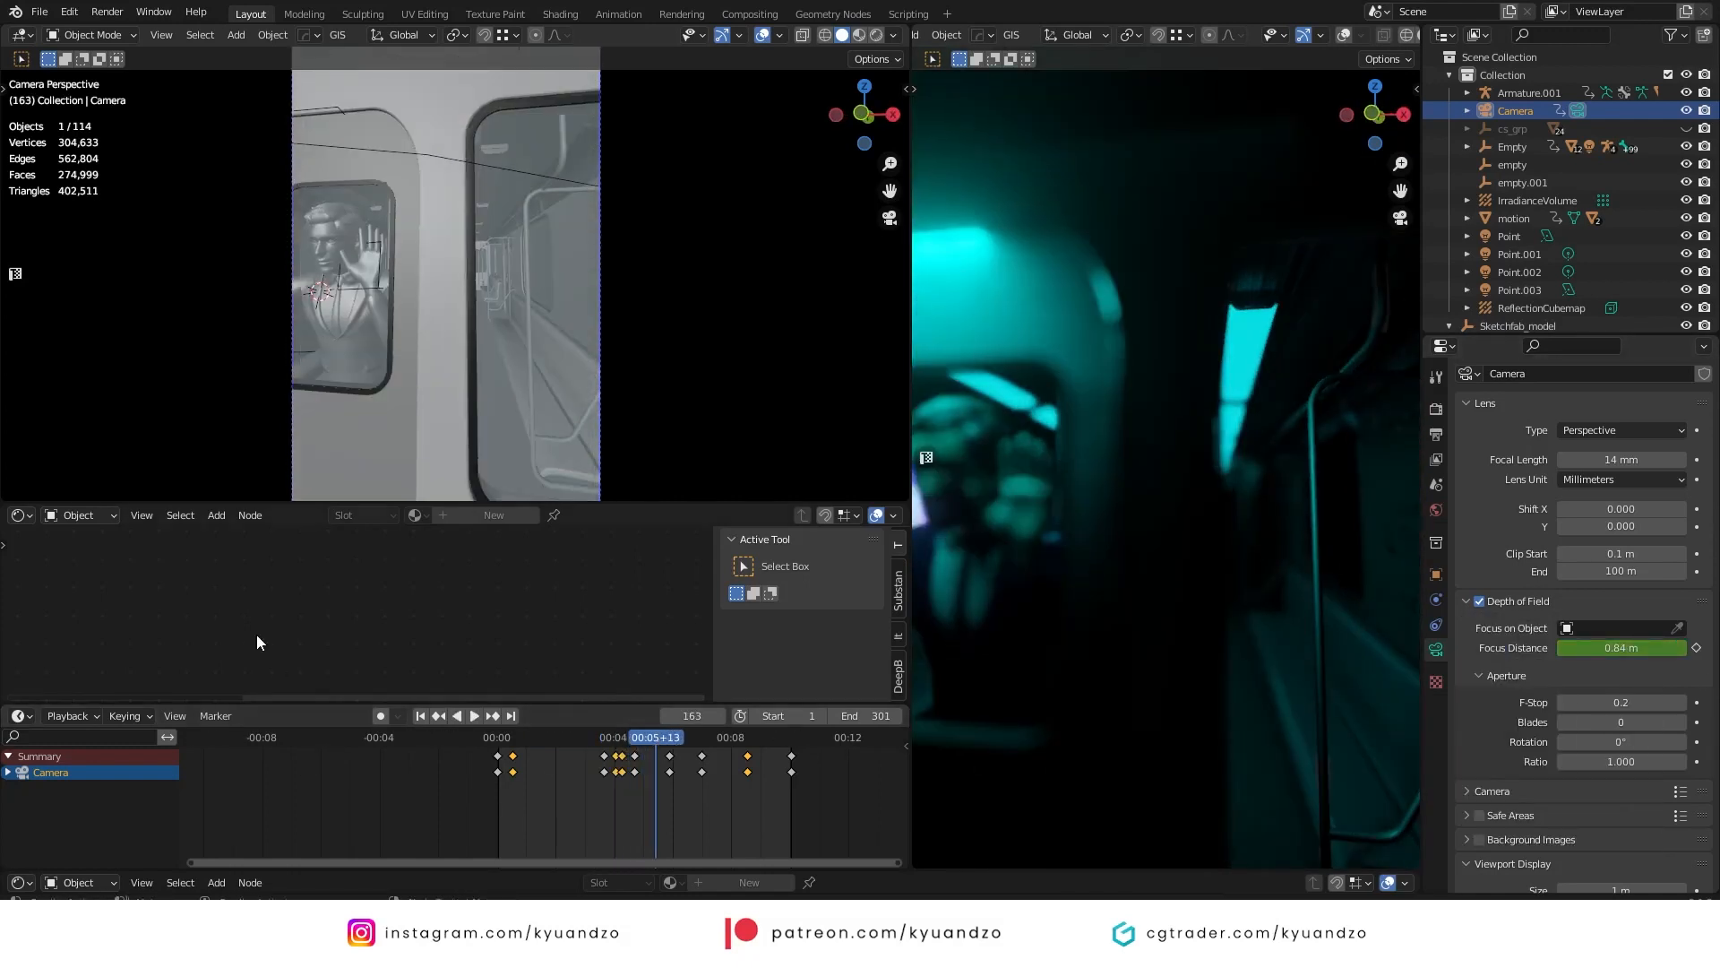
{"action": "mouse_move", "coordinate": [510, 715]}
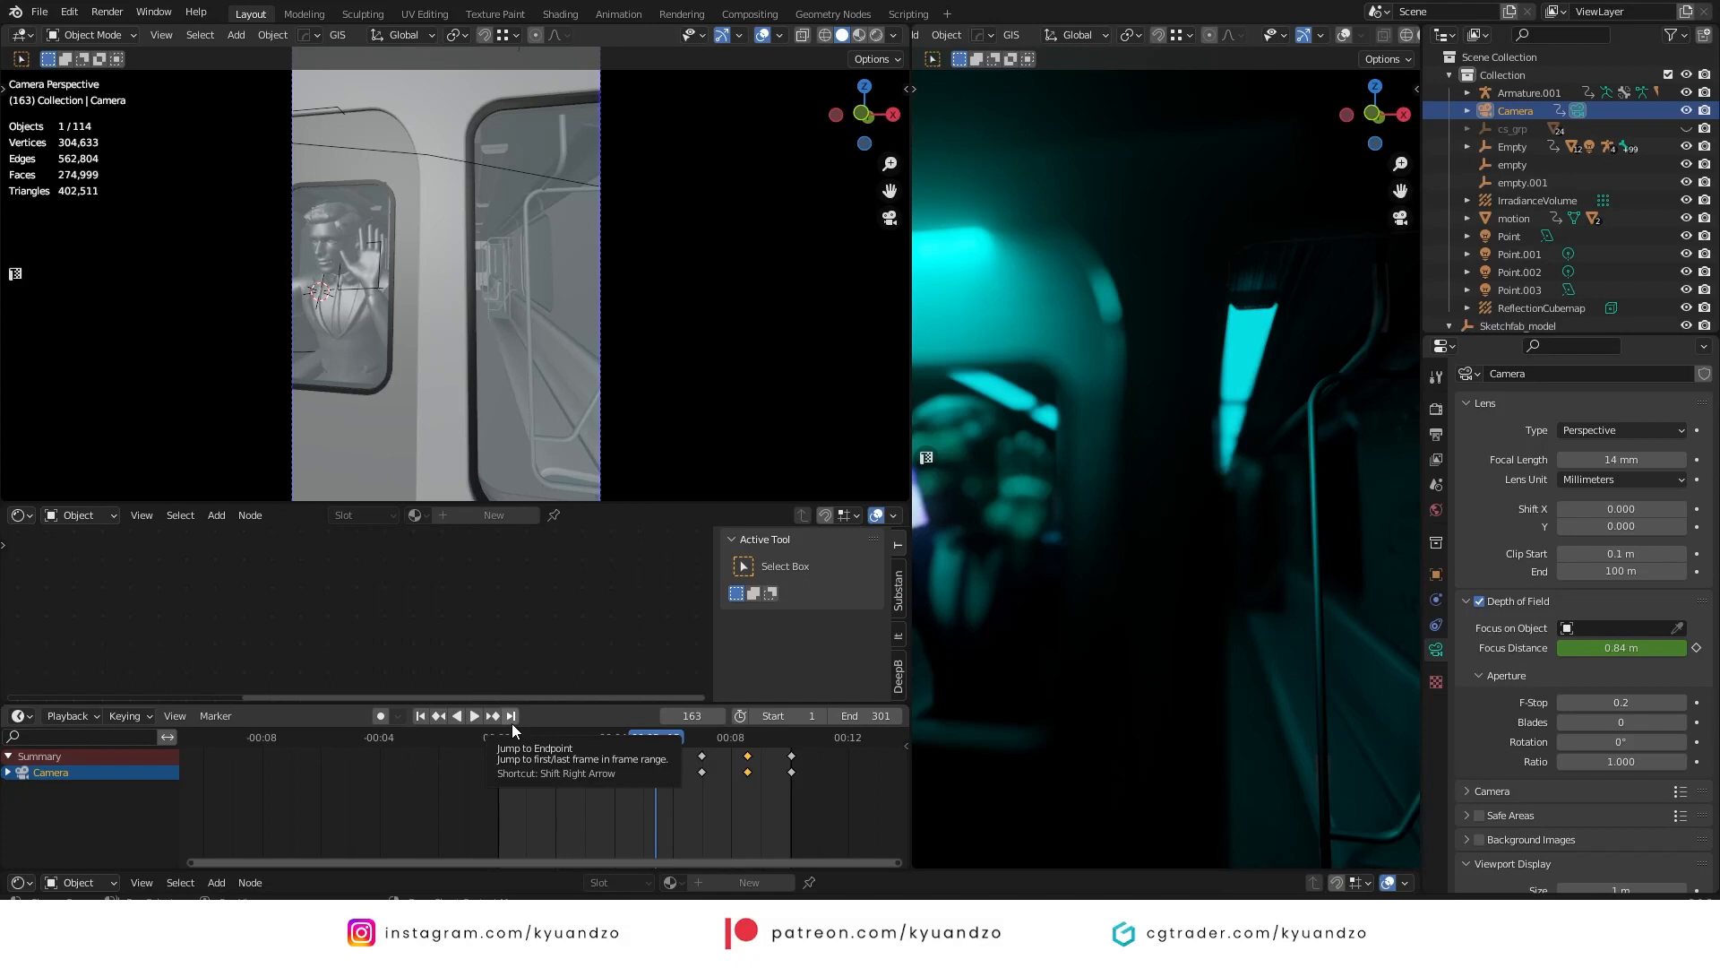
{"action": "left_click", "coordinate": [474, 715]}
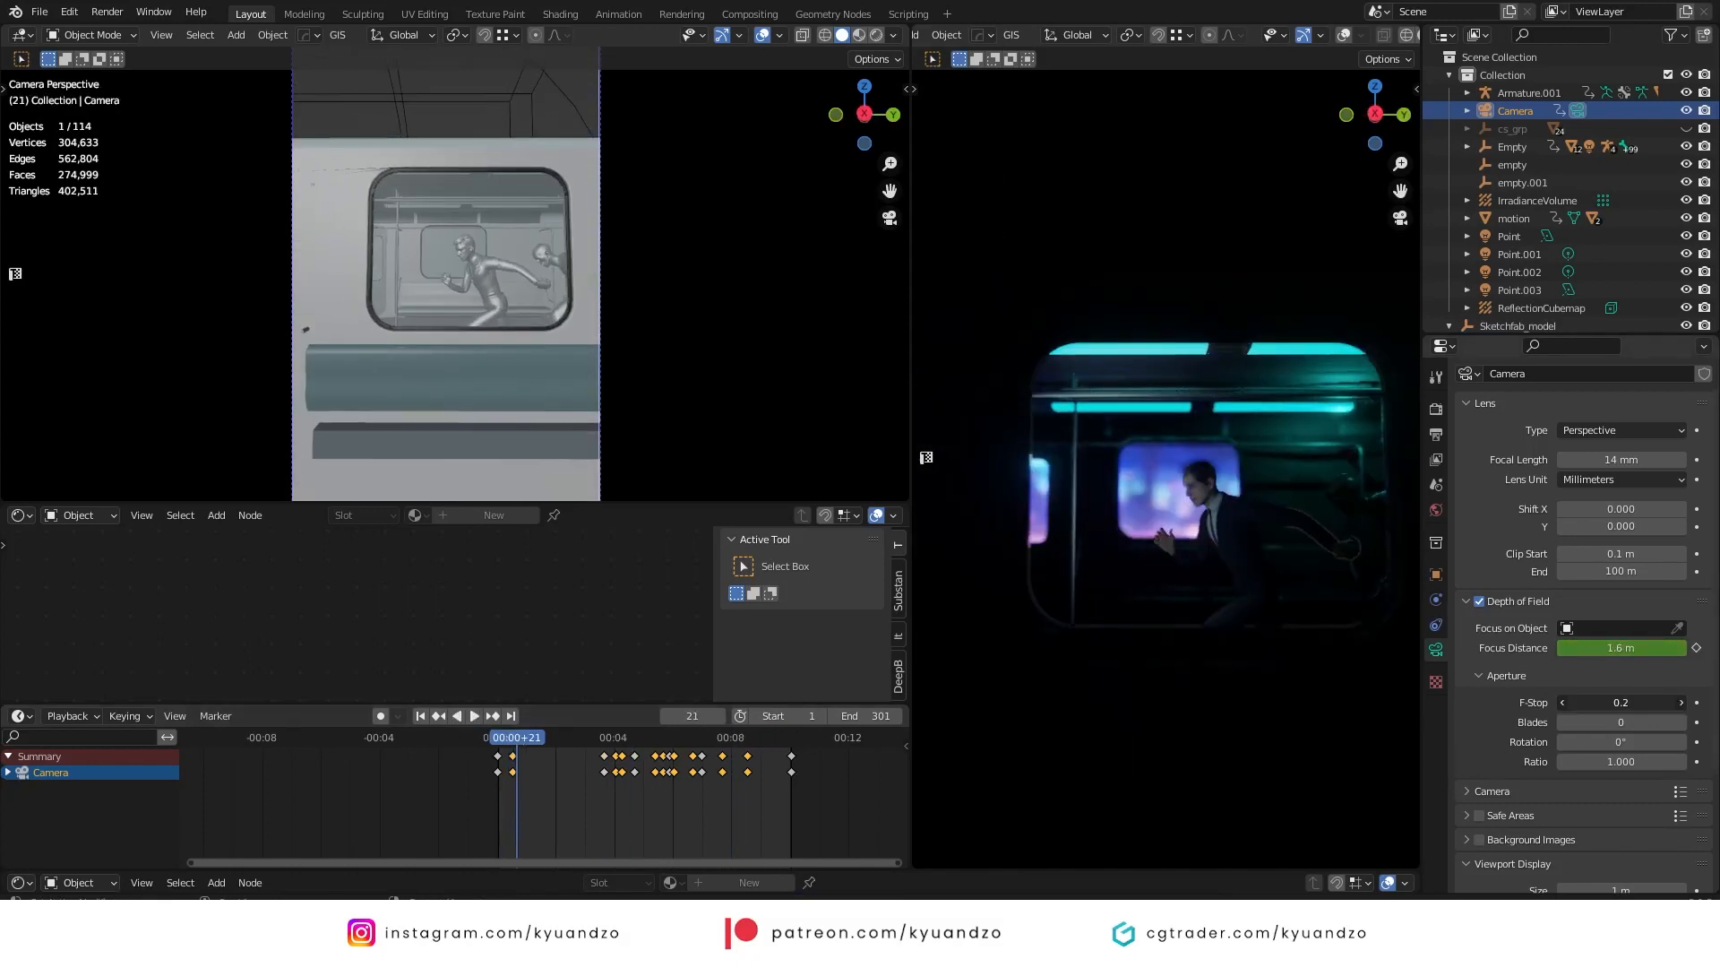
{"action": "left_click", "coordinate": [600, 736]}
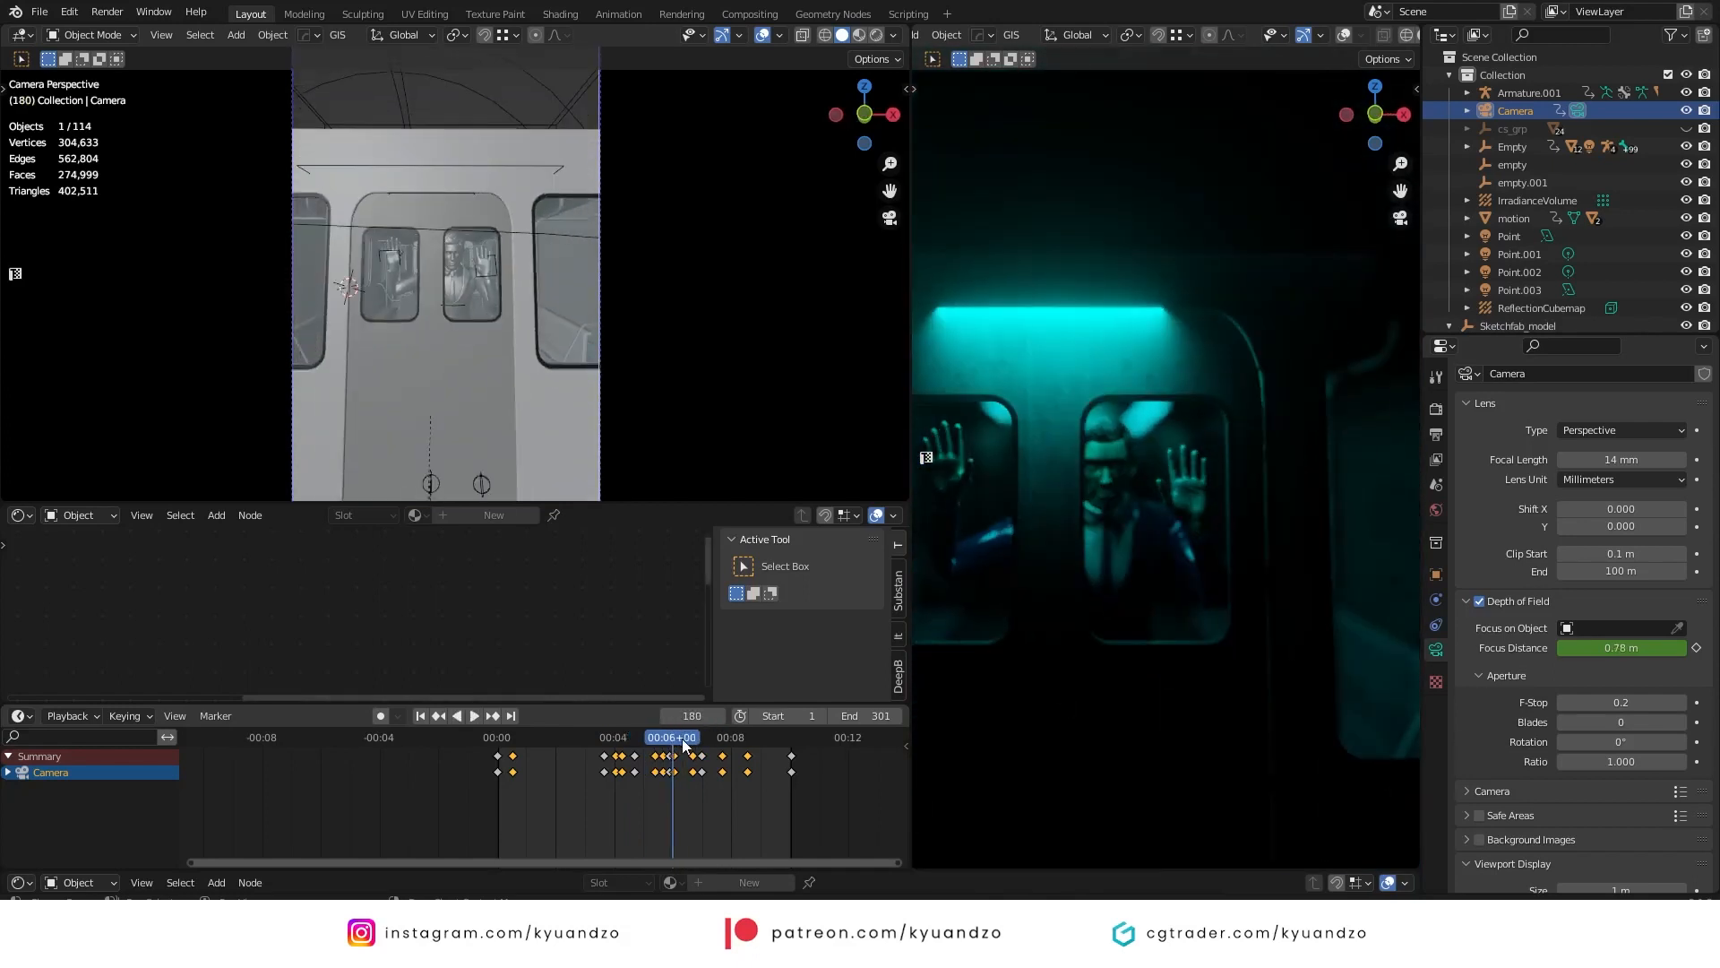
{"action": "left_click", "coordinate": [789, 736]}
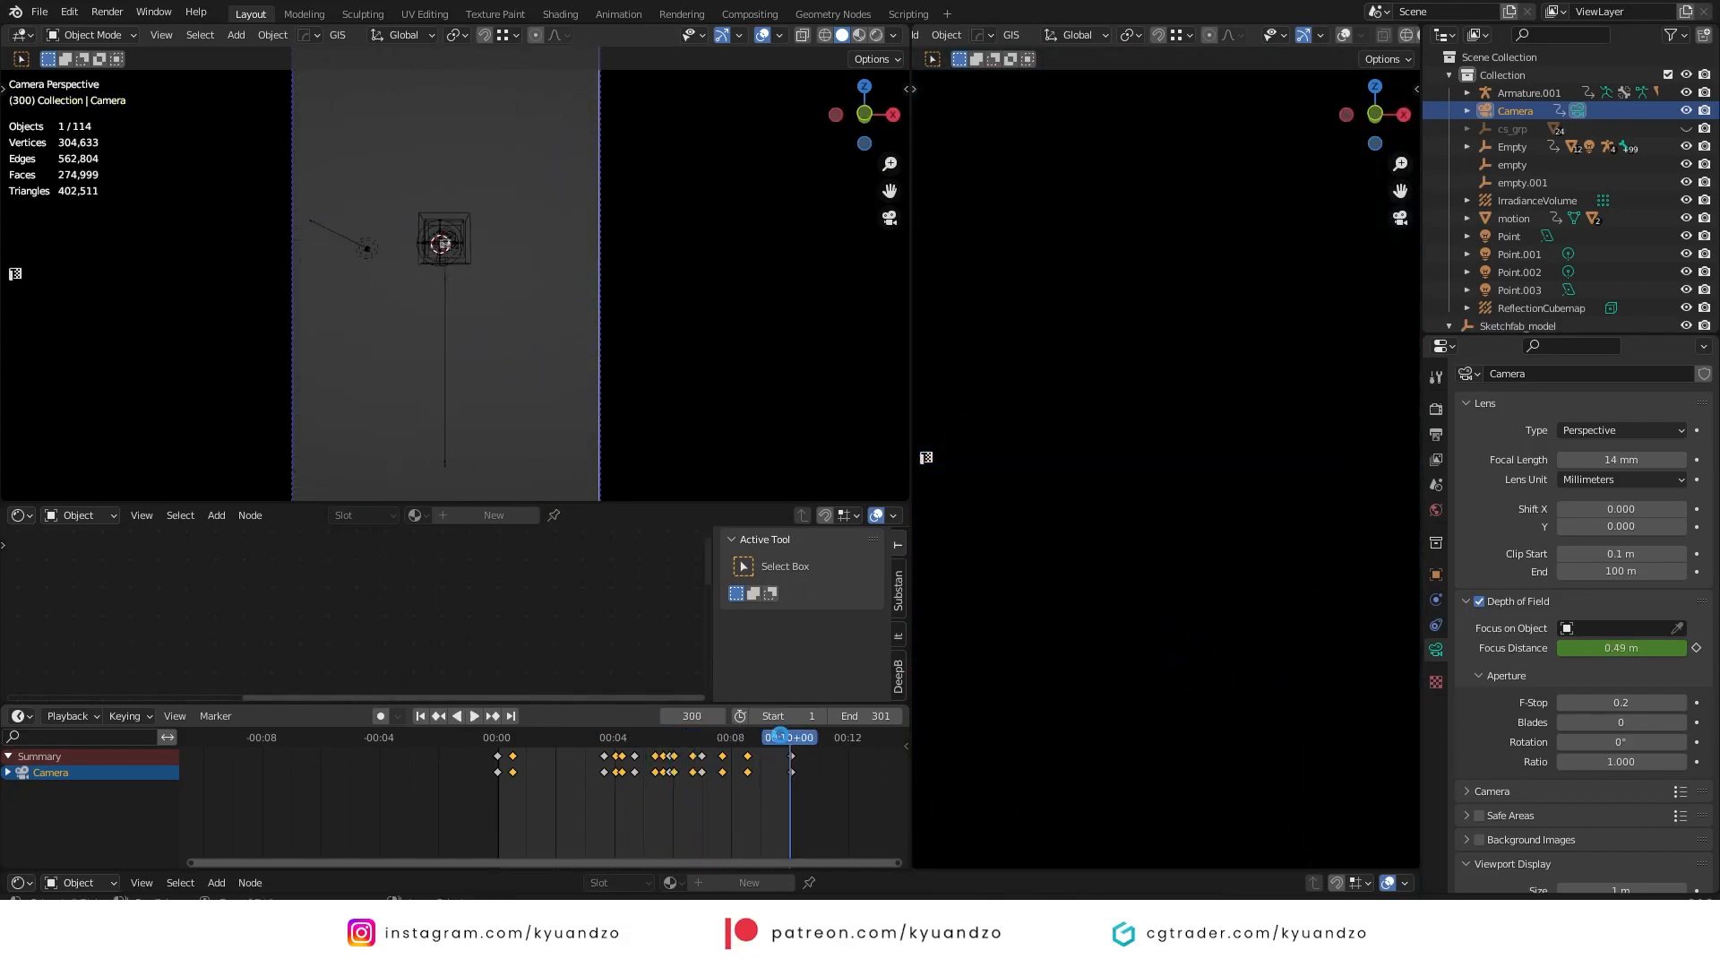